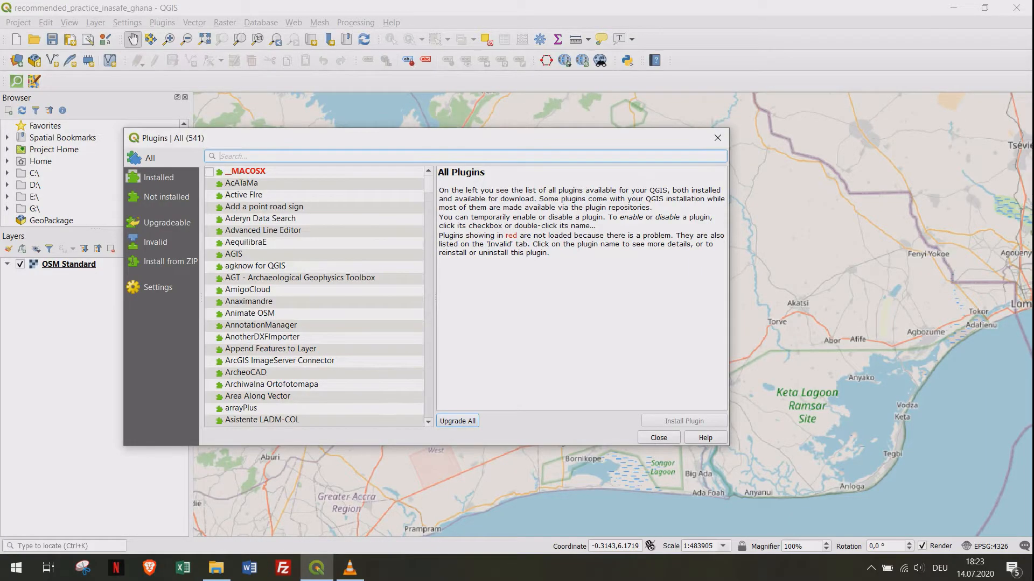
- Search 'InaS', install the InaSAFE plugin, and close the plugin manager
{"action": "type", "text": "InaS"}
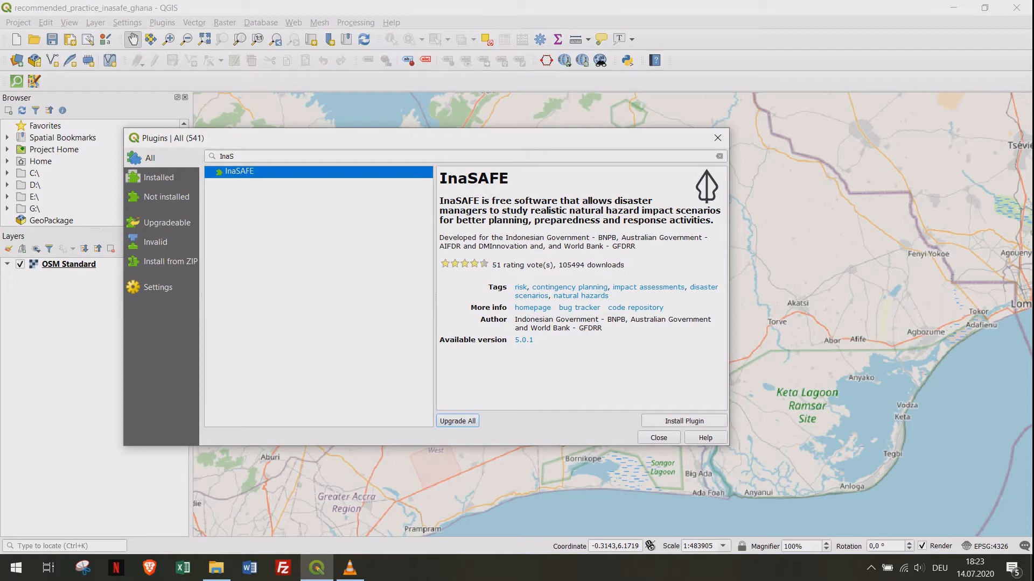
{"action": "left_click", "coordinate": [682, 420]}
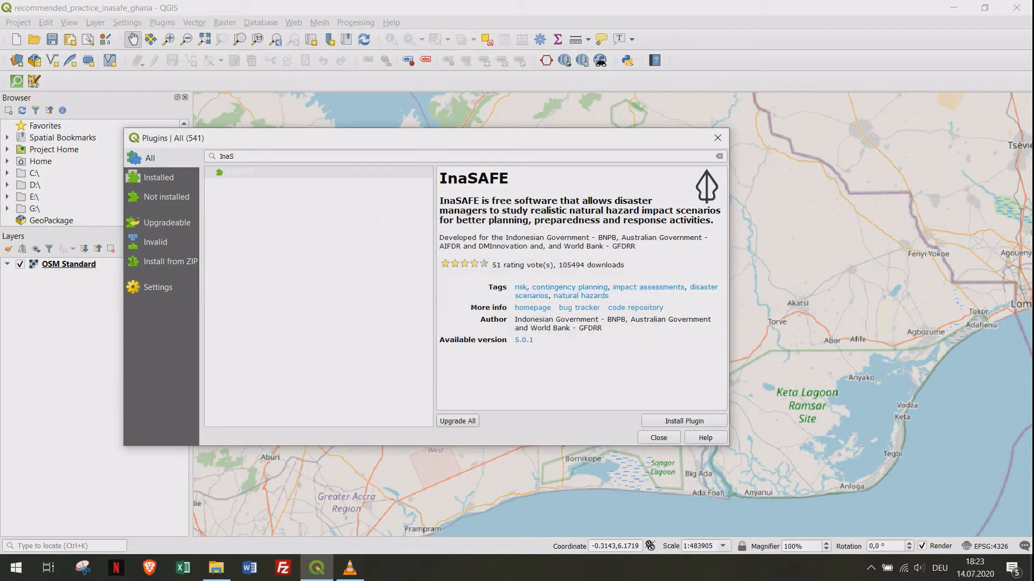
{"action": "left_click", "coordinate": [682, 421]}
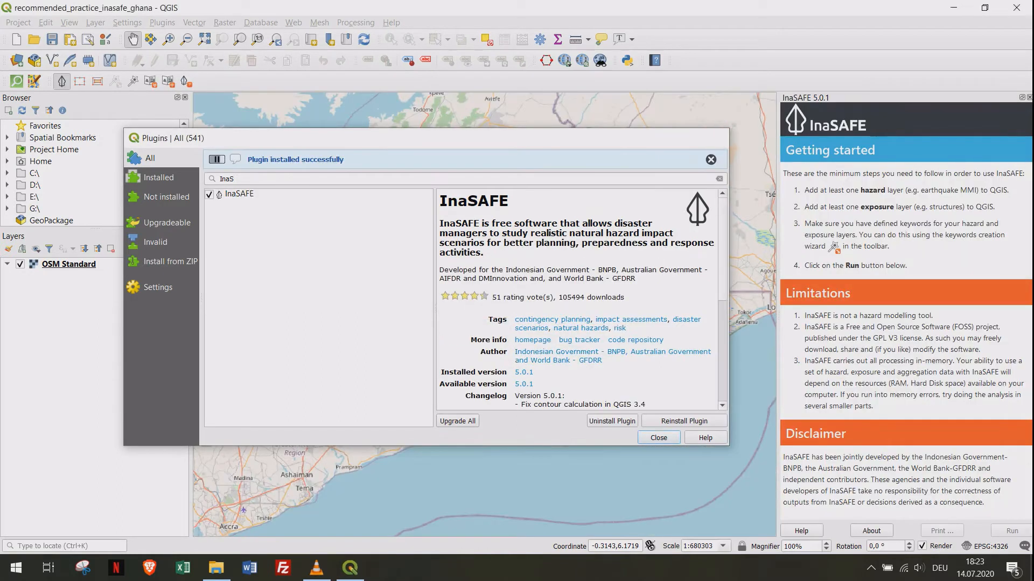
{"action": "left_click", "coordinate": [657, 437]}
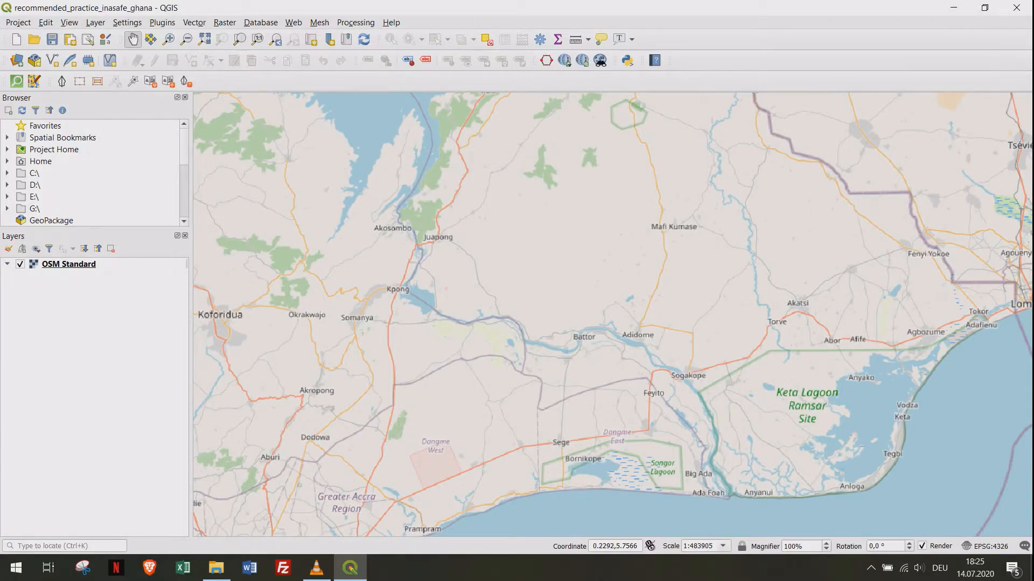
- Open Add WMS/WMTS Layer and review the Glofas connection's server address, keeping its settings
{"action": "left_click", "coordinate": [95, 22]}
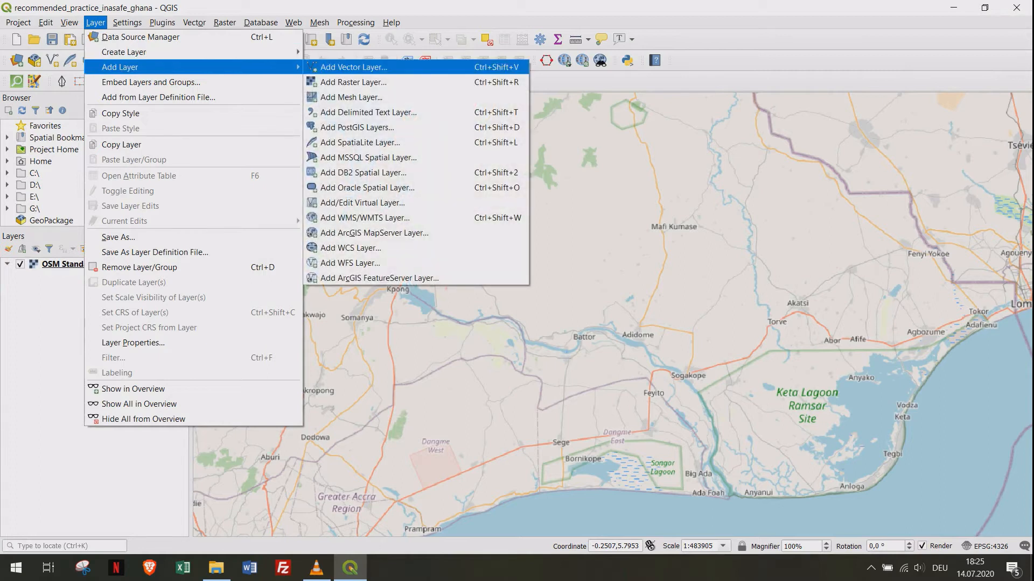
{"action": "mouse_move", "coordinate": [363, 217]}
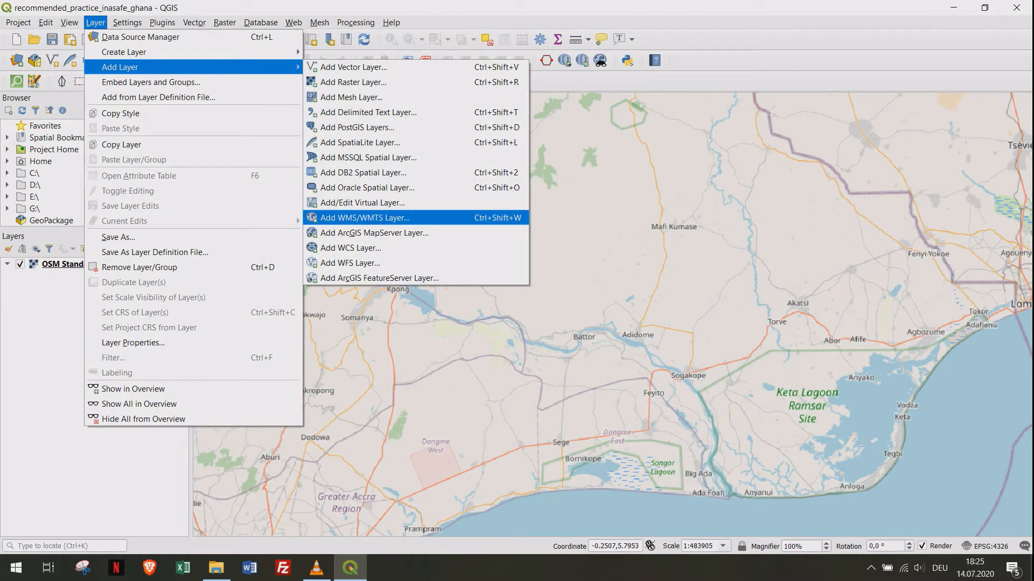
{"action": "left_click", "coordinate": [363, 218]}
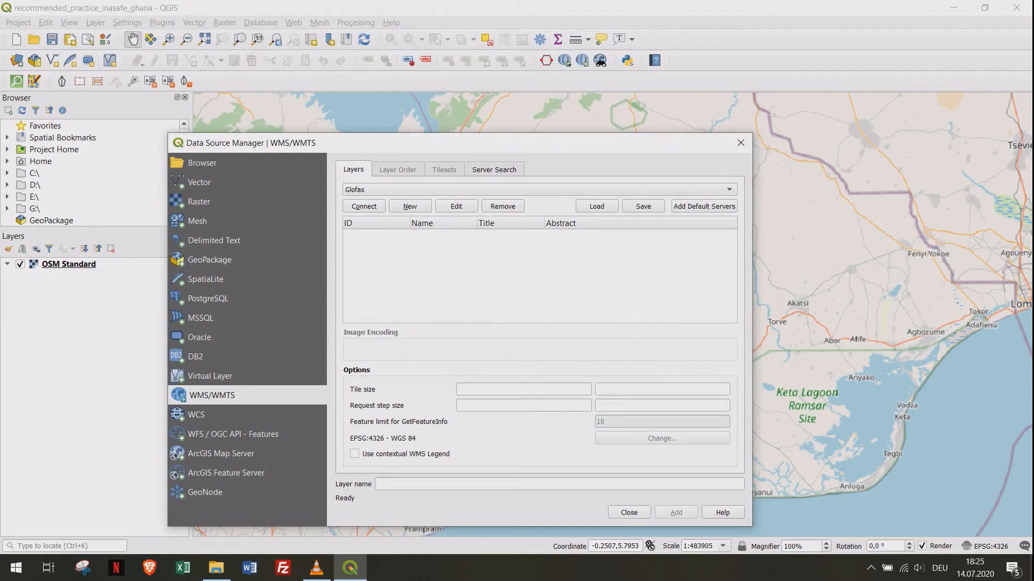
{"action": "left_click", "coordinate": [728, 189]}
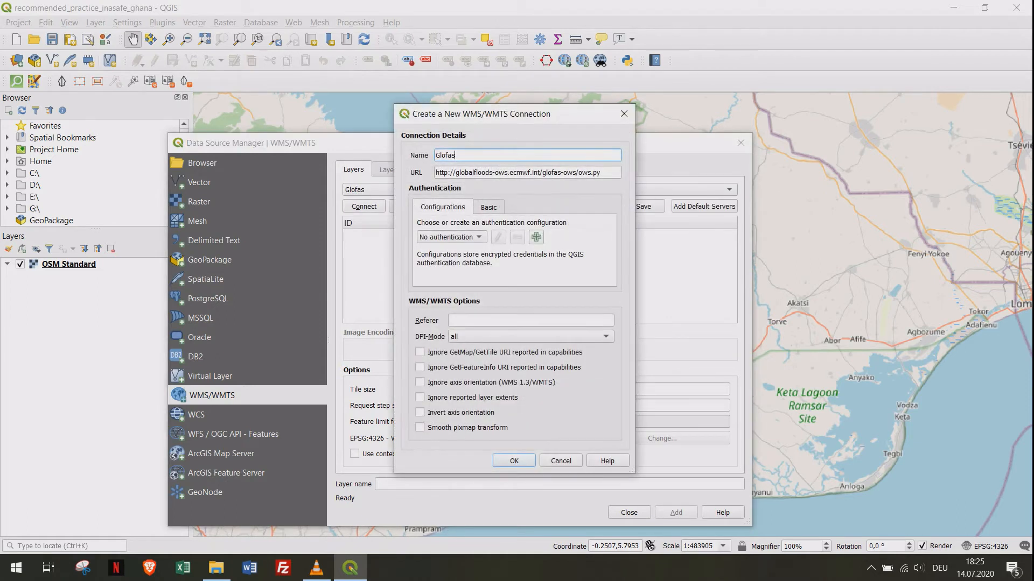
{"action": "triple_click", "coordinate": [501, 155]}
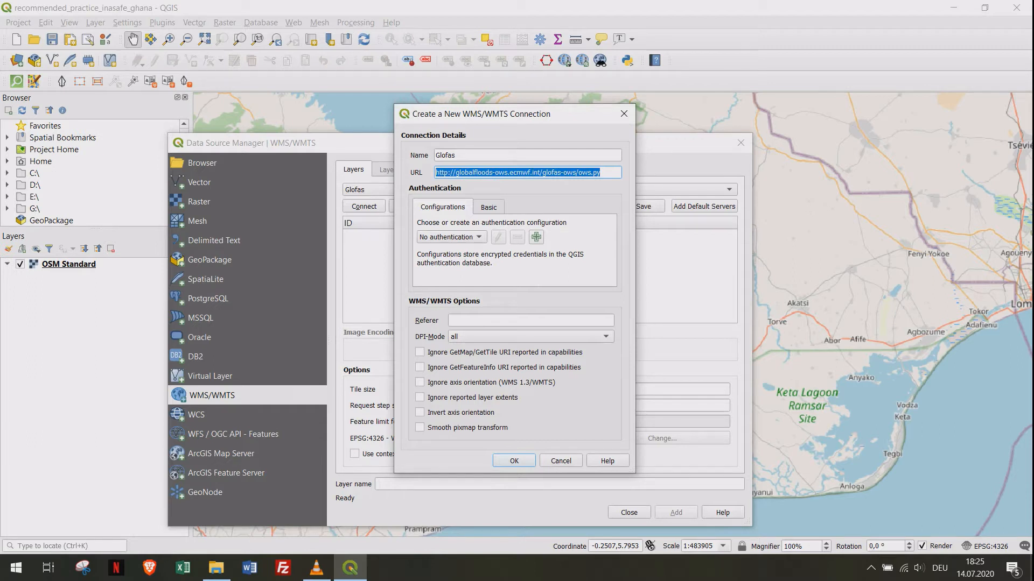
{"action": "left_click", "coordinate": [528, 173]}
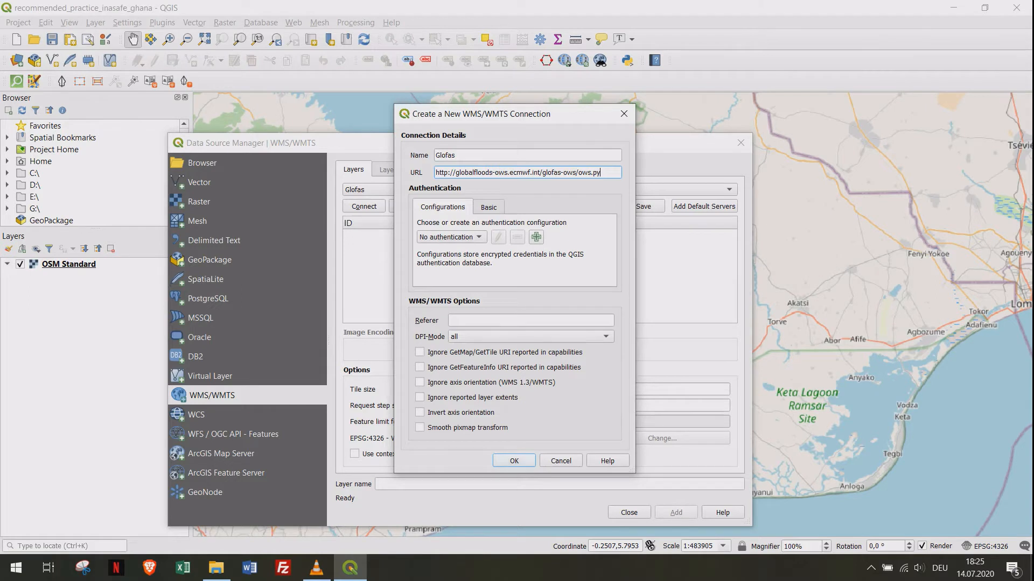
{"action": "left_click", "coordinate": [514, 461]}
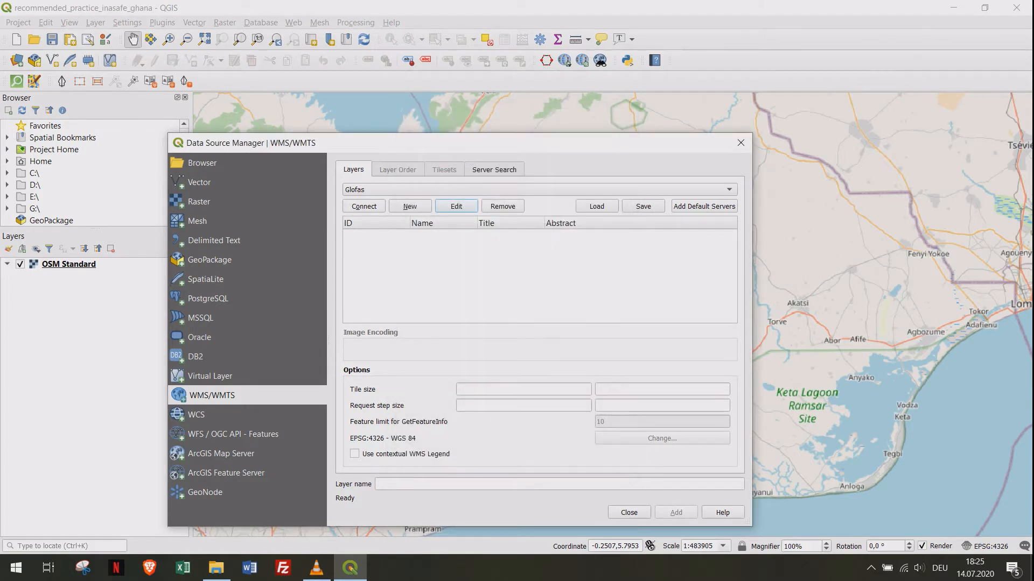
- Connect to Glofas, expand Static, and add the FloodHazard100y layer to the map
{"action": "left_click", "coordinate": [363, 206]}
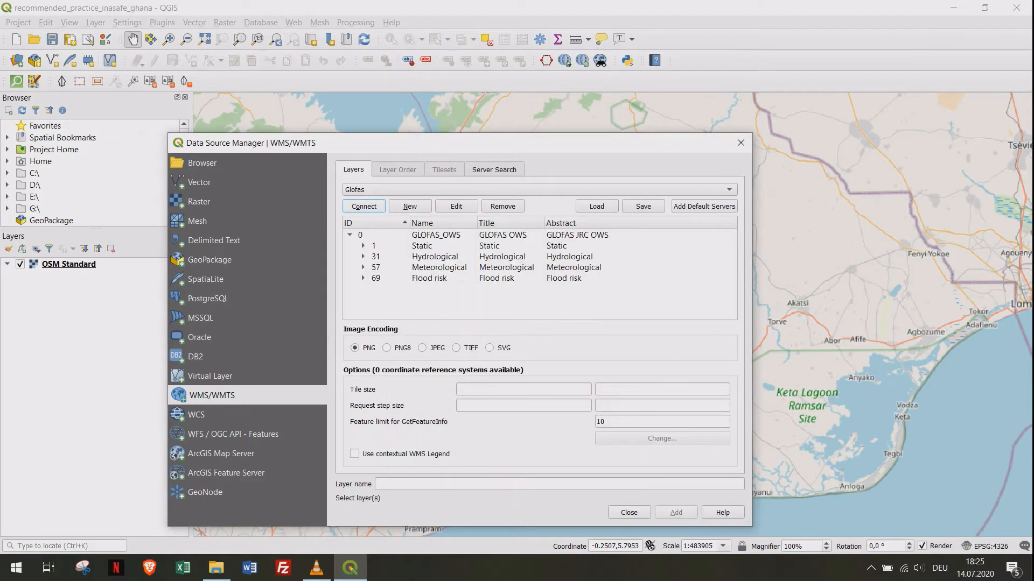
{"action": "left_click", "coordinate": [364, 246]}
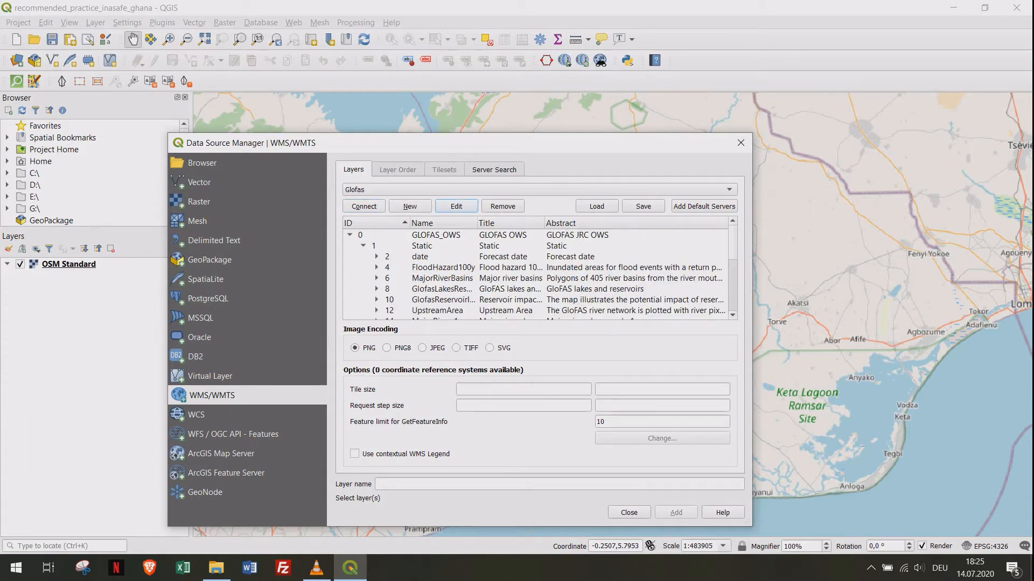
{"action": "left_click_drag", "start_coordinate": [396, 142], "coordinate": [396, 77]}
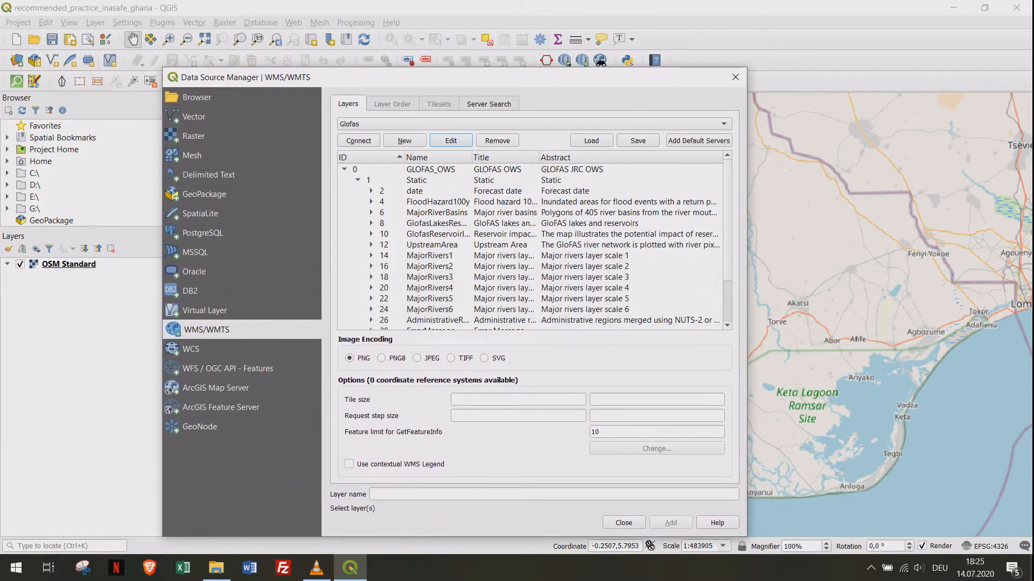
{"action": "scroll", "scroll_direction": "down", "scroll_amount": 3}
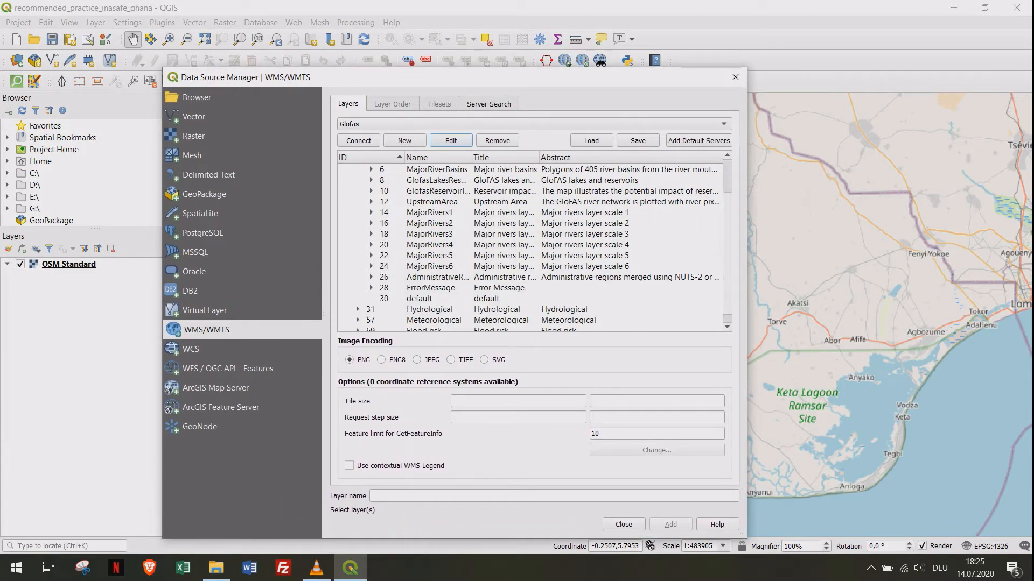
{"action": "left_click", "coordinate": [344, 168]}
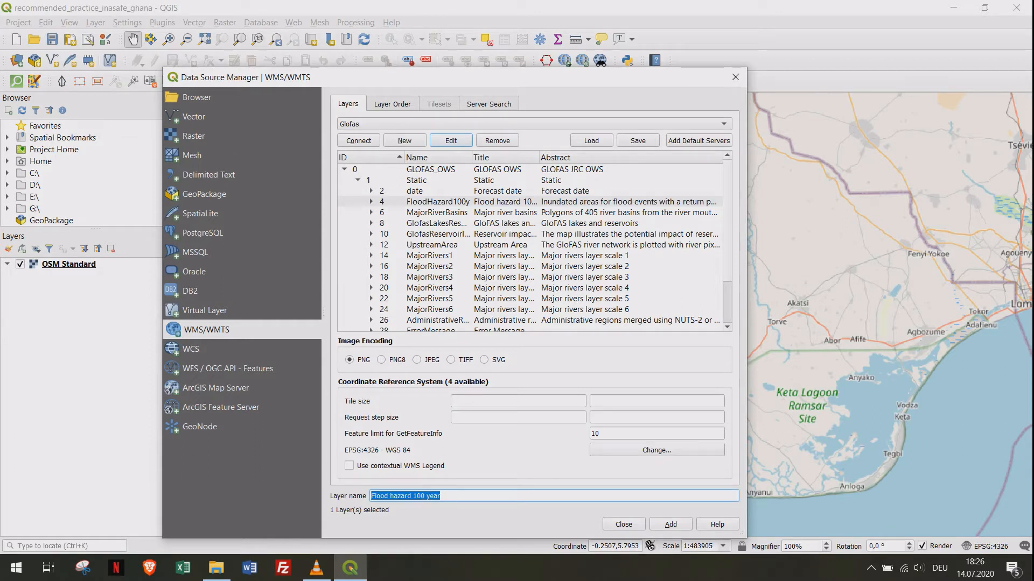
{"action": "left_click", "coordinate": [669, 524]}
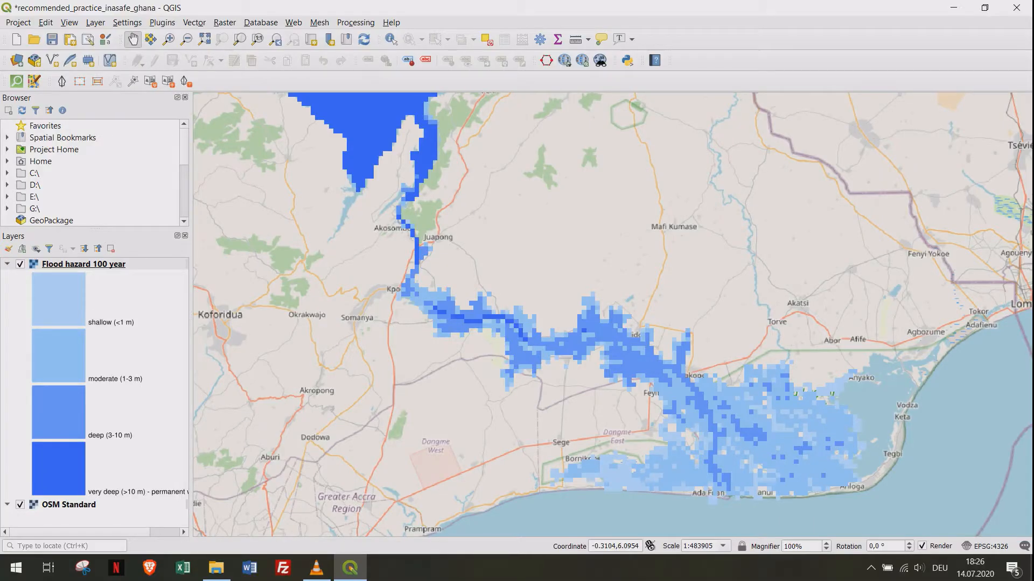
- Set the Flood hazard 100 year export to glofas100_flood.tif in glofas_100_year_flood, with VRT off
{"action": "right_click", "coordinate": [83, 264]}
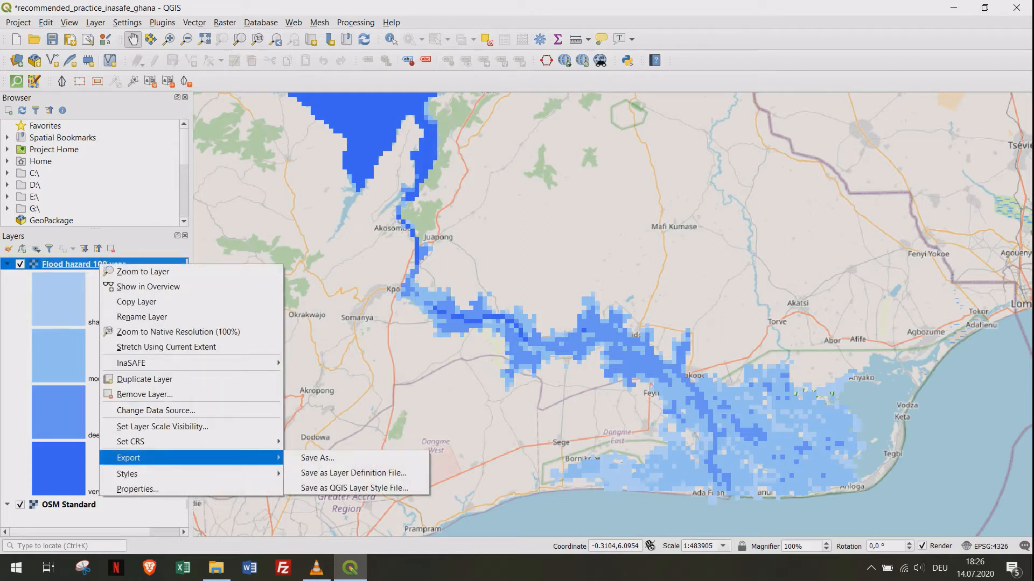
{"action": "key", "text": "Escape"}
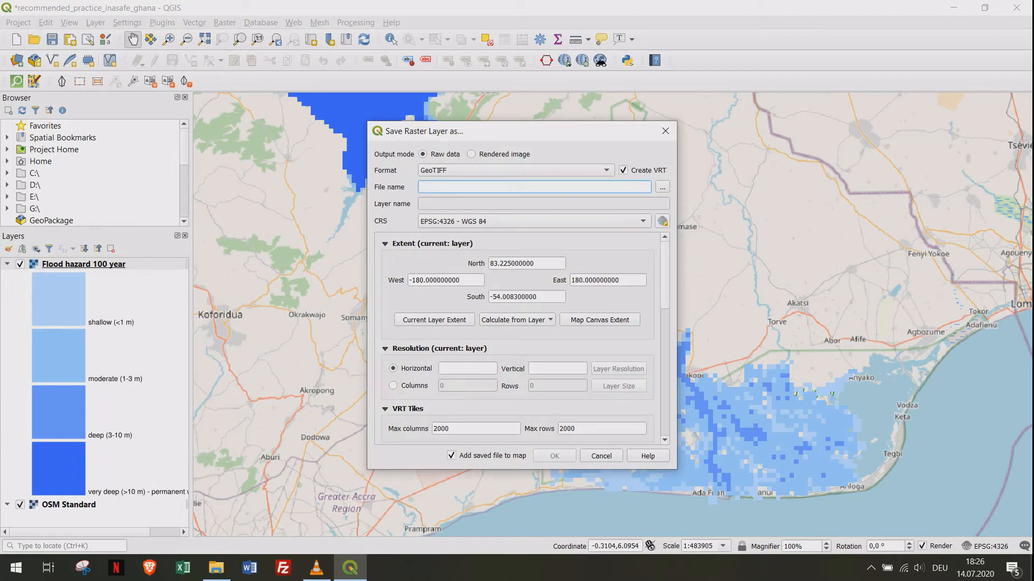
{"action": "left_click", "coordinate": [621, 170]}
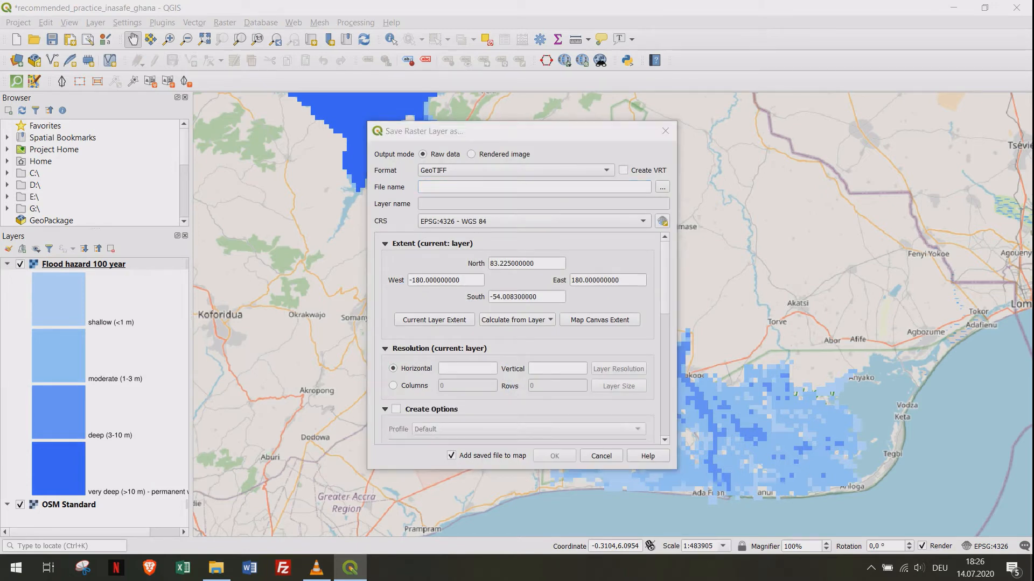
{"action": "left_click", "coordinate": [662, 187]}
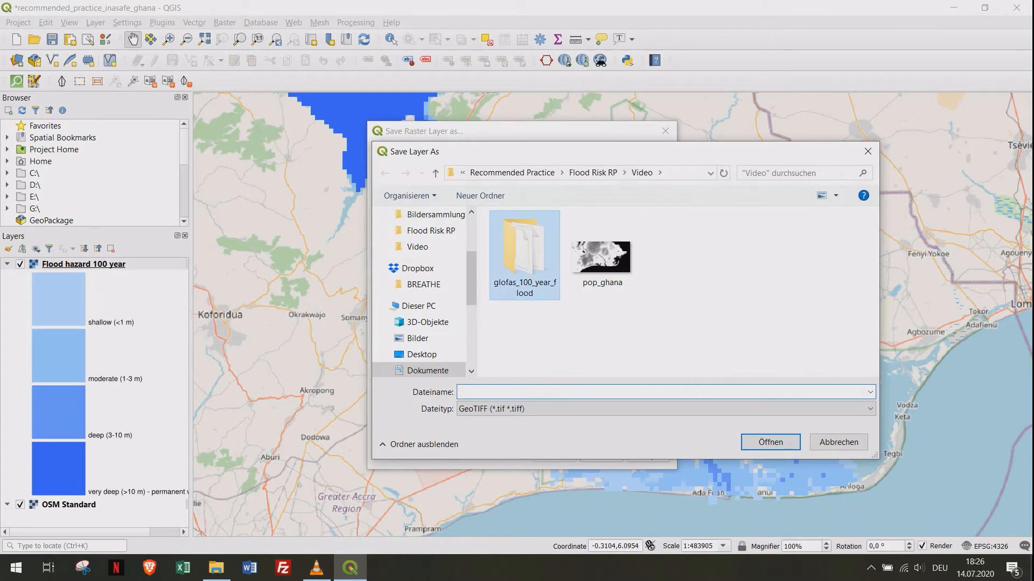
{"action": "double_click", "coordinate": [524, 251]}
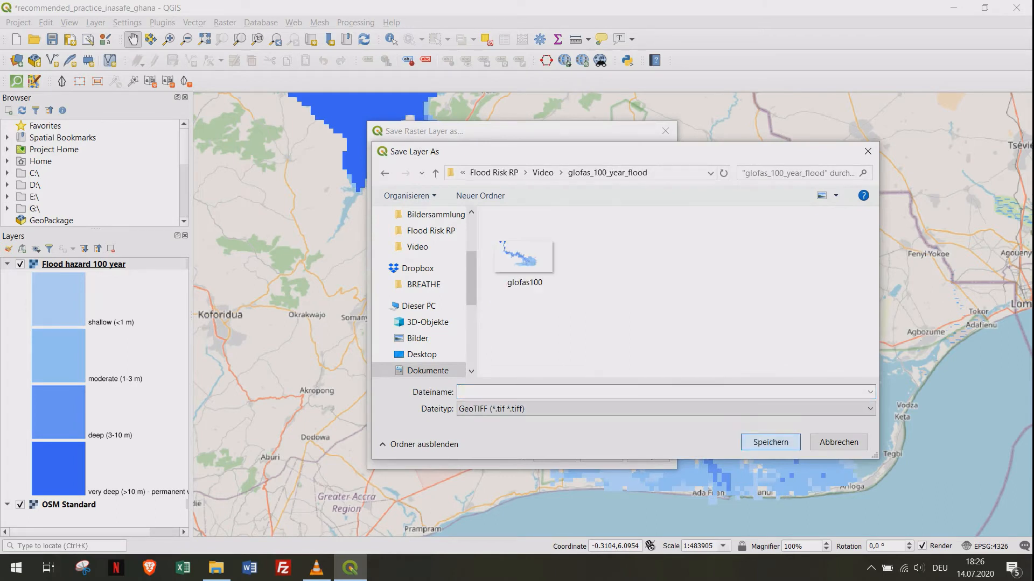
{"action": "left_click", "coordinate": [523, 256]}
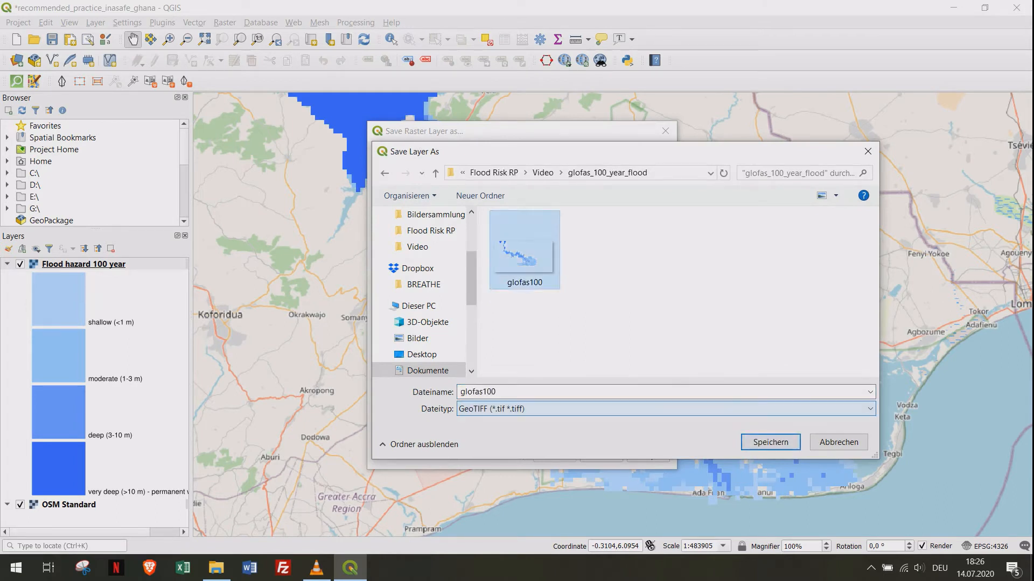
{"action": "left_click", "coordinate": [768, 442]}
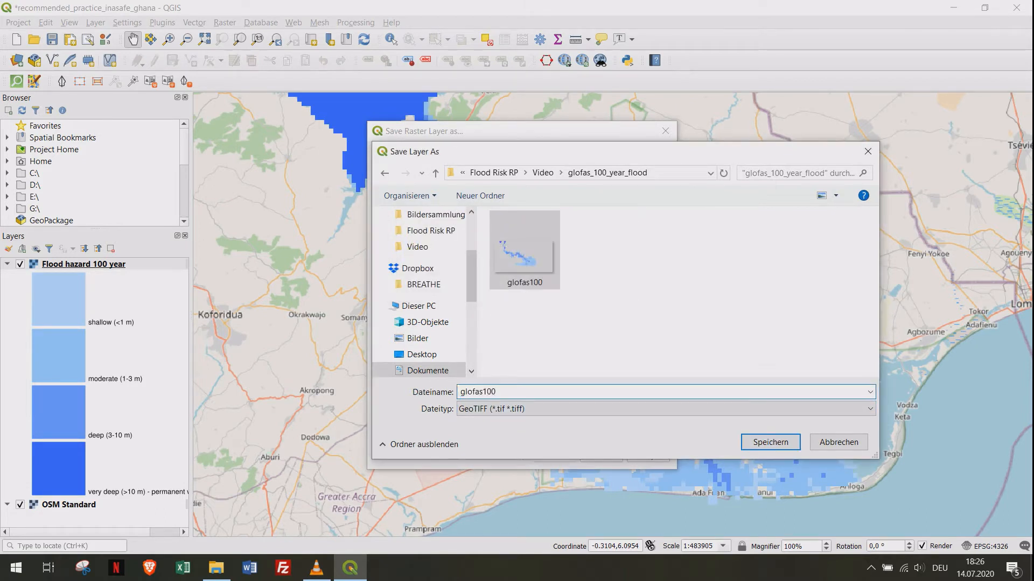
{"action": "type", "text": "_"}
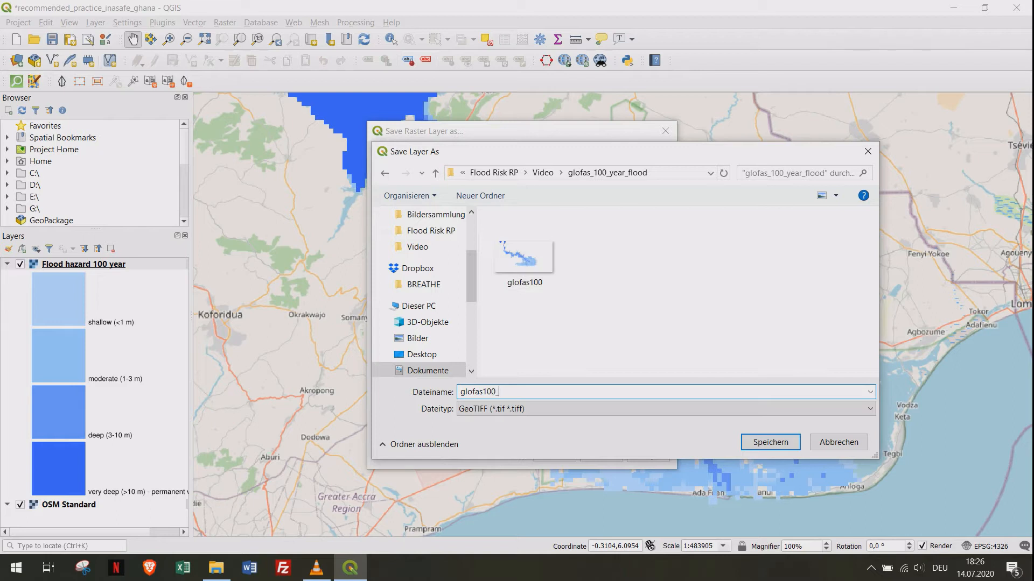
{"action": "left_click", "coordinate": [770, 441]}
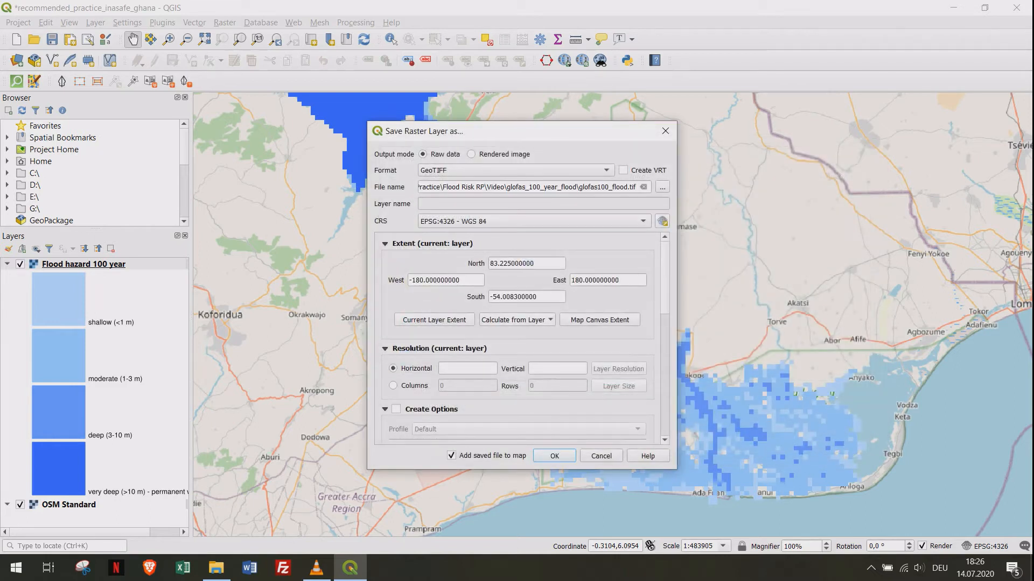
- Export in WGS 84 / Pseudo-Mercator at canvas extent and 900 resolution; hide Flood hazard 100 year
{"action": "left_click", "coordinate": [661, 221]}
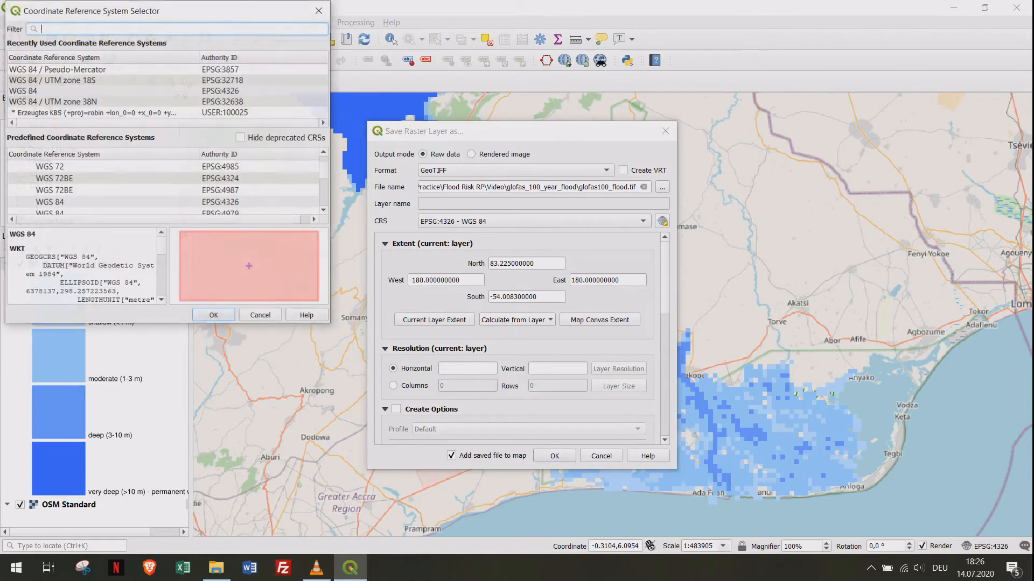
{"action": "left_click", "coordinate": [58, 70]}
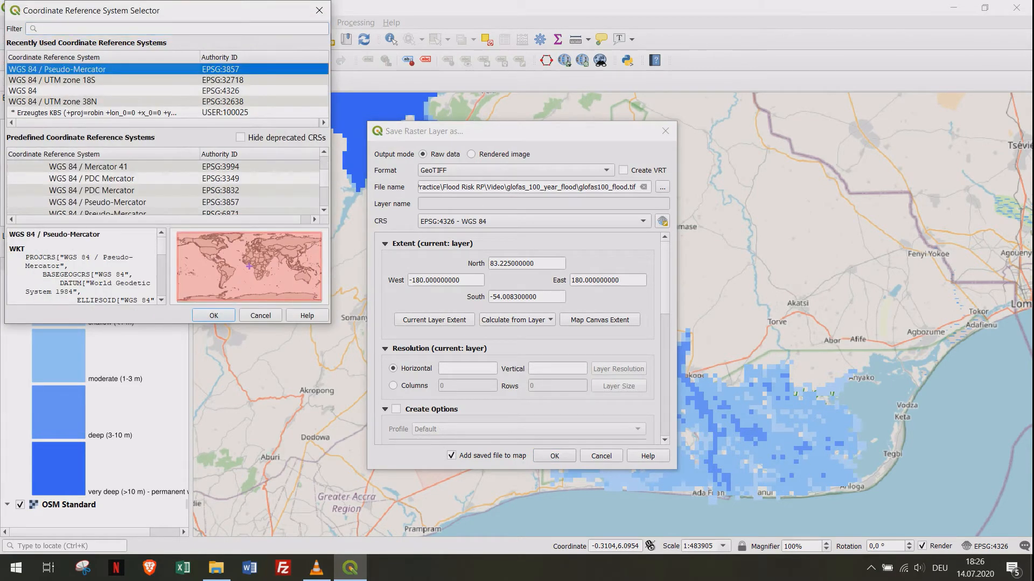
{"action": "left_click", "coordinate": [213, 315]}
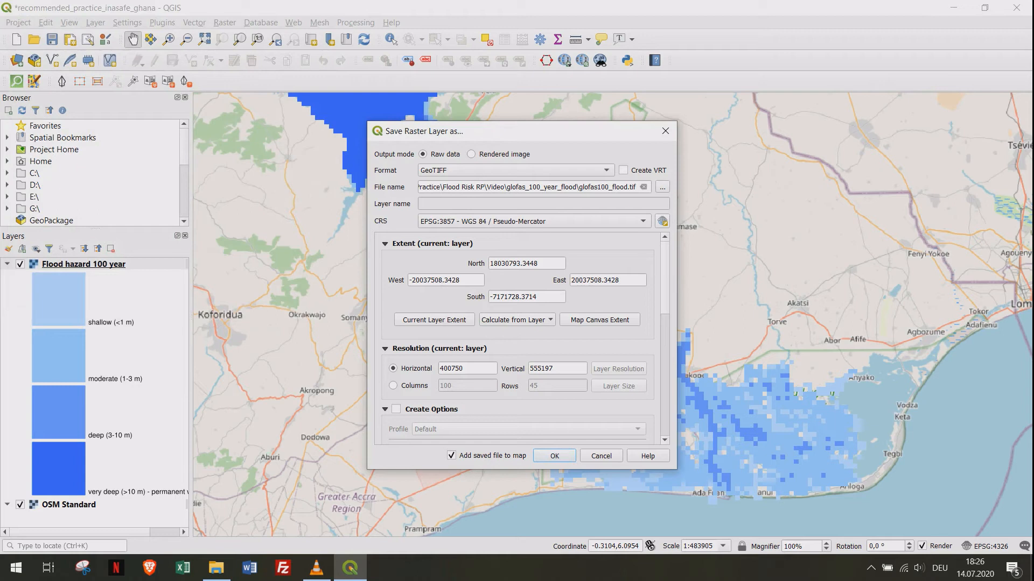
{"action": "left_click", "coordinate": [598, 320]}
{"action": "type", "text": "9"}
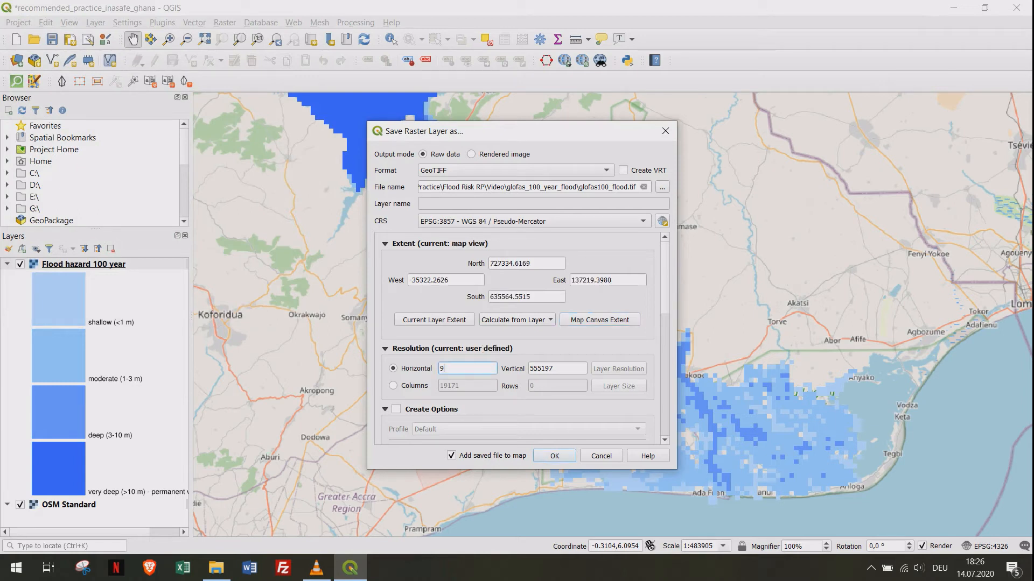
{"action": "type", "text": "00"}
{"action": "left_click", "coordinate": [557, 369]}
{"action": "type", "text": "900"}
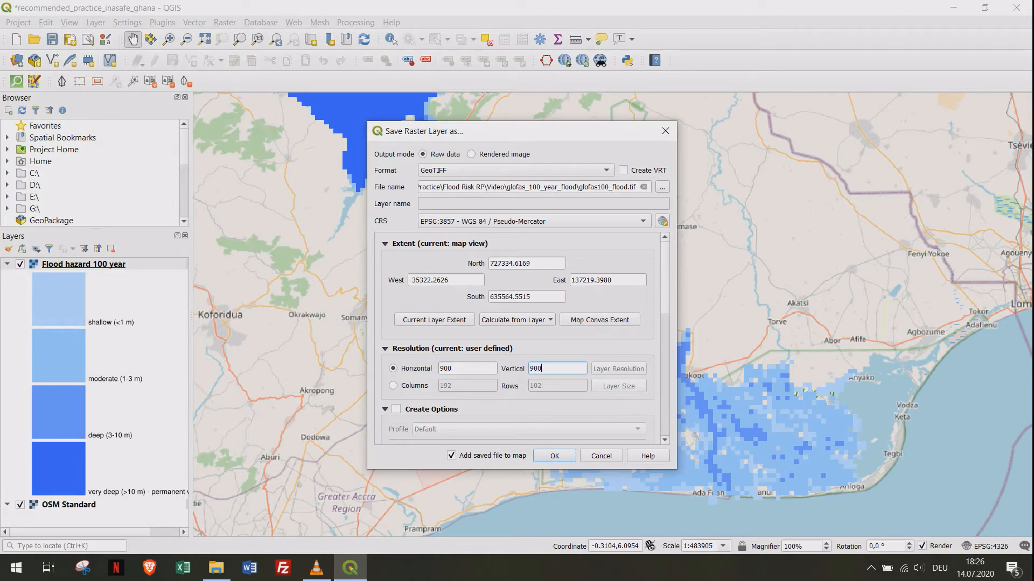
{"action": "left_click", "coordinate": [554, 456]}
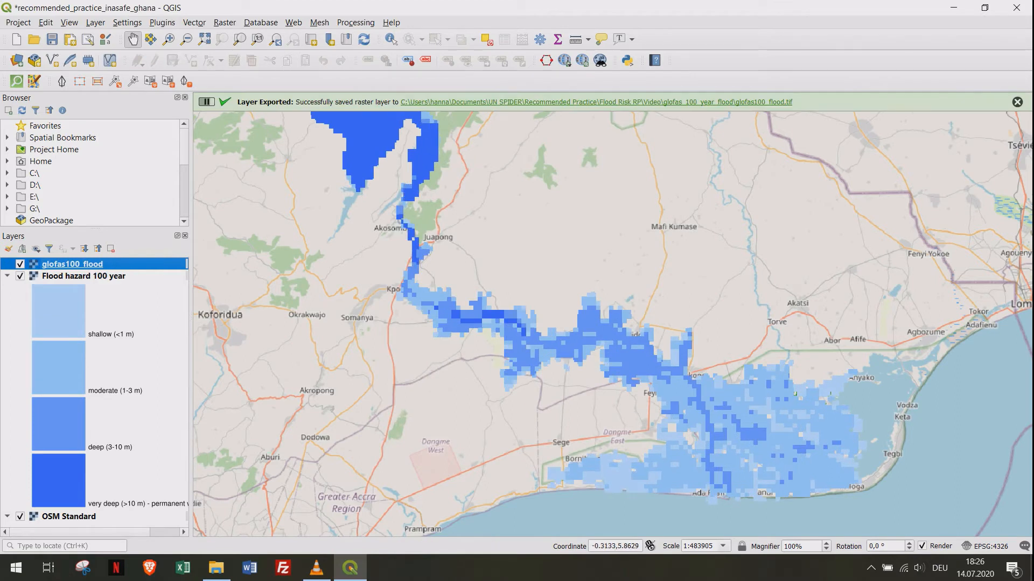
{"action": "left_click", "coordinate": [21, 276]}
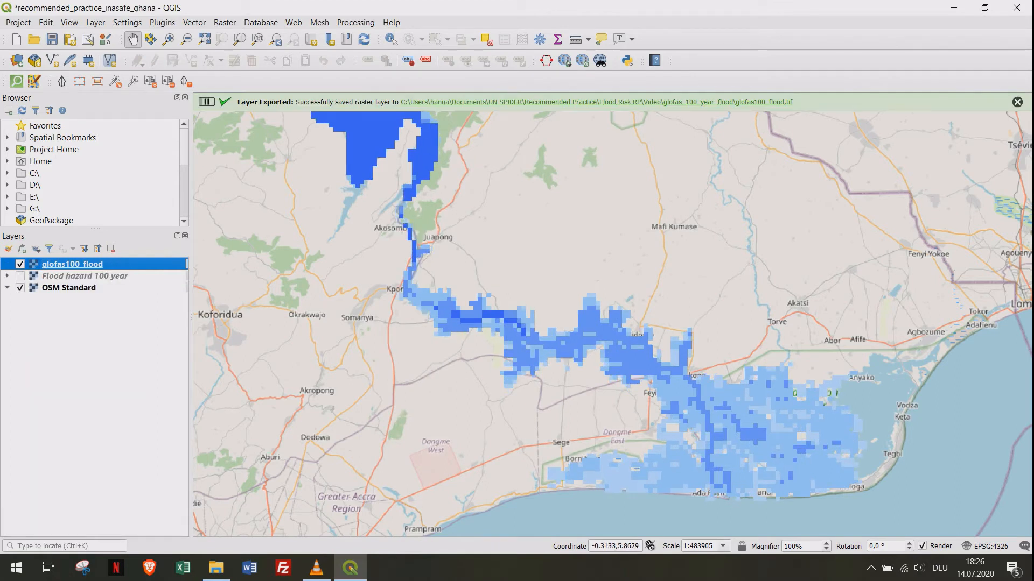
{"action": "mouse_move", "coordinate": [72, 263]}
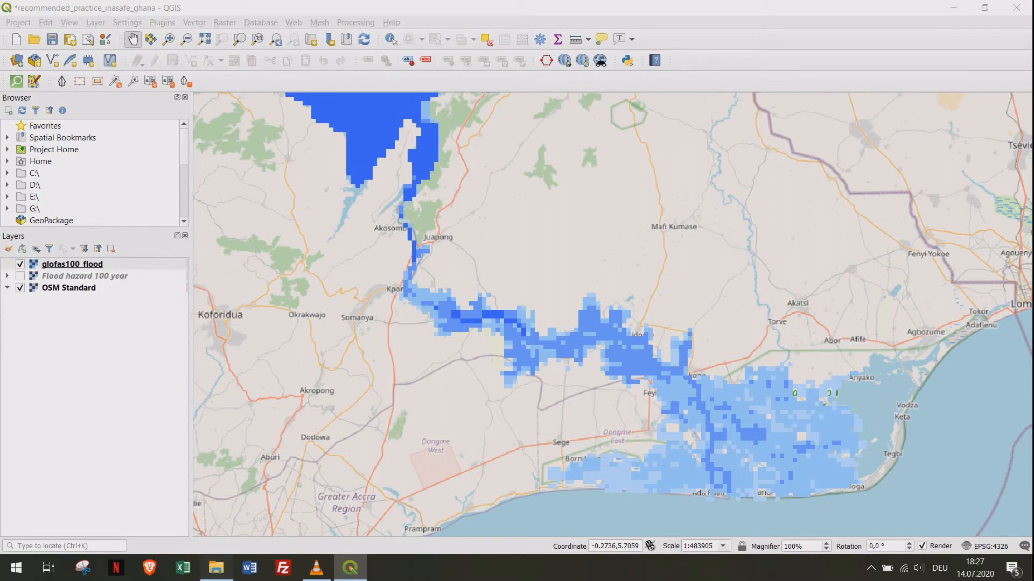
- Open gha_ppp_2020.tif from the Flood Risk RP folder into QGIS
{"action": "left_click", "coordinate": [217, 567]}
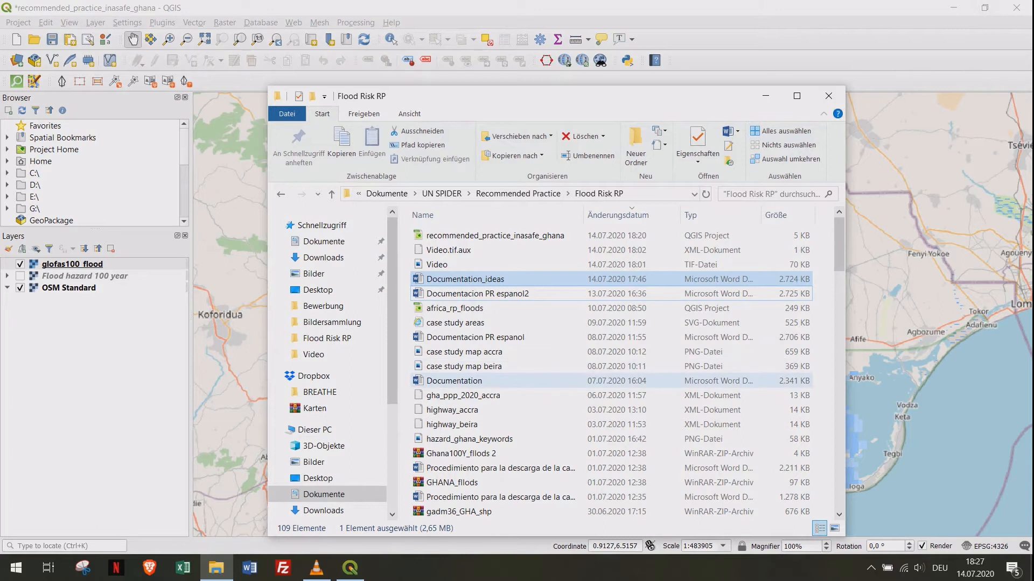
{"action": "mouse_move", "coordinate": [451, 410]}
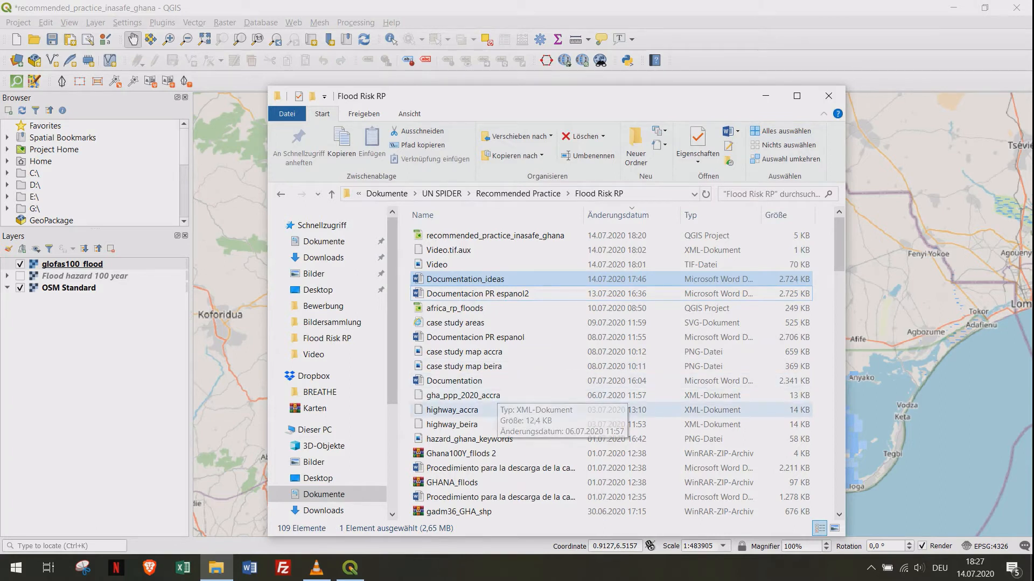
{"action": "mouse_move", "coordinate": [452, 423]}
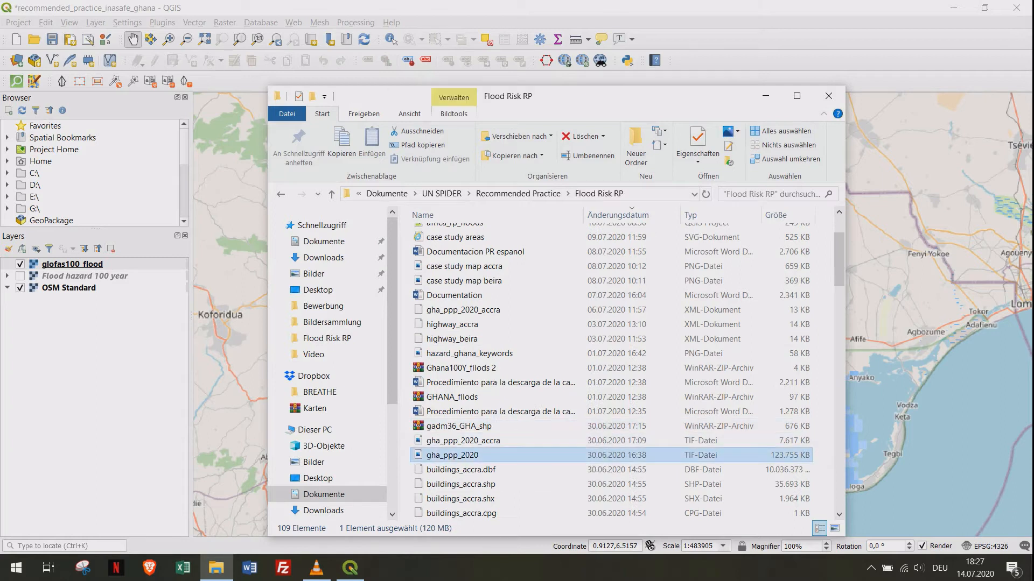
{"action": "double_click", "coordinate": [451, 455]}
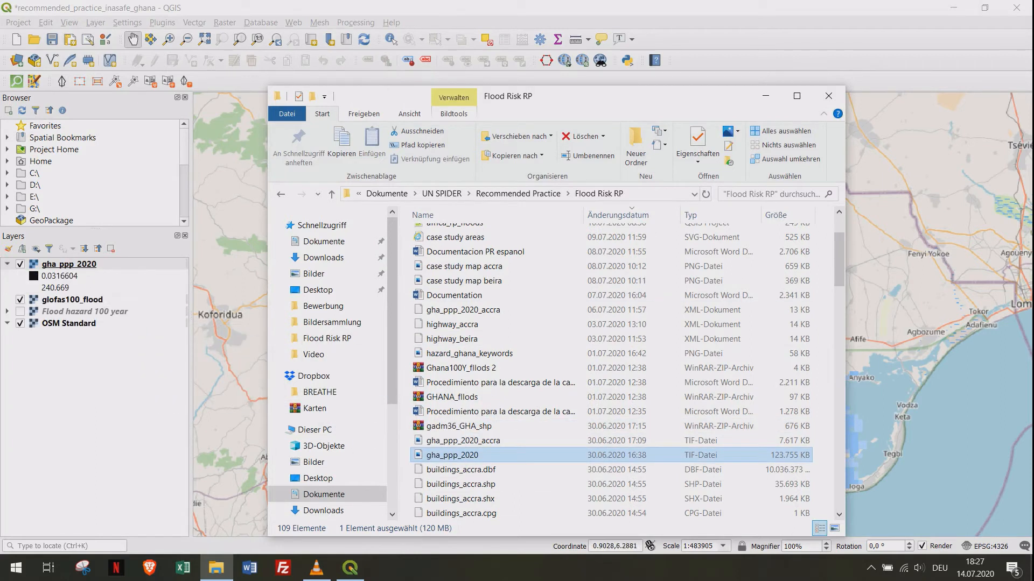
{"action": "left_click", "coordinate": [828, 96]}
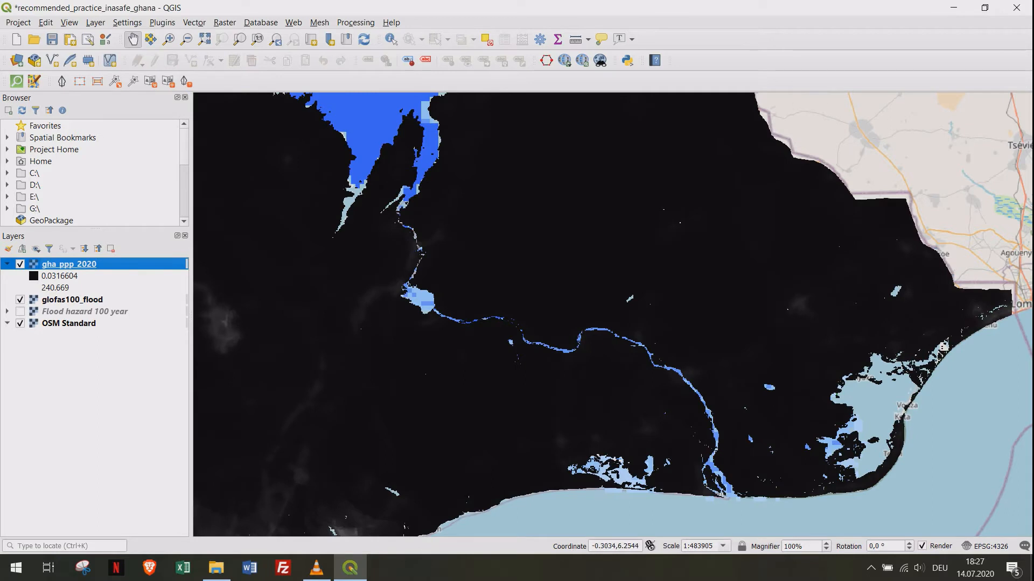
- Run Clip Raster by Extent on gha_ppp_2020 using the canvas extent, then close the tool
{"action": "left_click", "coordinate": [193, 22]}
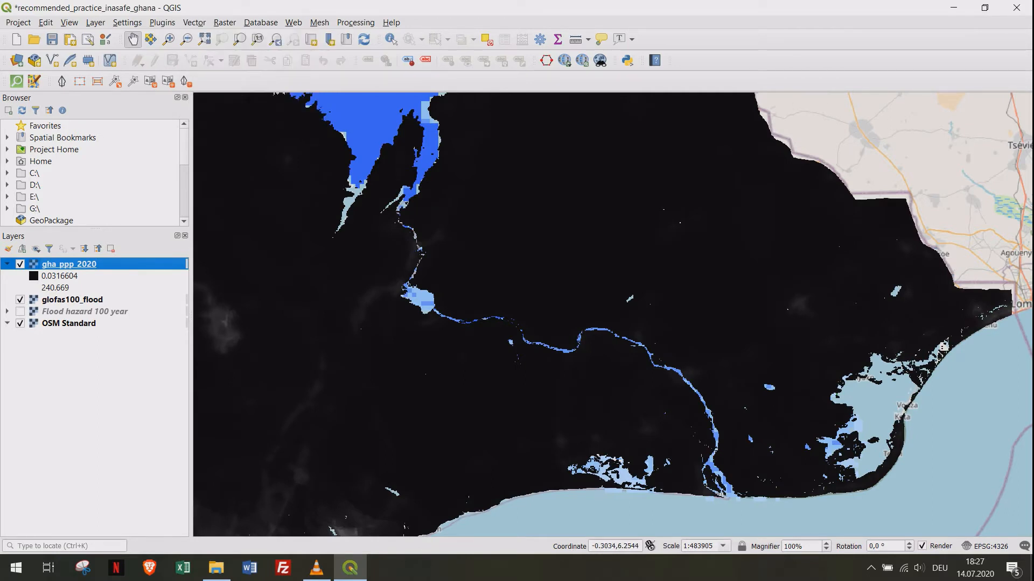
{"action": "left_click", "coordinate": [224, 22]}
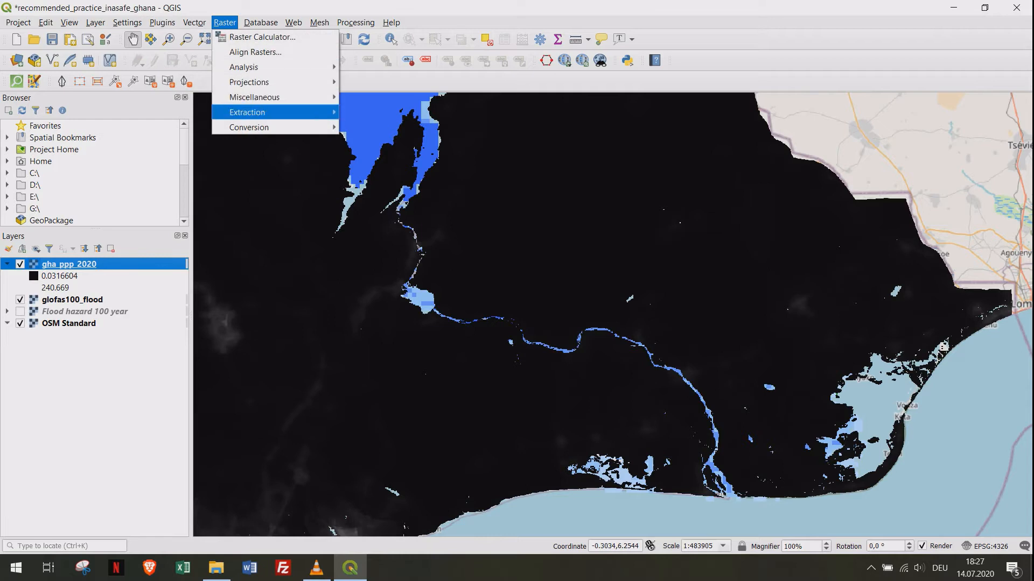
{"action": "left_click", "coordinate": [247, 112]}
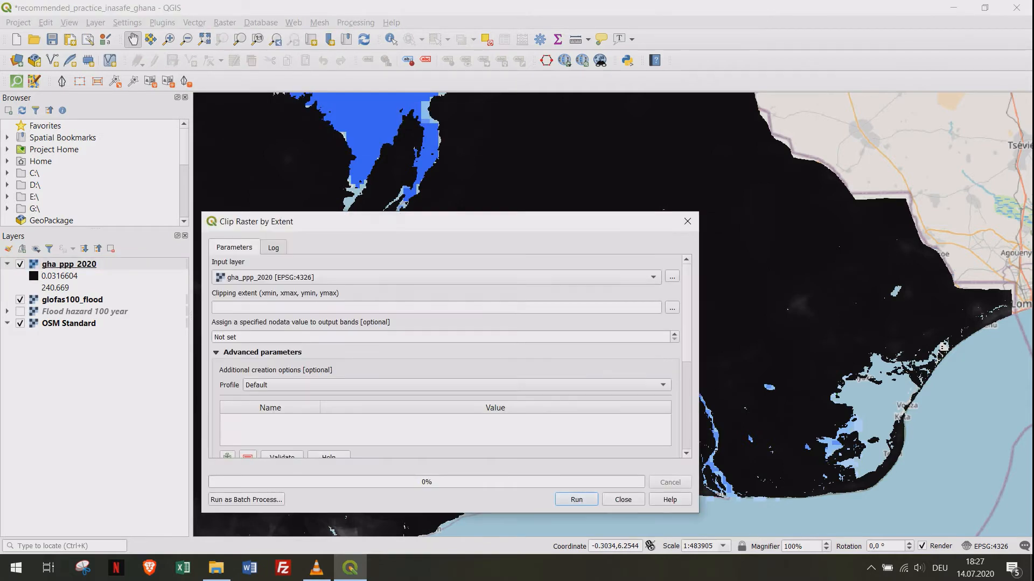
{"action": "left_click", "coordinate": [672, 308]}
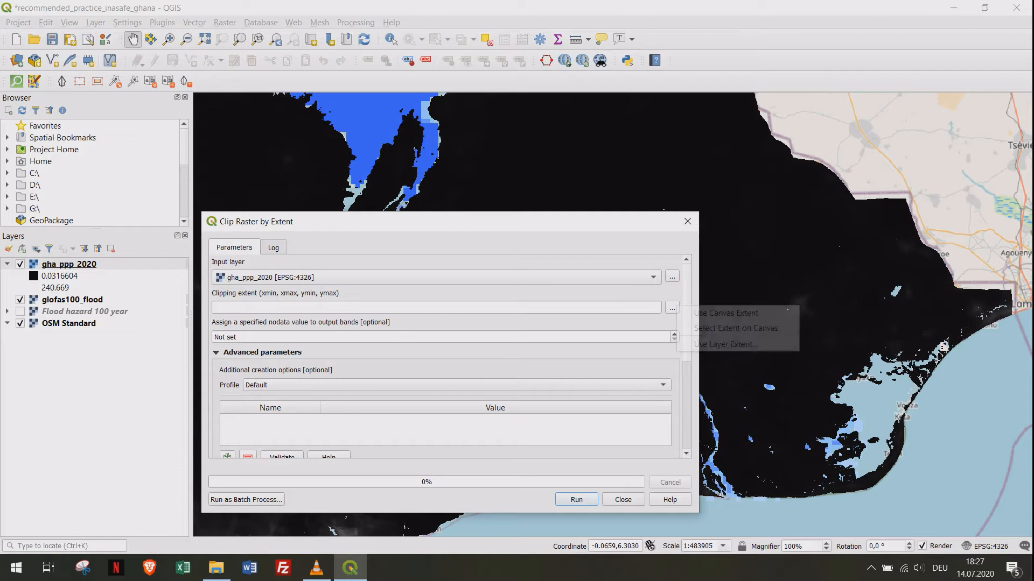
{"action": "left_click", "coordinate": [725, 313]}
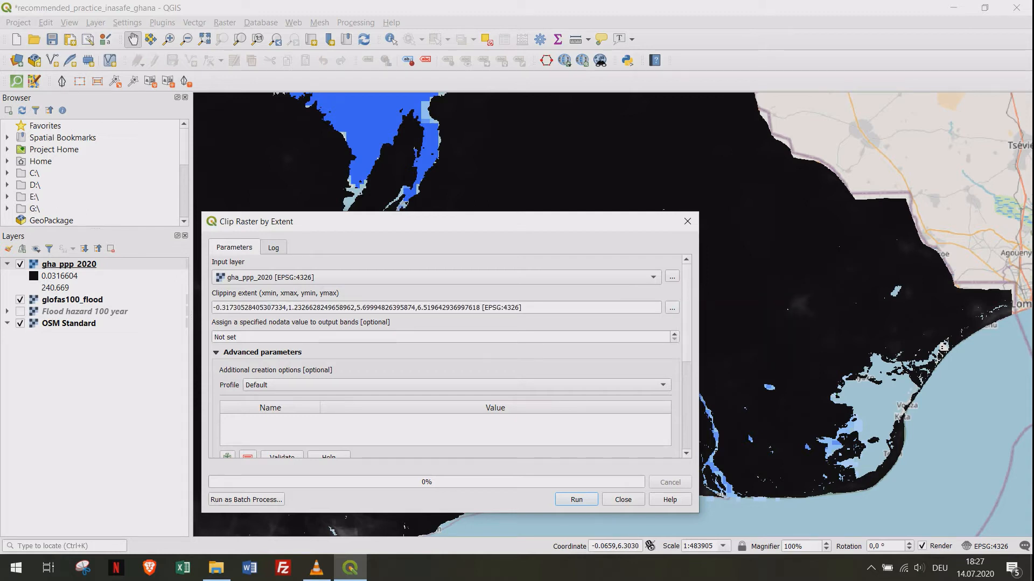
{"action": "left_click_drag", "start_coordinate": [396, 220], "coordinate": [500, 166]}
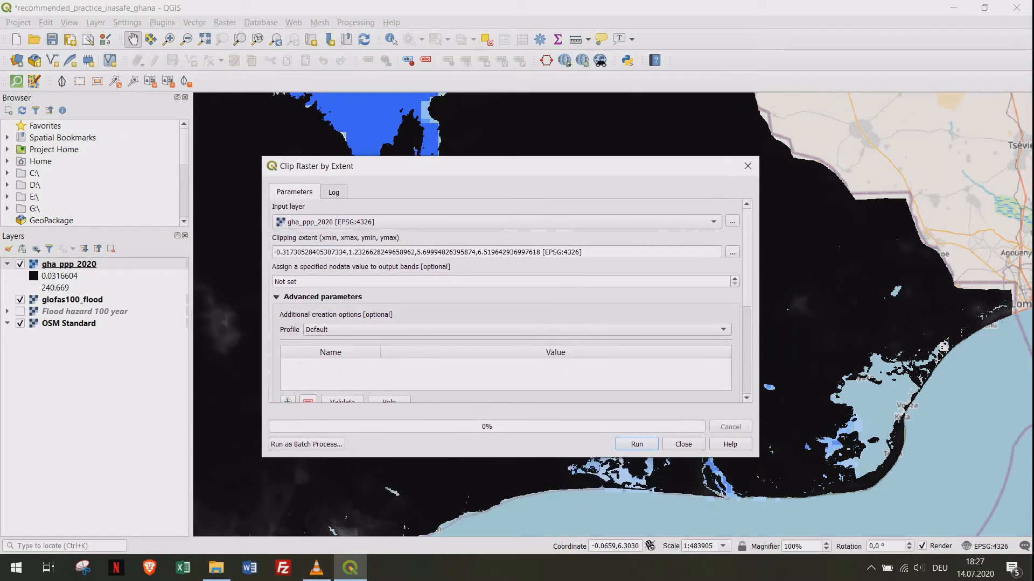
{"action": "scroll", "scroll_direction": "down", "scroll_amount": 3}
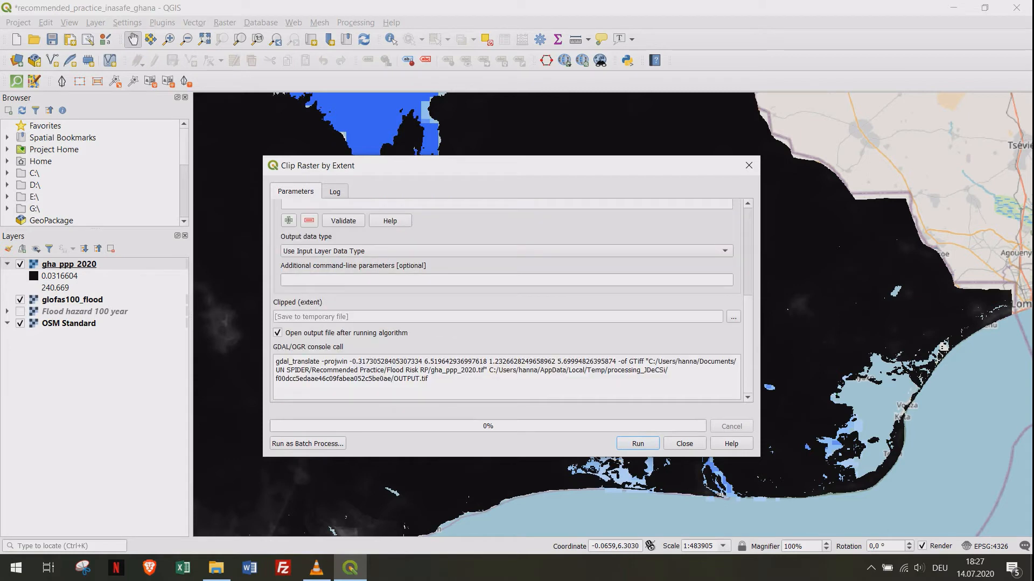
{"action": "left_click", "coordinate": [637, 443]}
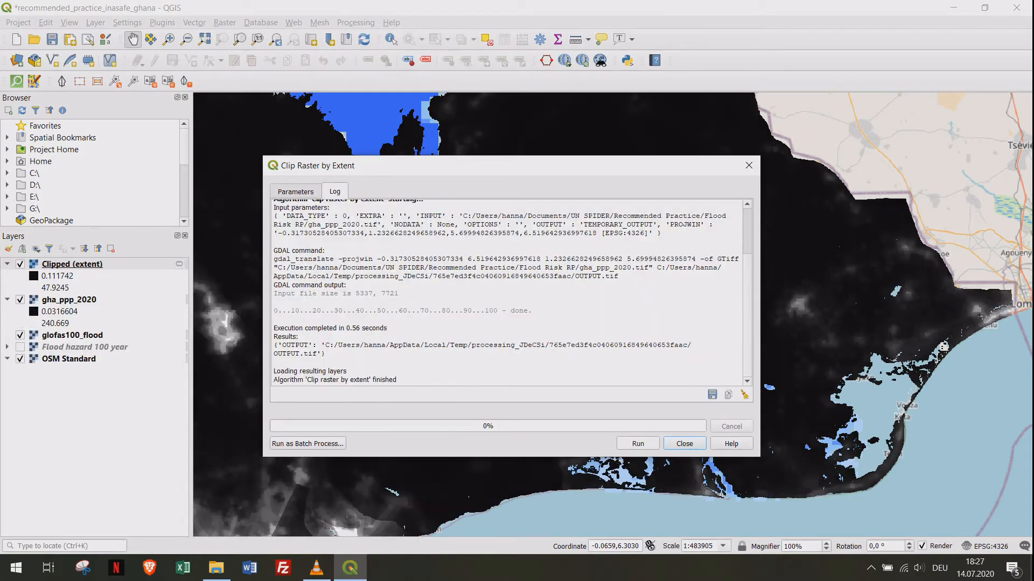
{"action": "mouse_move", "coordinate": [748, 165]}
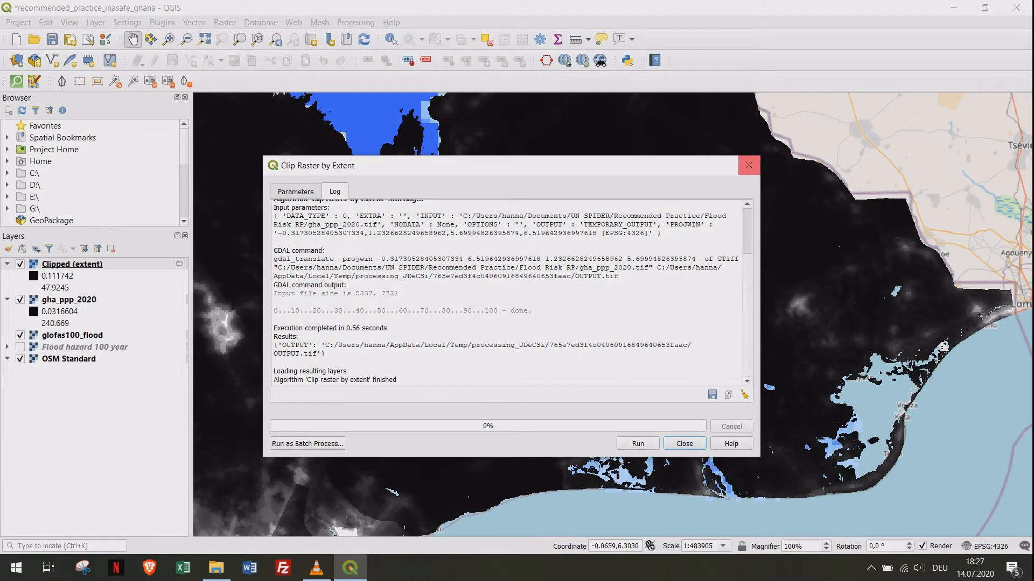
{"action": "left_click", "coordinate": [684, 444]}
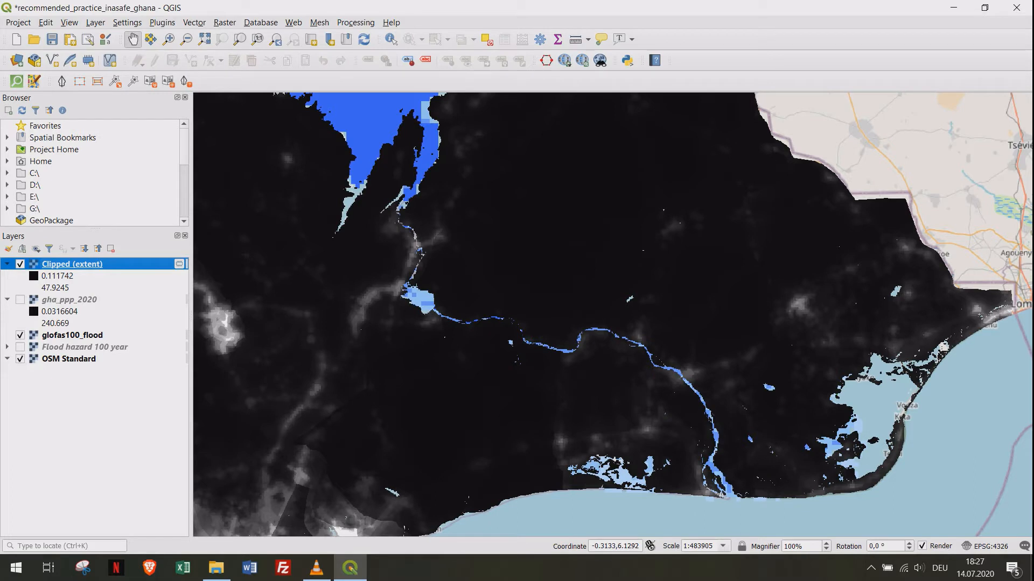
- Save the Clipped (extent) raster to file as pop_ghana_clip
{"action": "right_click", "coordinate": [71, 264]}
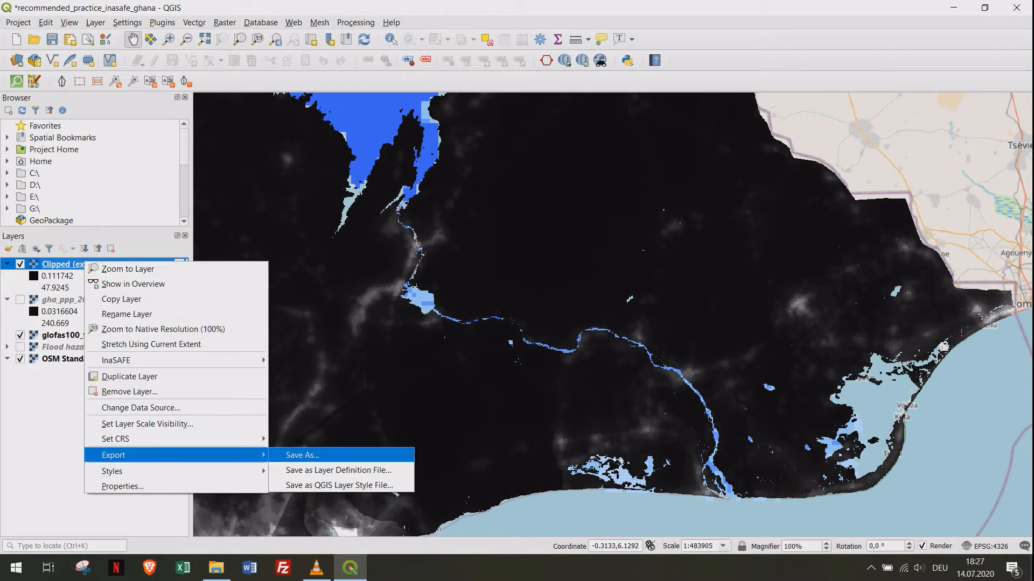
{"action": "left_click", "coordinate": [301, 455]}
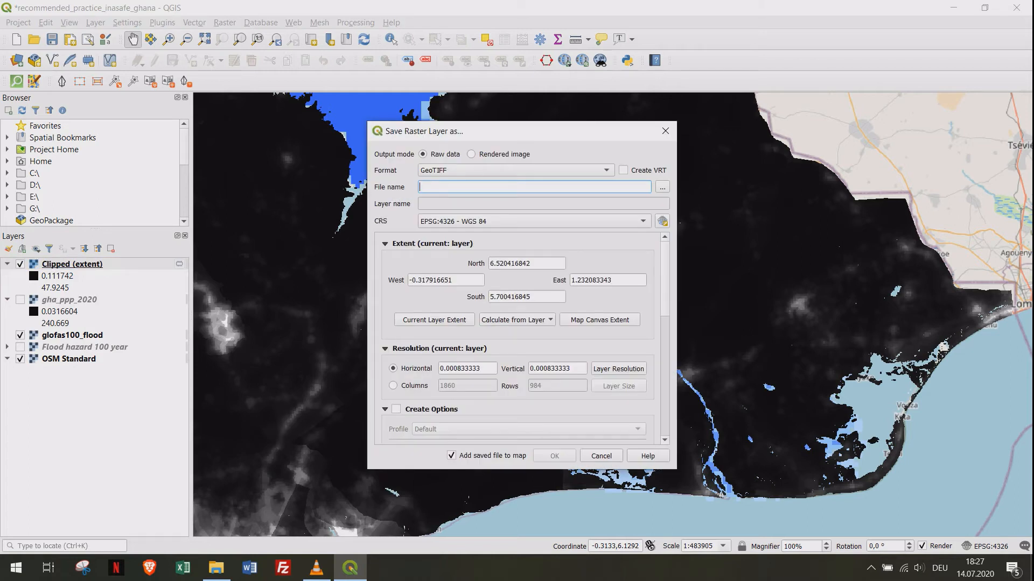
{"action": "left_click", "coordinate": [661, 188]}
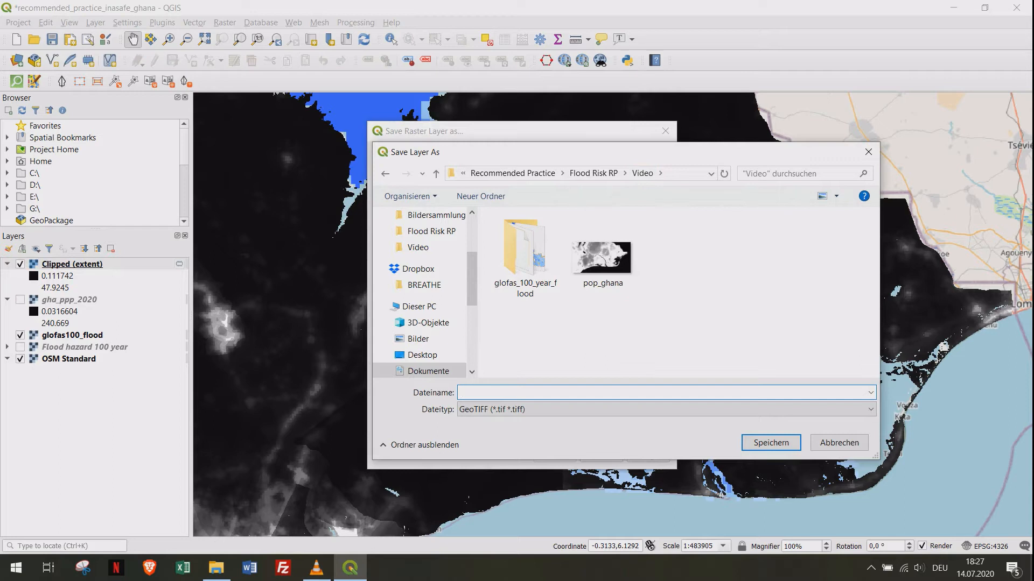
{"action": "type", "text": "pop_ghana"}
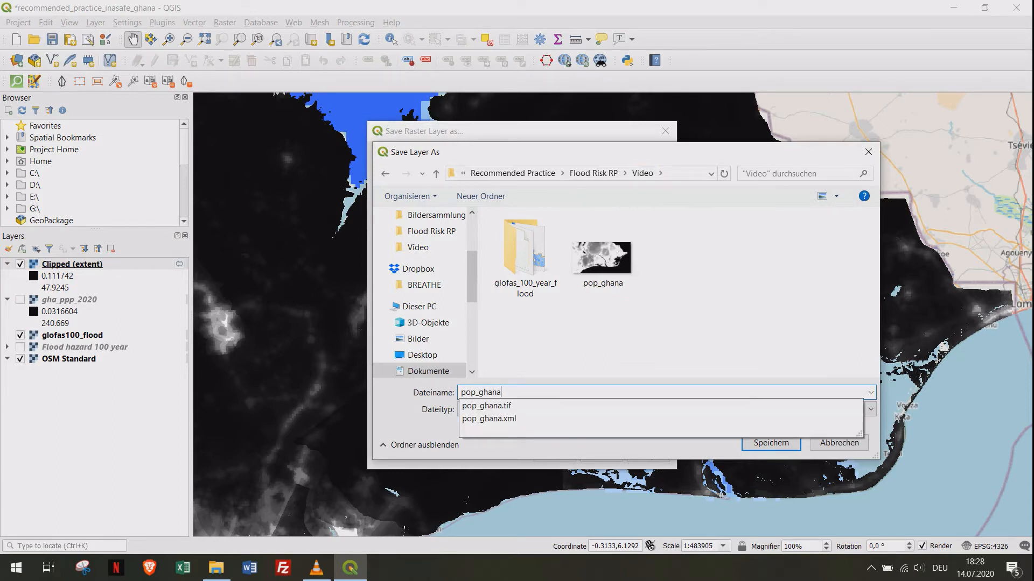
{"action": "left_click", "coordinate": [769, 442]}
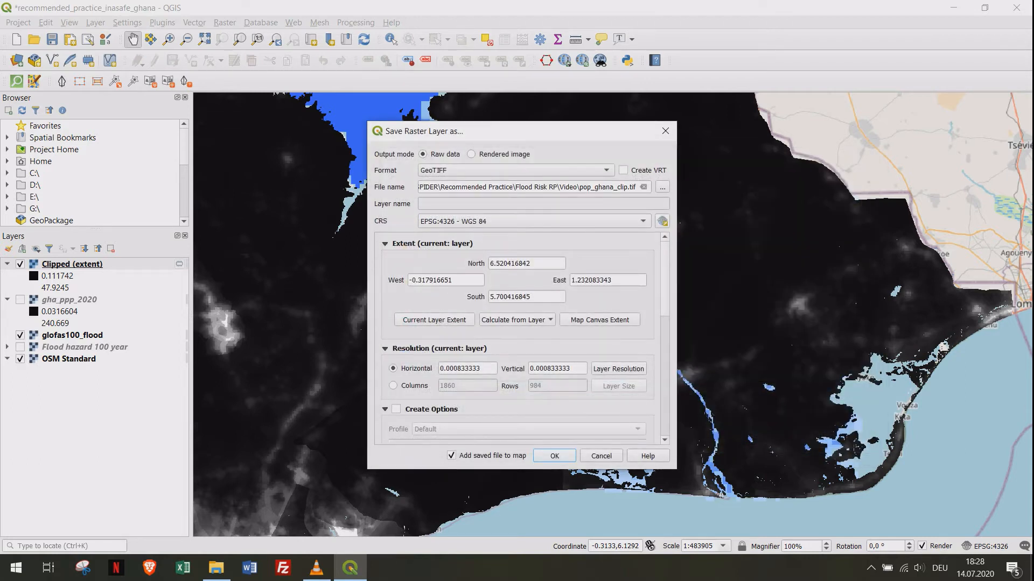
{"action": "left_click", "coordinate": [553, 455]}
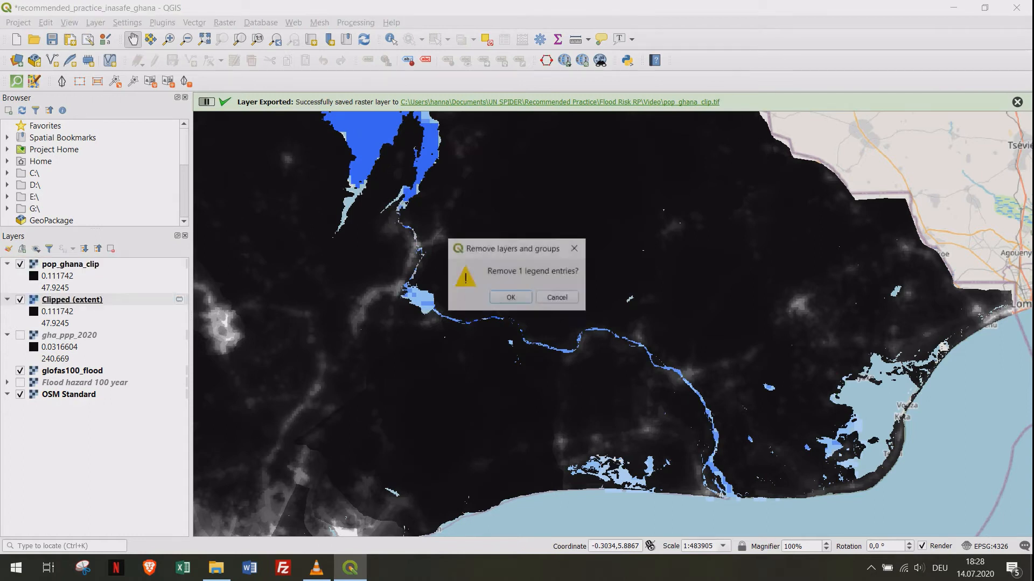
- Remove the temporary Clipped (extent) layer and select gha_ppp_2020 to reorder it
{"action": "left_click", "coordinate": [509, 298]}
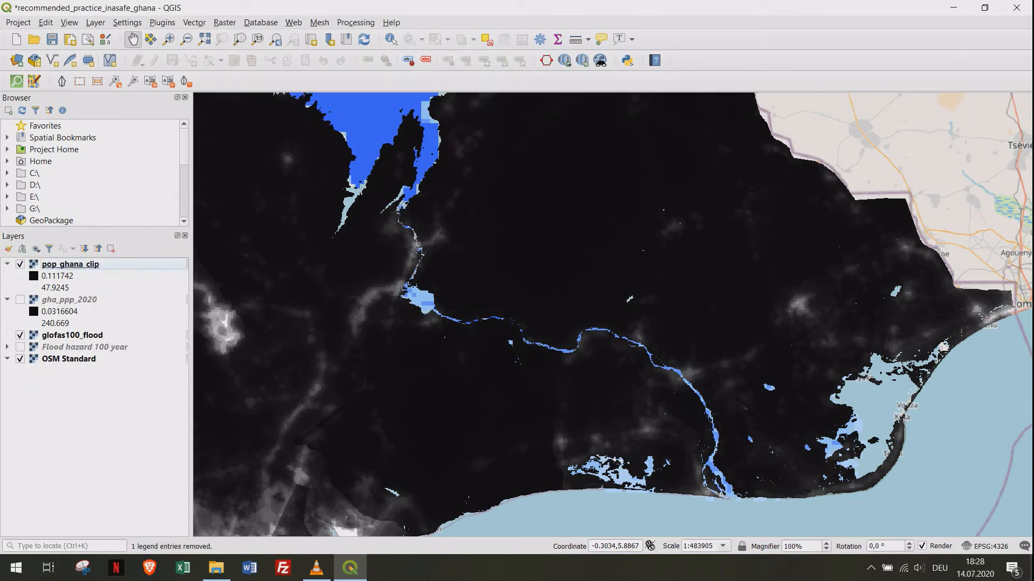
{"action": "left_click", "coordinate": [7, 299]}
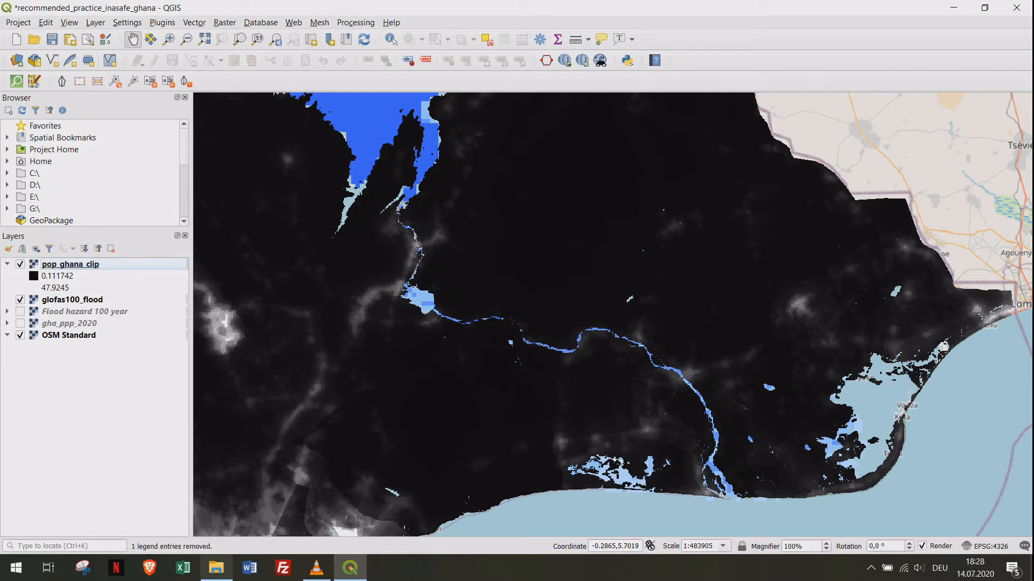
{"action": "left_click", "coordinate": [216, 567]}
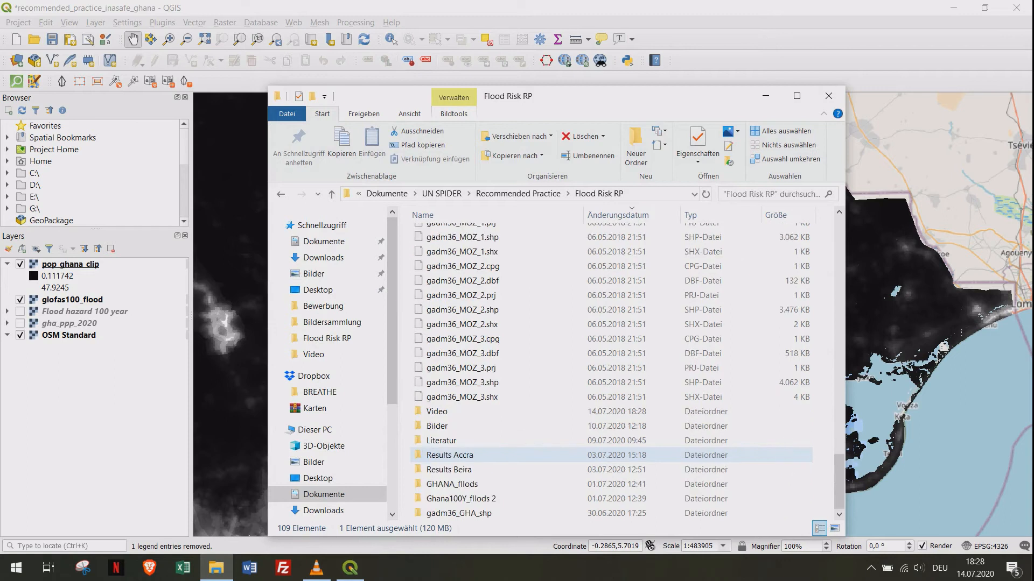
- Browse into gadm36_GHA_shp and open gadm36_GHA_2.shp into QGIS
{"action": "left_click", "coordinate": [452, 484]}
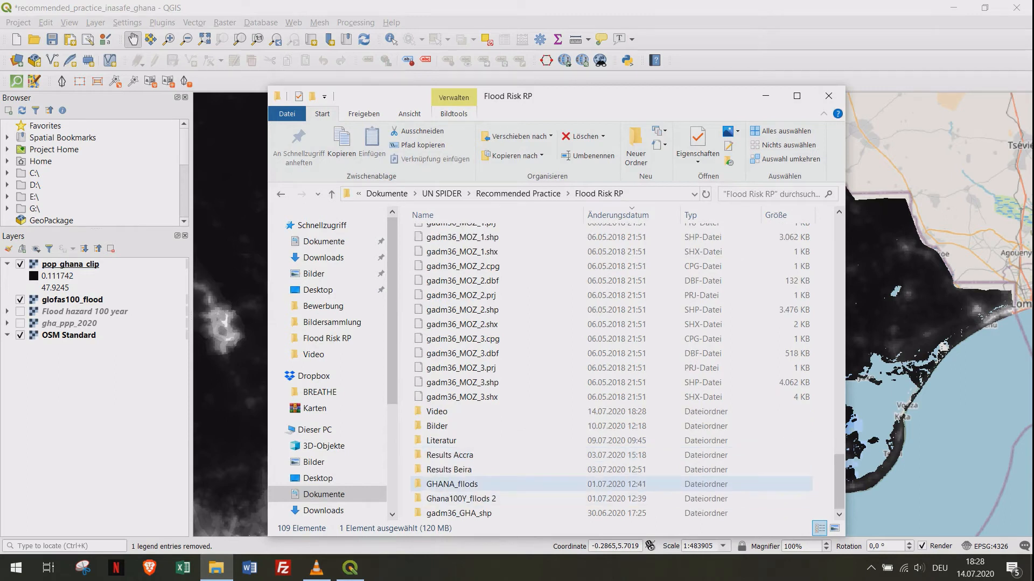
{"action": "double_click", "coordinate": [460, 513]}
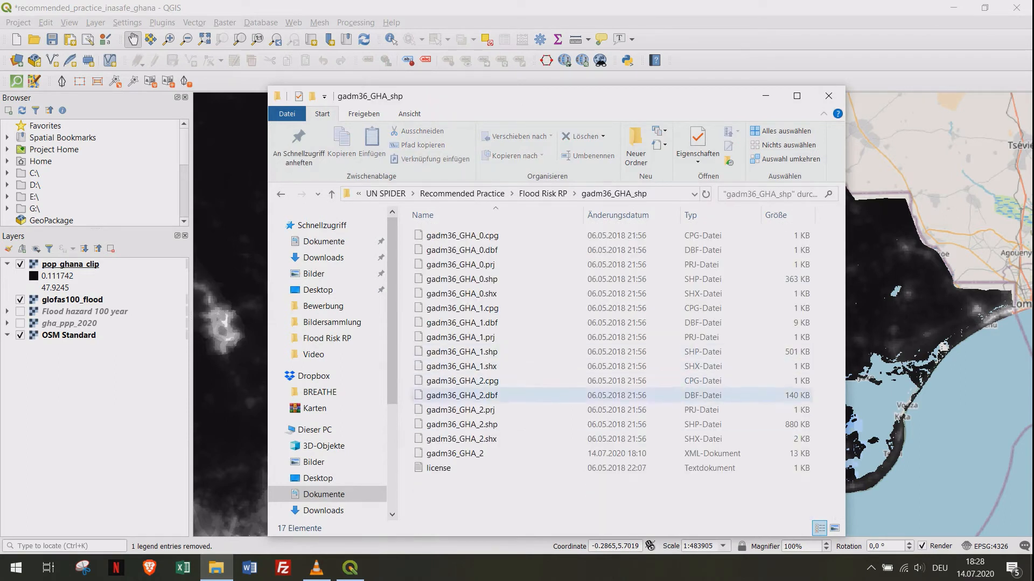
{"action": "left_click", "coordinate": [461, 424]}
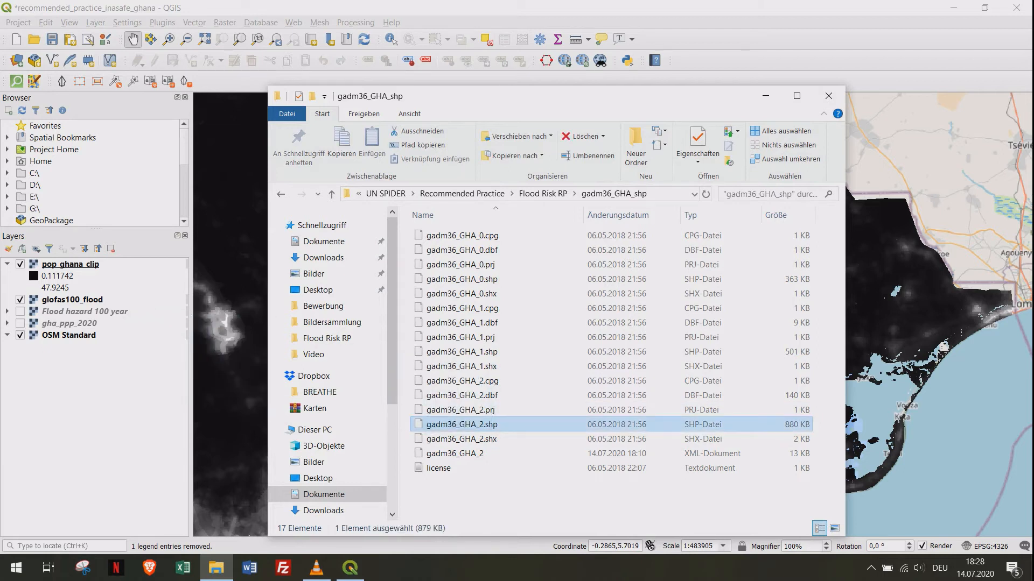
{"action": "double_click", "coordinate": [463, 424]}
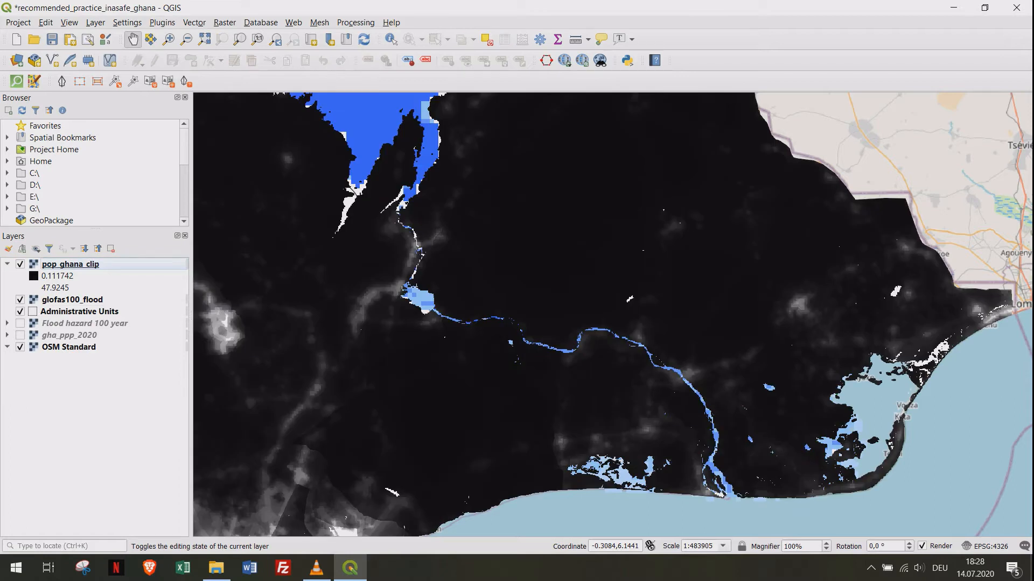
{"action": "mouse_move", "coordinate": [85, 323]}
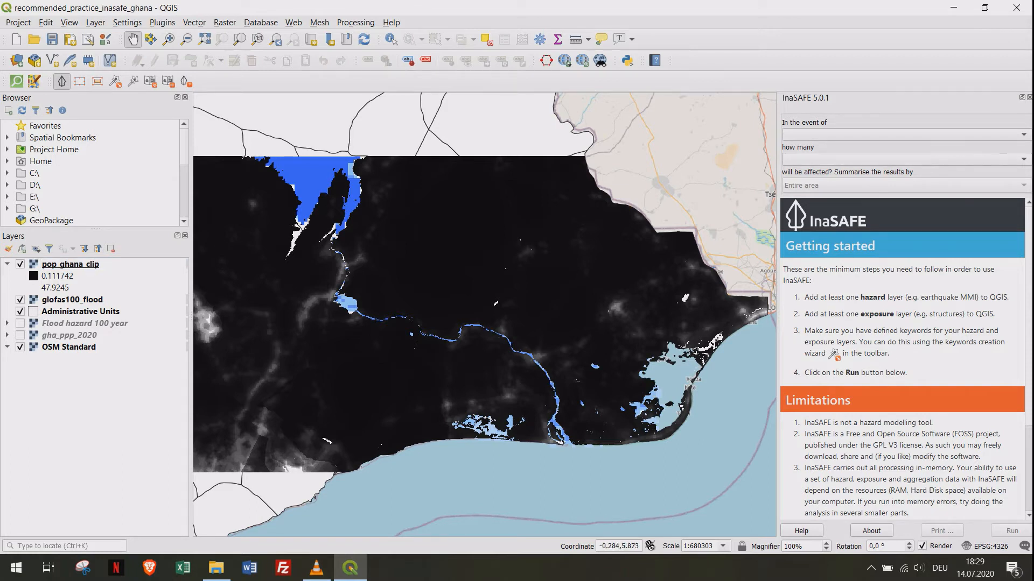
- Select the glofas100_flood layer for InaSAFE keyword setup
{"action": "left_click", "coordinate": [73, 300]}
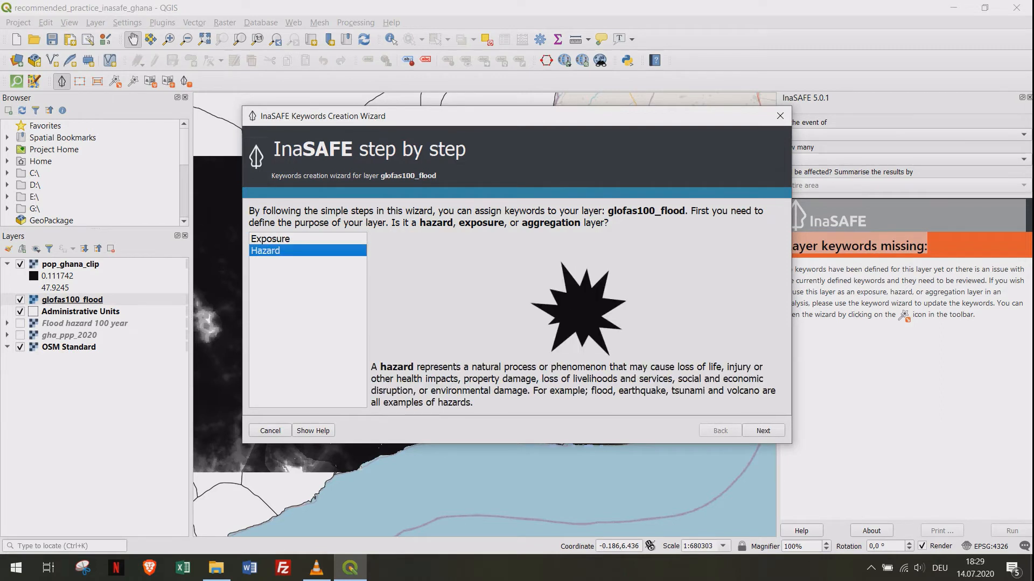
- Mark glofas100_flood as a Flood hazard on Band 1, treated as classified data
{"action": "left_click", "coordinate": [763, 431]}
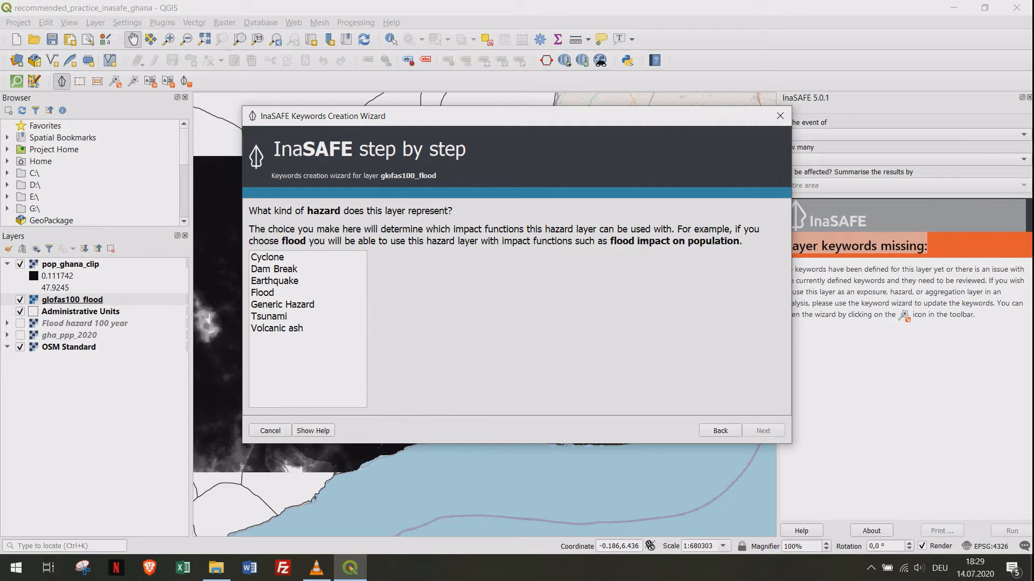
{"action": "left_click", "coordinate": [262, 292]}
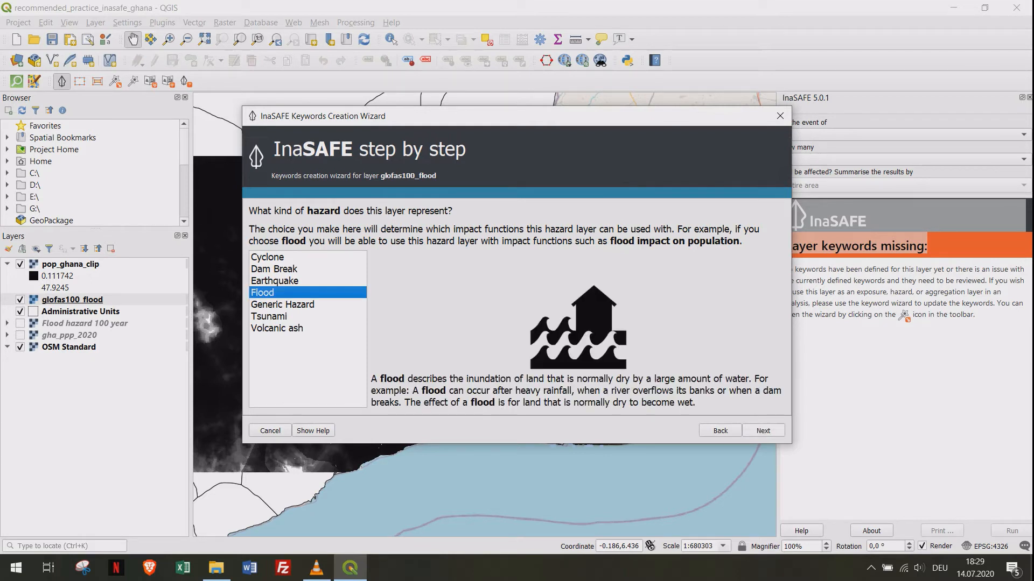
{"action": "left_click", "coordinate": [763, 430]}
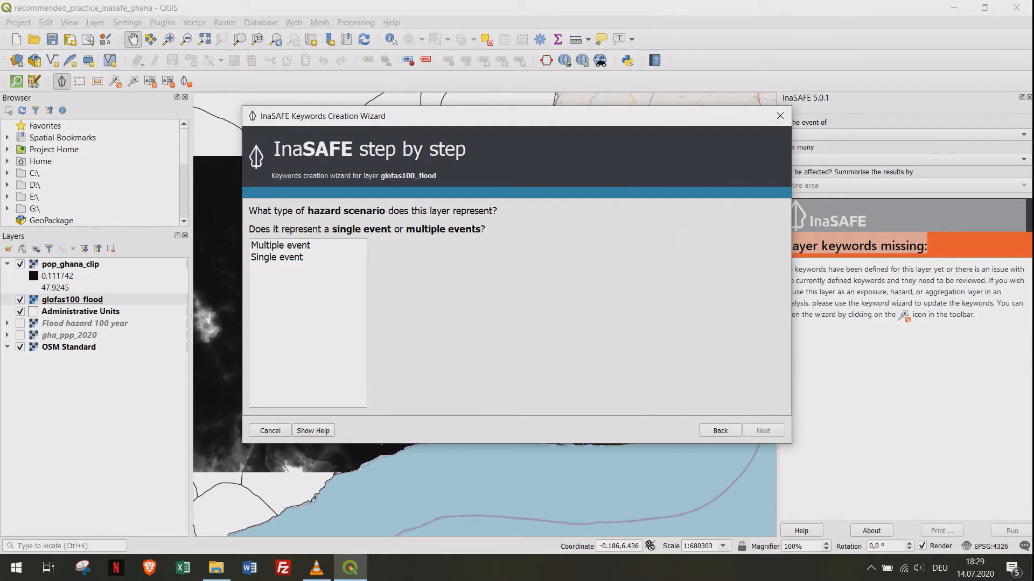
{"action": "left_click", "coordinate": [762, 430]}
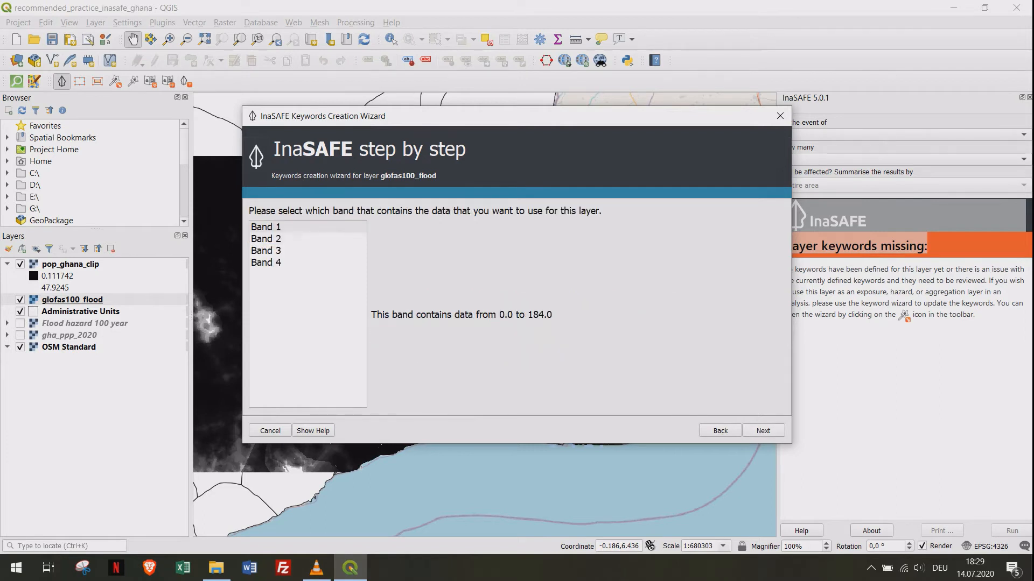
{"action": "left_click", "coordinate": [763, 431]}
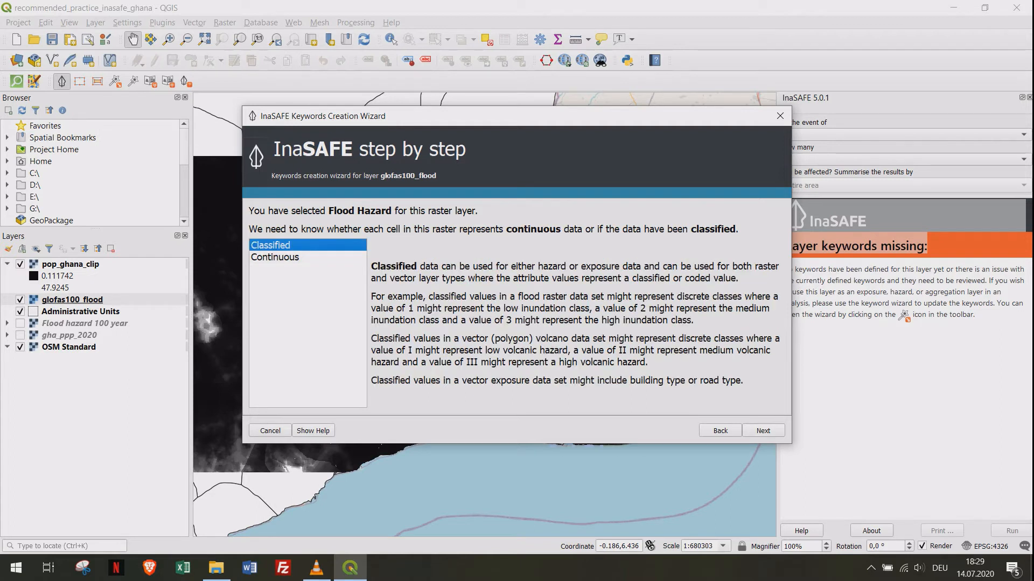
{"action": "left_click", "coordinate": [763, 431]}
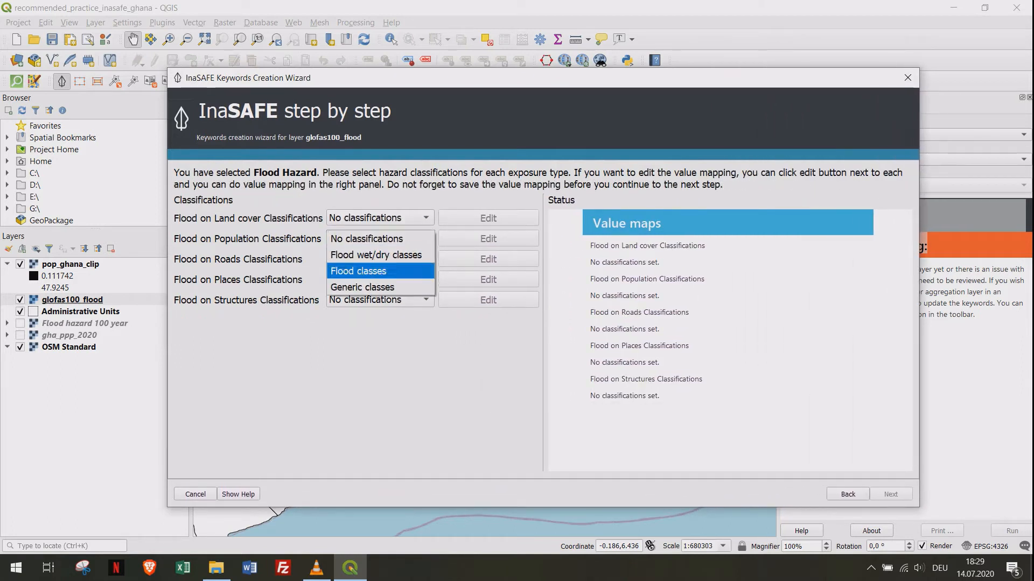
- Apply generic classes to Flood on Population, removing value 0 from the Low class
{"action": "left_click", "coordinate": [362, 287]}
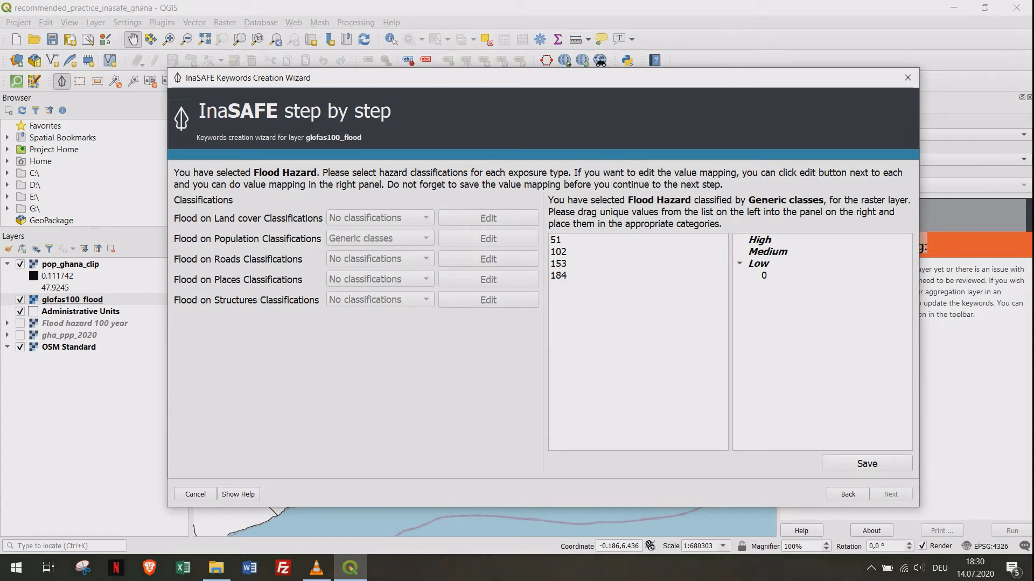
{"action": "left_click", "coordinate": [763, 276]}
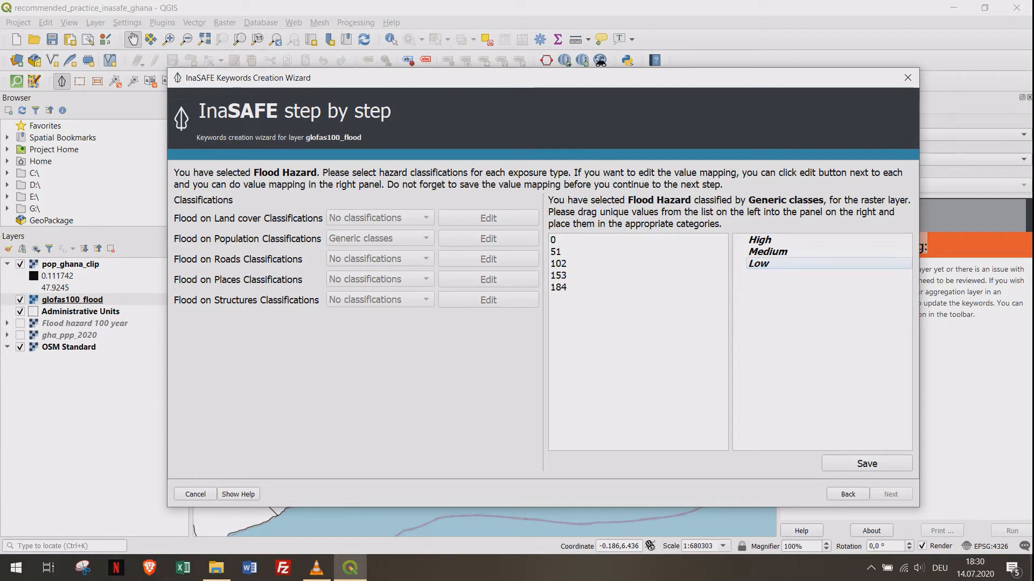
{"action": "left_click", "coordinate": [558, 287]}
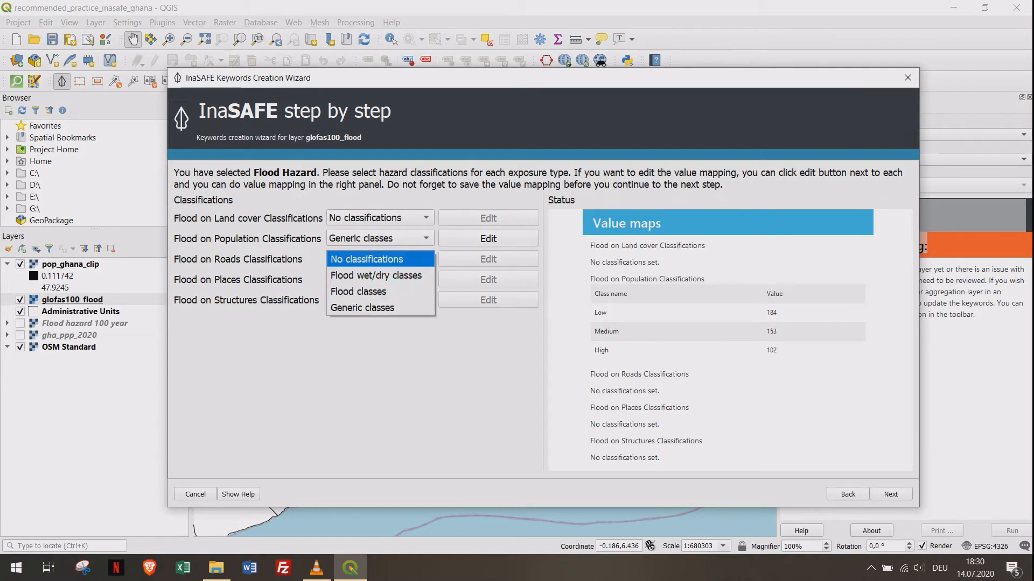
- Apply generic classes to Flood on Roads with 102 High, 153 Medium, 184 Low, and save
{"action": "left_click", "coordinate": [361, 307]}
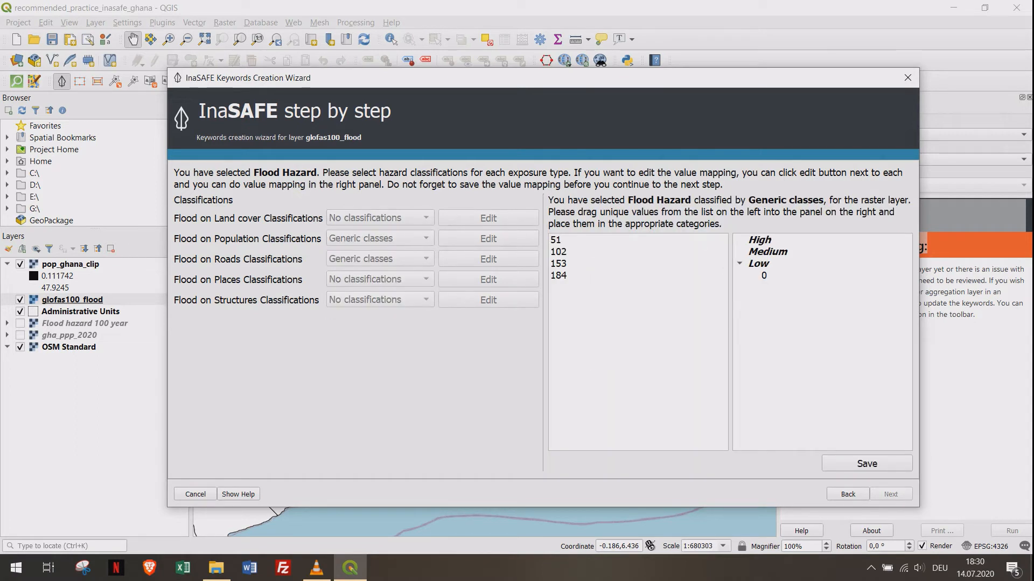
{"action": "left_click", "coordinate": [764, 276]}
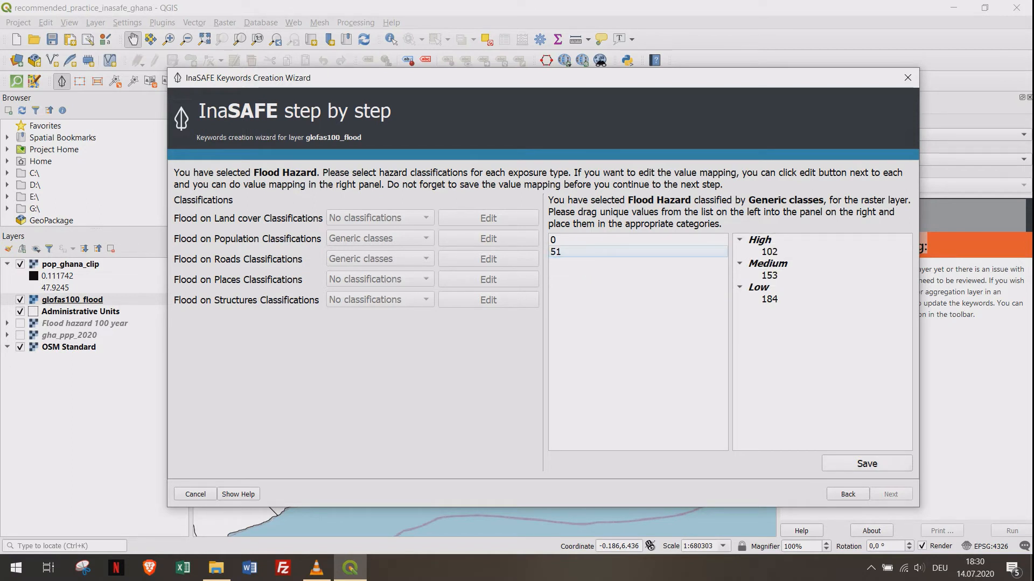
{"action": "left_click", "coordinate": [890, 494]}
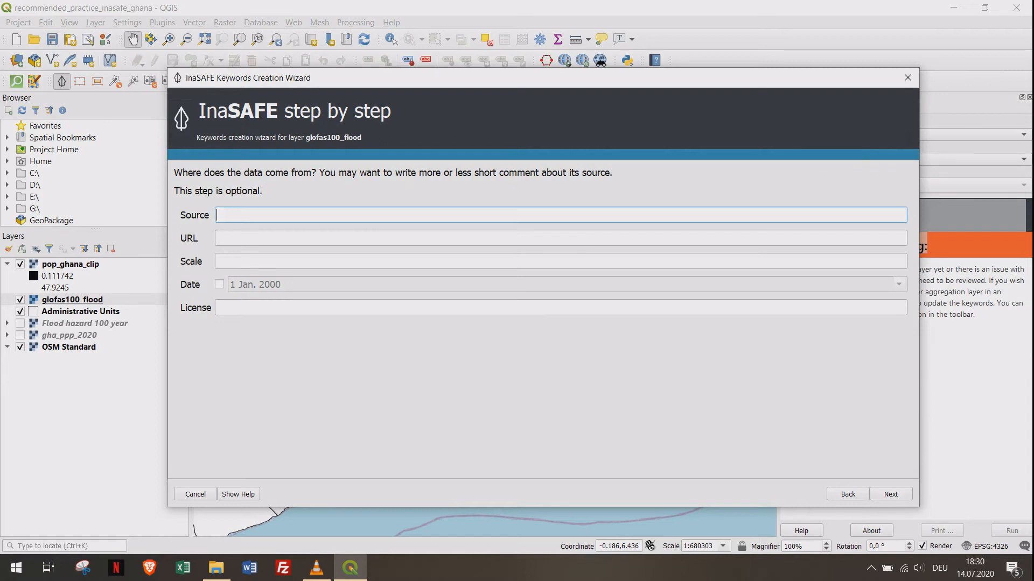
- Enter GloFAS as the flood layer's data source
{"action": "type", "text": "Glo"}
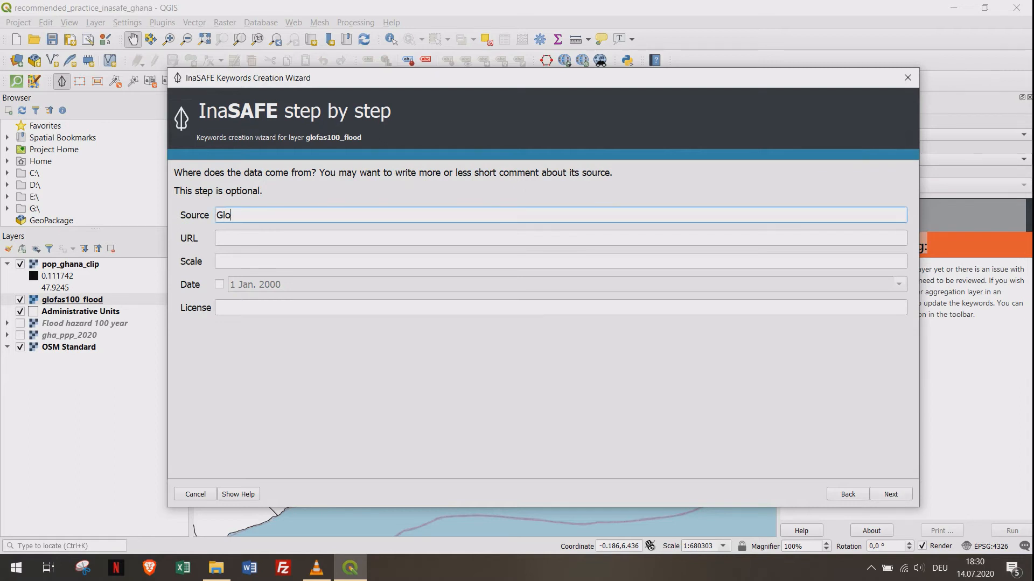
{"action": "type", "text": "FAS"}
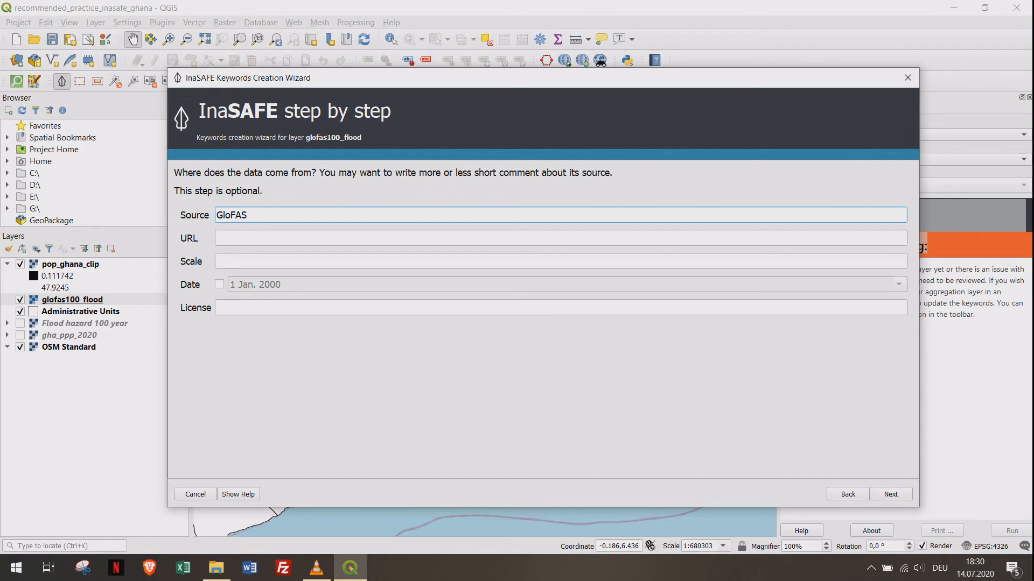
{"action": "left_click", "coordinate": [890, 493]}
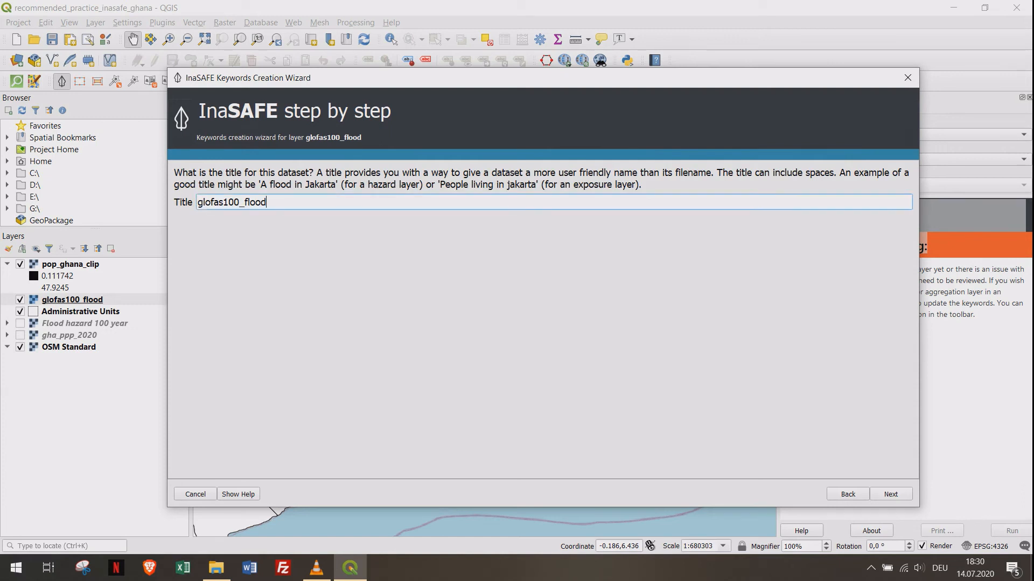
- Title the layer 'Floods Ghana', review the summary and finish the keywords
{"action": "type", "text": "Flood"}
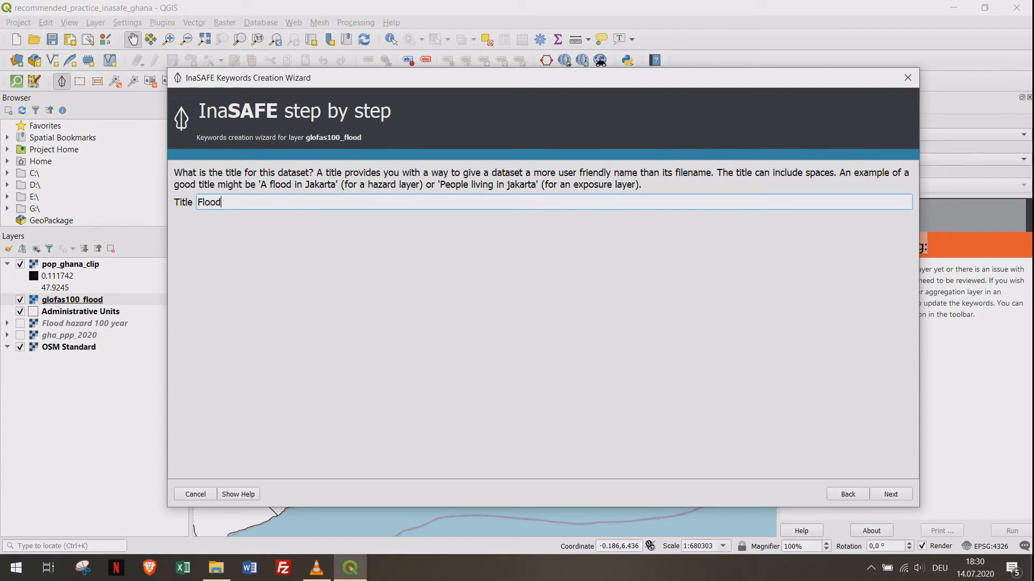
{"action": "type", "text": "s Ghana"}
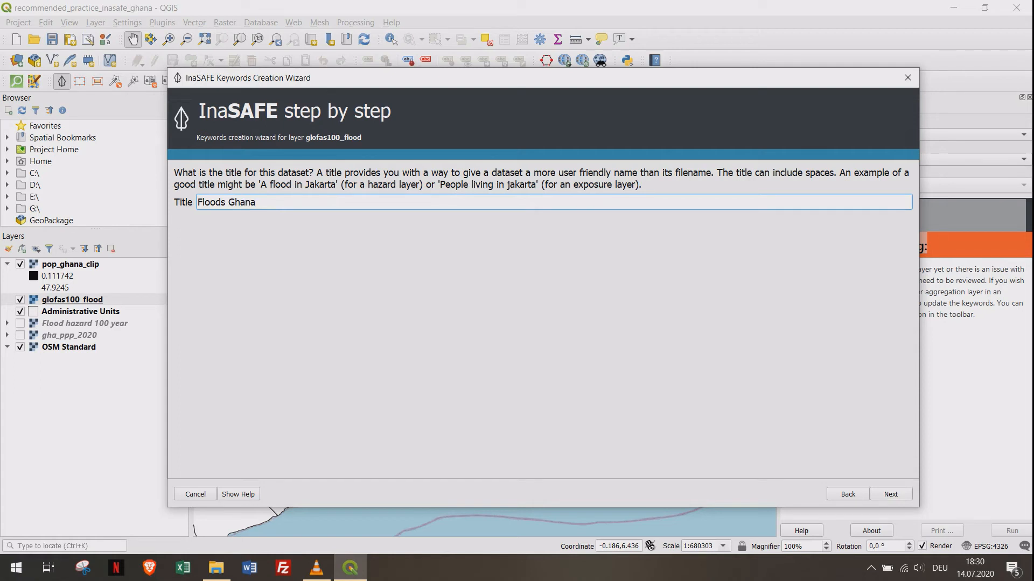
{"action": "left_click", "coordinate": [890, 493]}
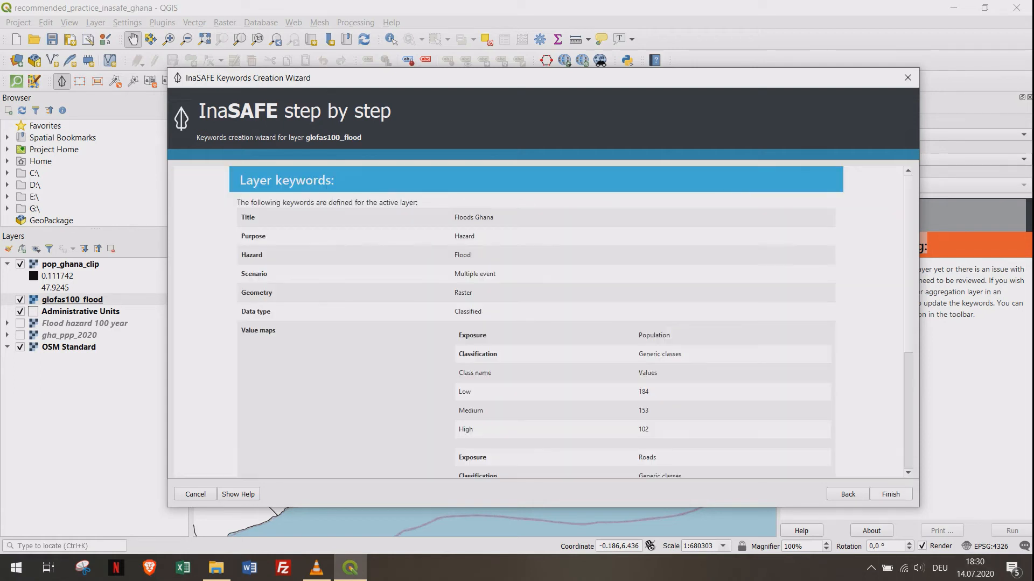
{"action": "left_click", "coordinate": [890, 493]}
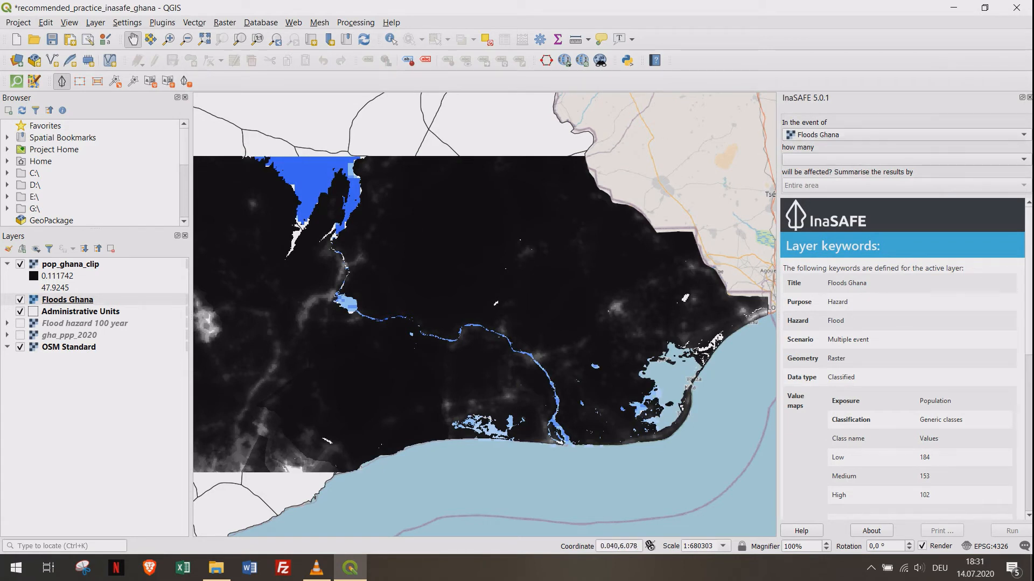
- Select pop_ghana_clip and launch the InaSAFE keywords wizard for it
{"action": "left_click", "coordinate": [70, 263]}
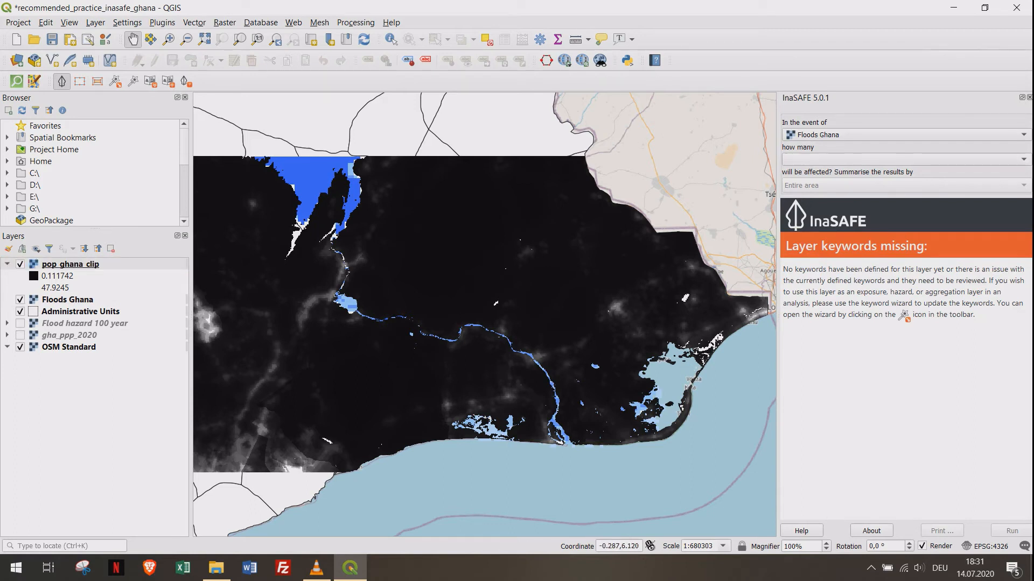
{"action": "left_click", "coordinate": [70, 263]}
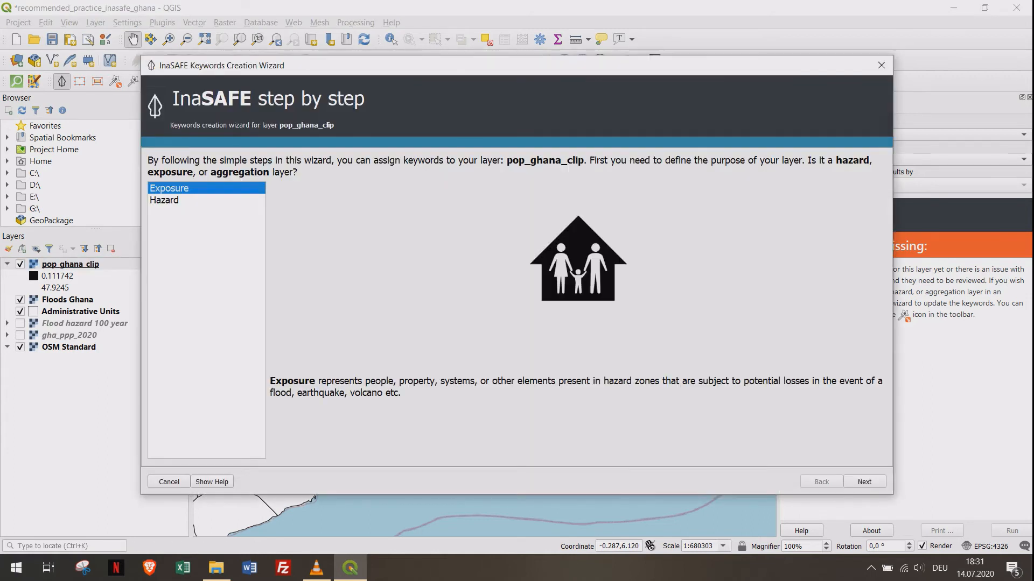
- Classify pop_ghana_clip as continuous population-count exposure data on Band 1
{"action": "left_click", "coordinate": [863, 482]}
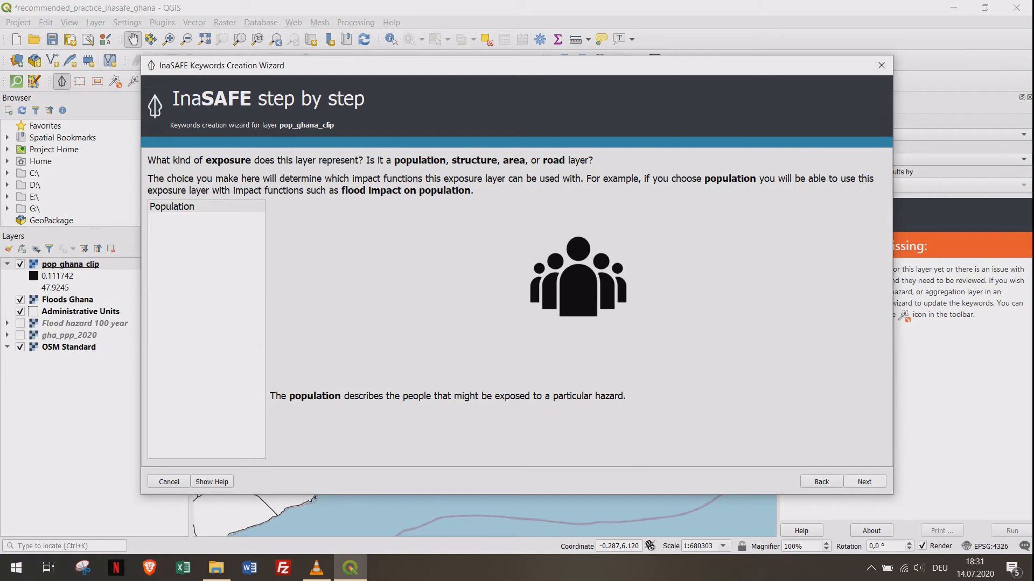
{"action": "left_click", "coordinate": [864, 482]}
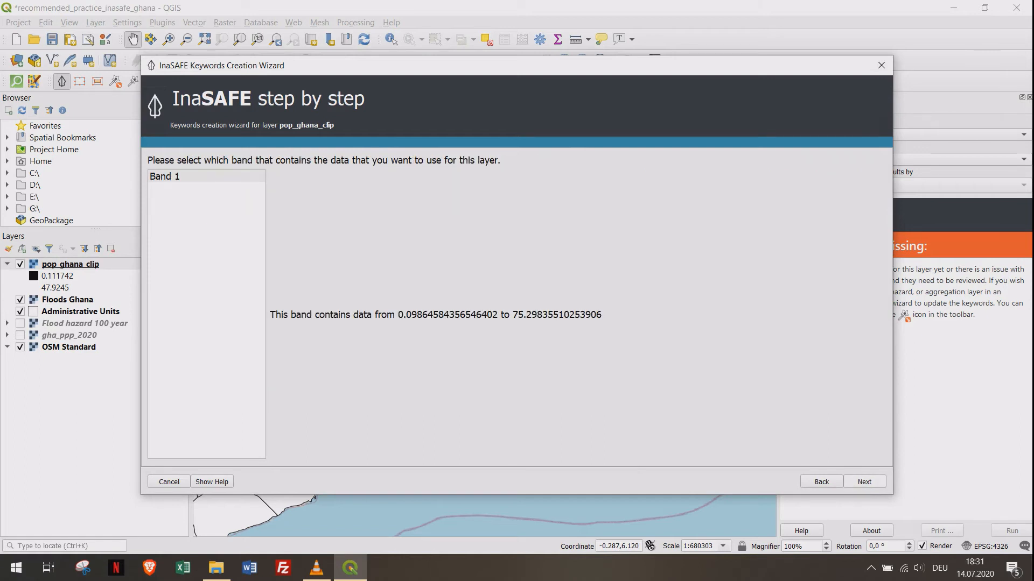
{"action": "left_click", "coordinate": [863, 481]}
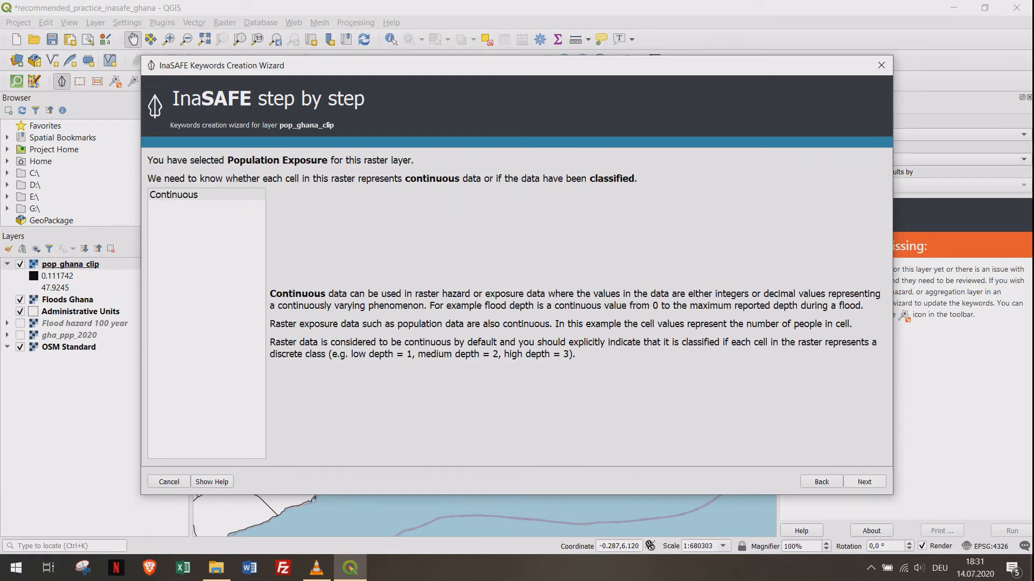
{"action": "left_click", "coordinate": [863, 481]}
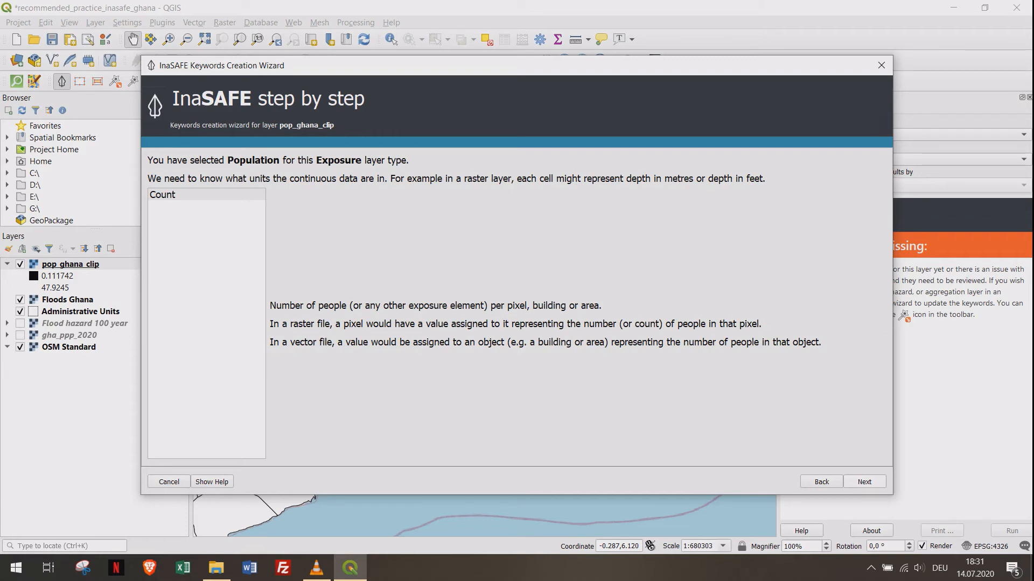
{"action": "left_click", "coordinate": [863, 482]}
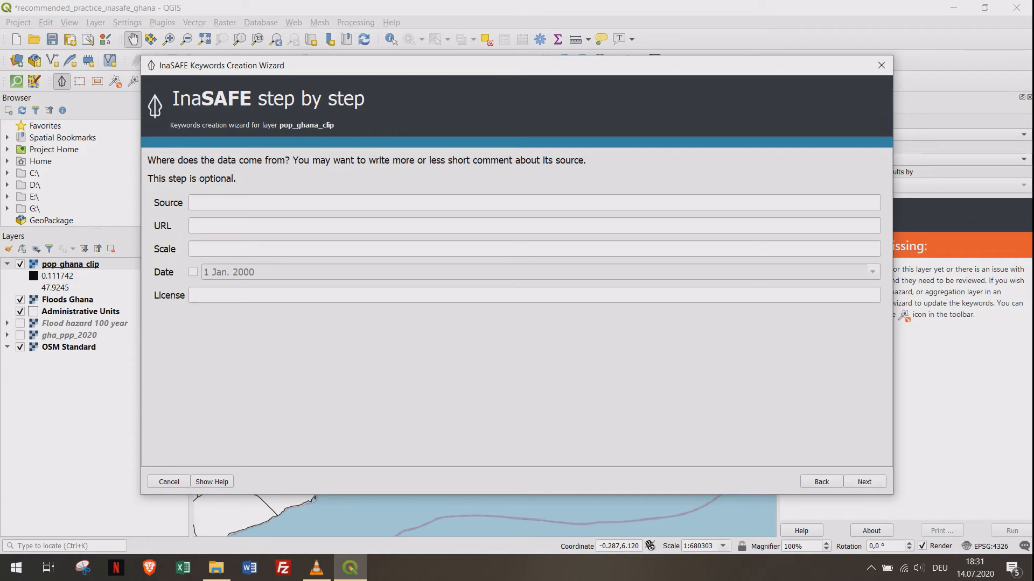
- Set source to UN OCHA and title to 'Population Ghana', then save the keywords
{"action": "type", "text": "UN"}
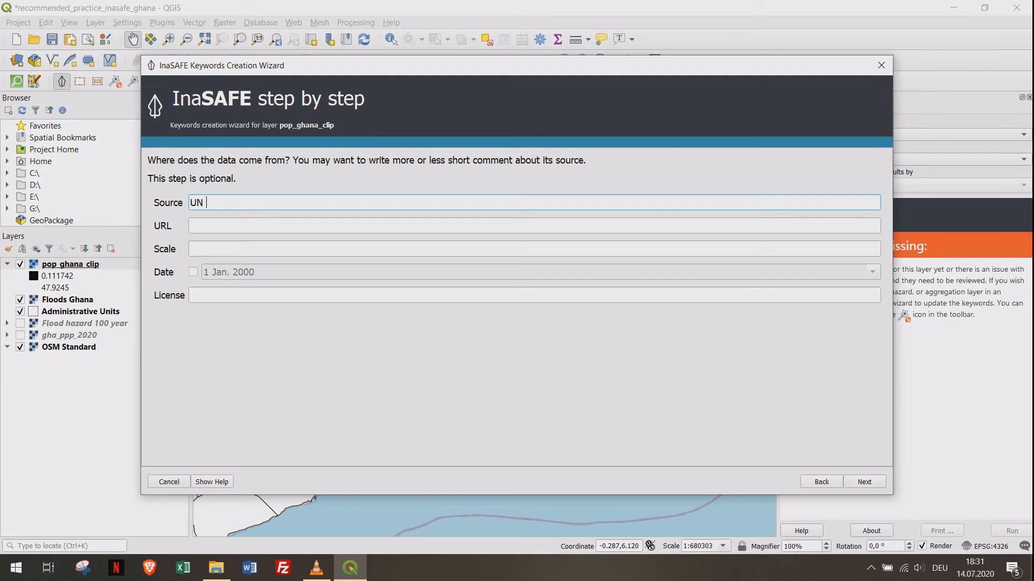
{"action": "type", "text": "OCHA"}
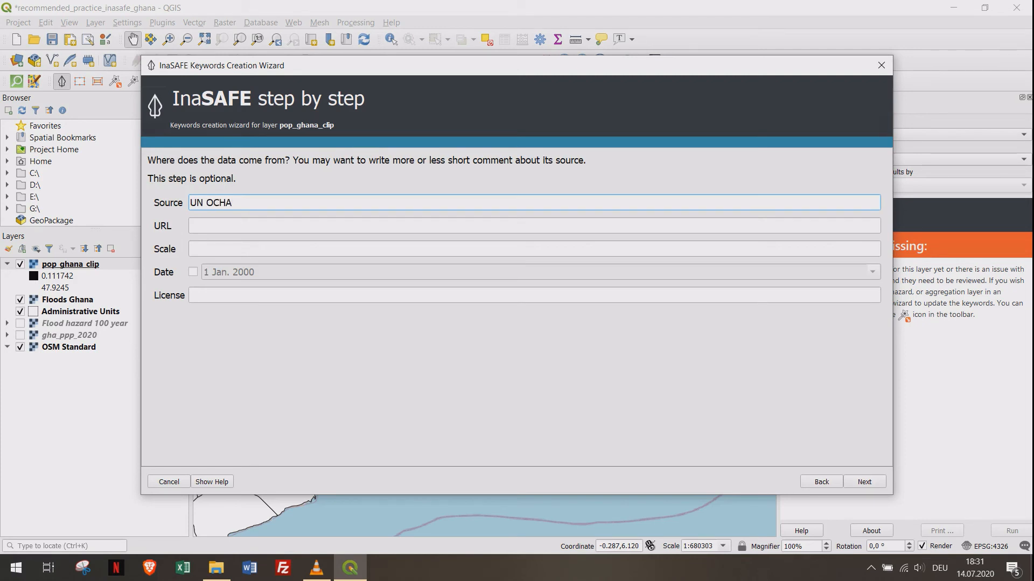
{"action": "left_click", "coordinate": [865, 481]}
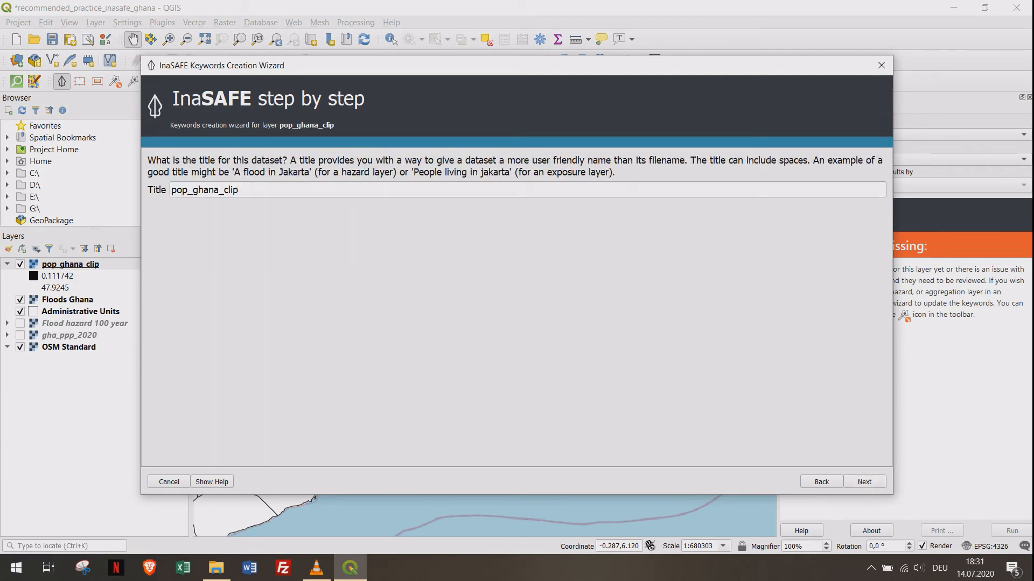
{"action": "type", "text": "Pop"}
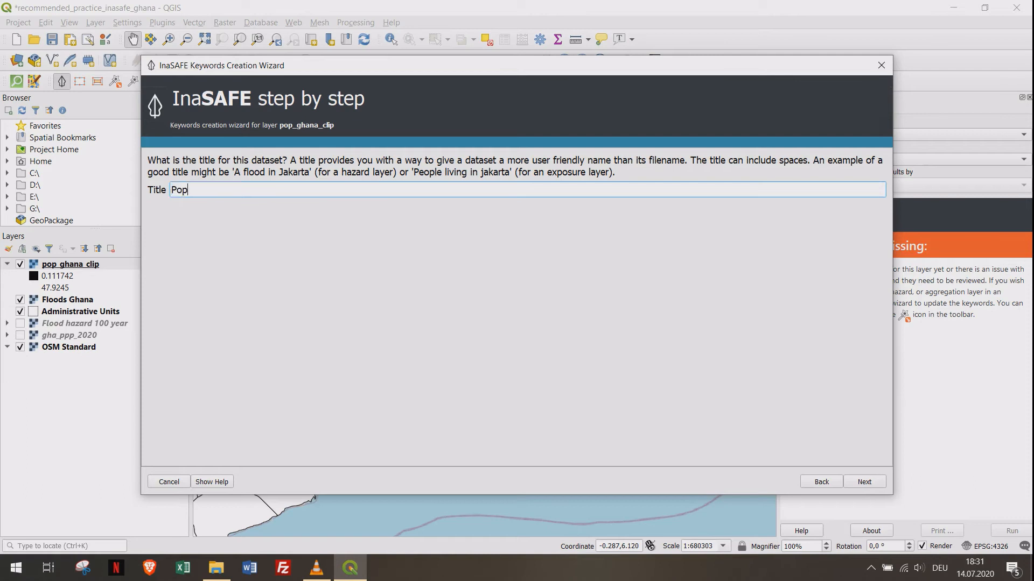
{"action": "type", "text": "ulation Ghana"}
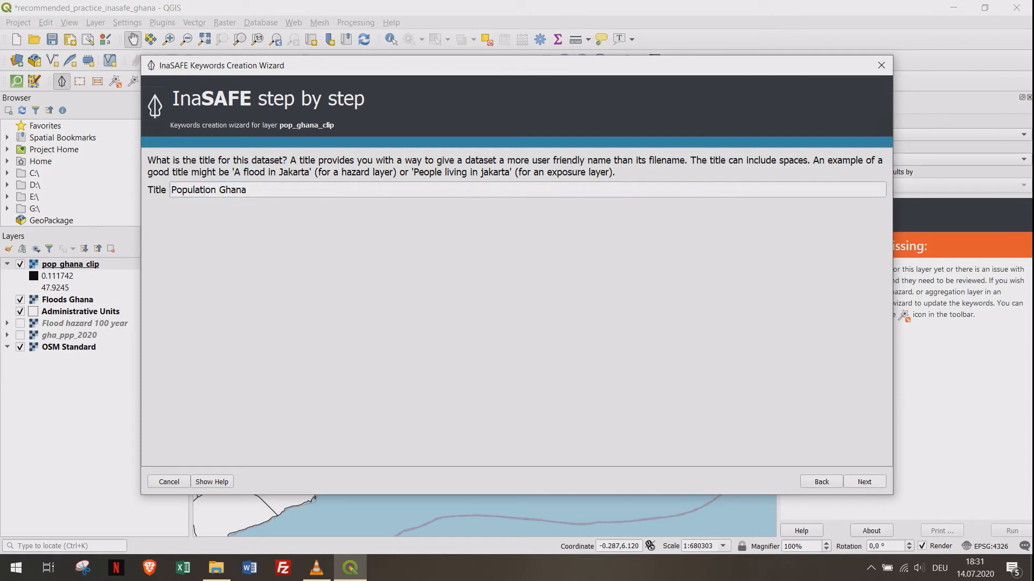
{"action": "left_click", "coordinate": [863, 482]}
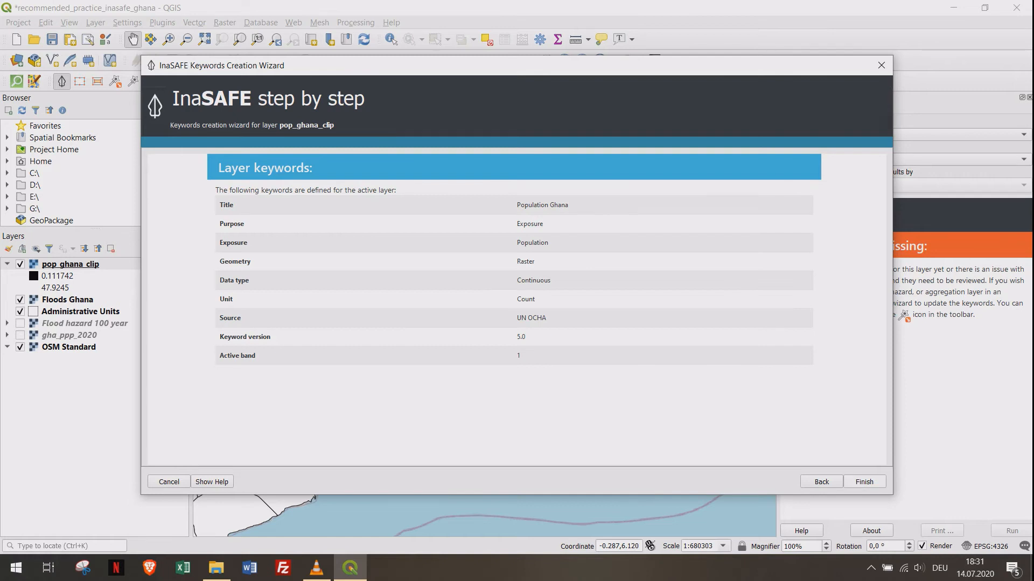
{"action": "left_click", "coordinate": [863, 482]}
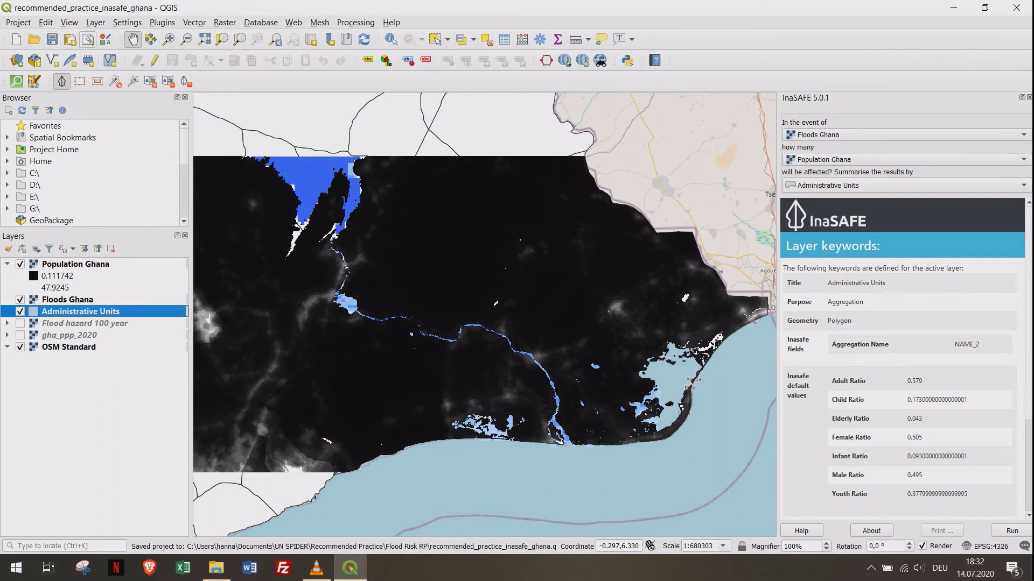
- Open InaSAFE Options at the Demographic Defaults tab and scroll through the ratio values
{"action": "left_click", "coordinate": [126, 22]}
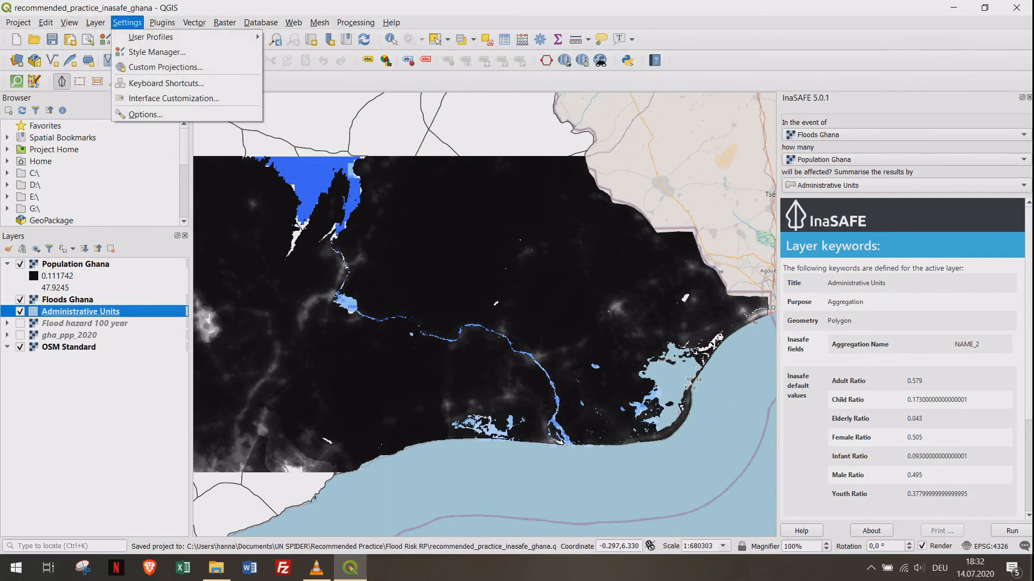
{"action": "left_click", "coordinate": [162, 23]}
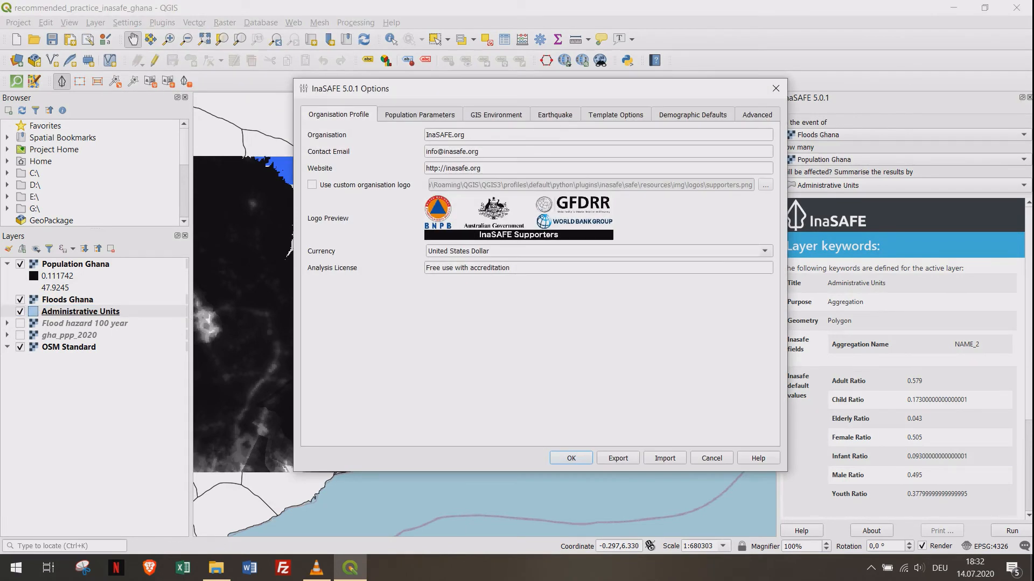
{"action": "left_click", "coordinate": [691, 114]}
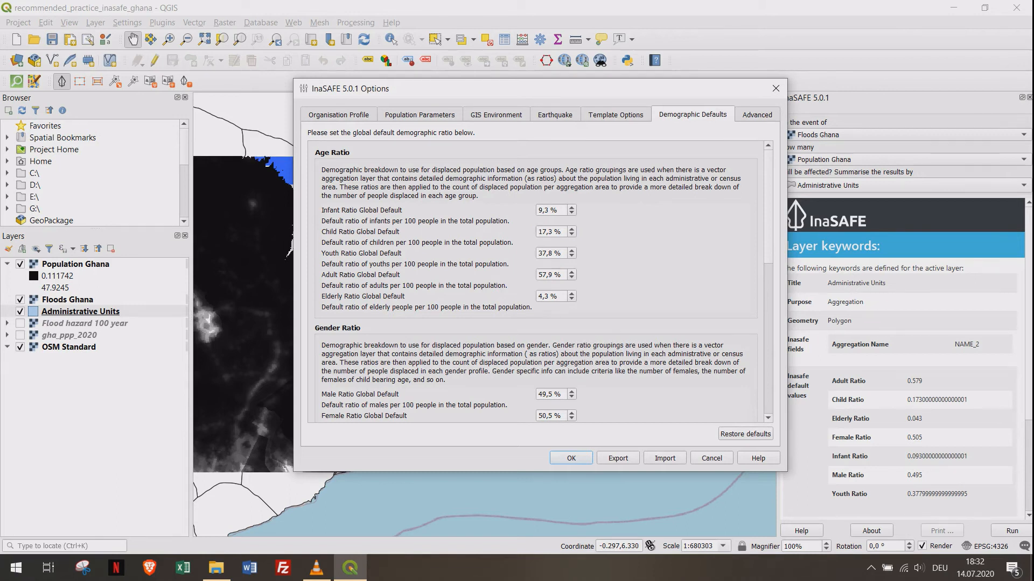
{"action": "scroll", "scroll_direction": "down", "scroll_amount": 3}
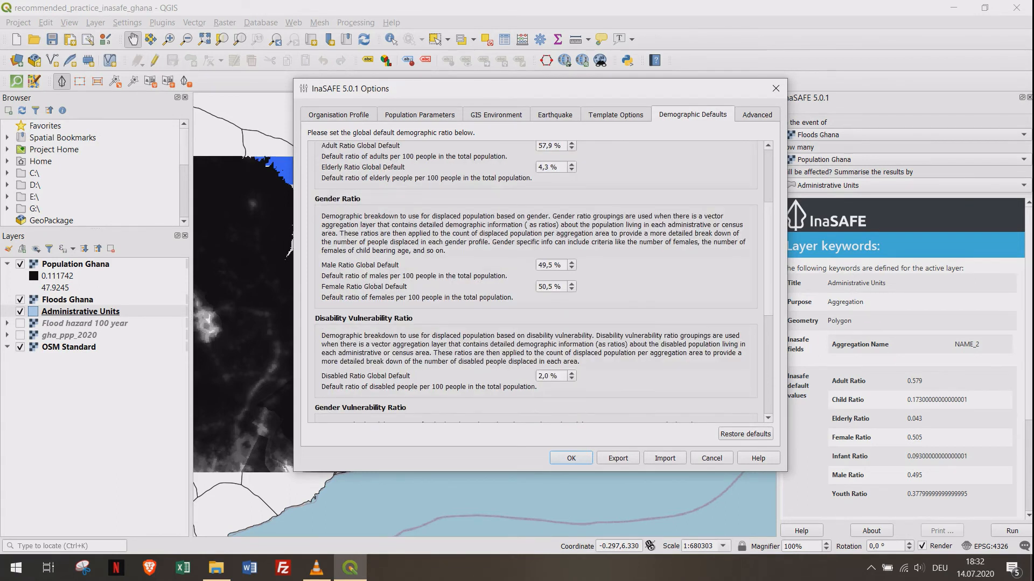
{"action": "scroll", "scroll_direction": "down", "scroll_amount": 3}
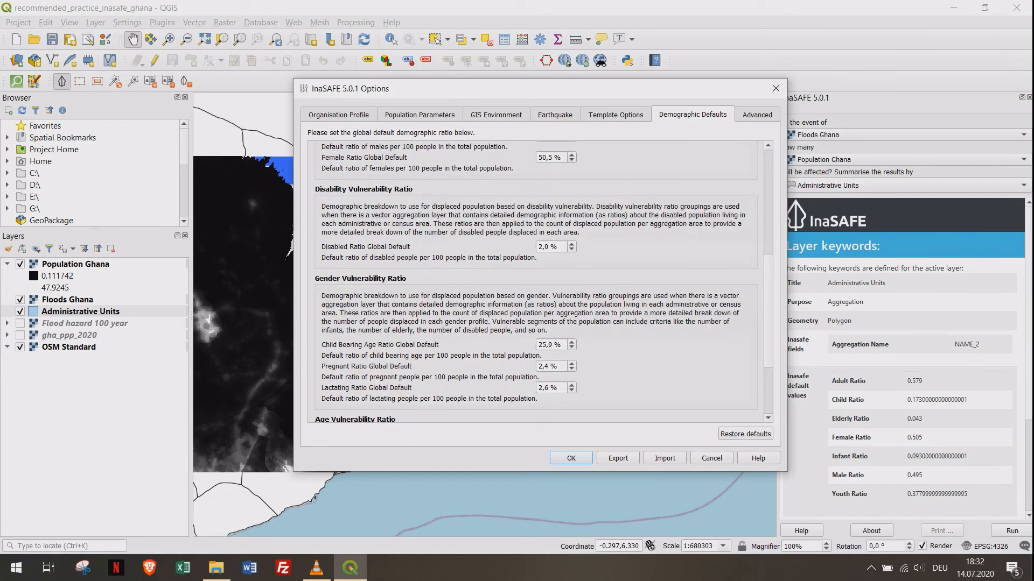
{"action": "triple_click", "coordinate": [550, 246]}
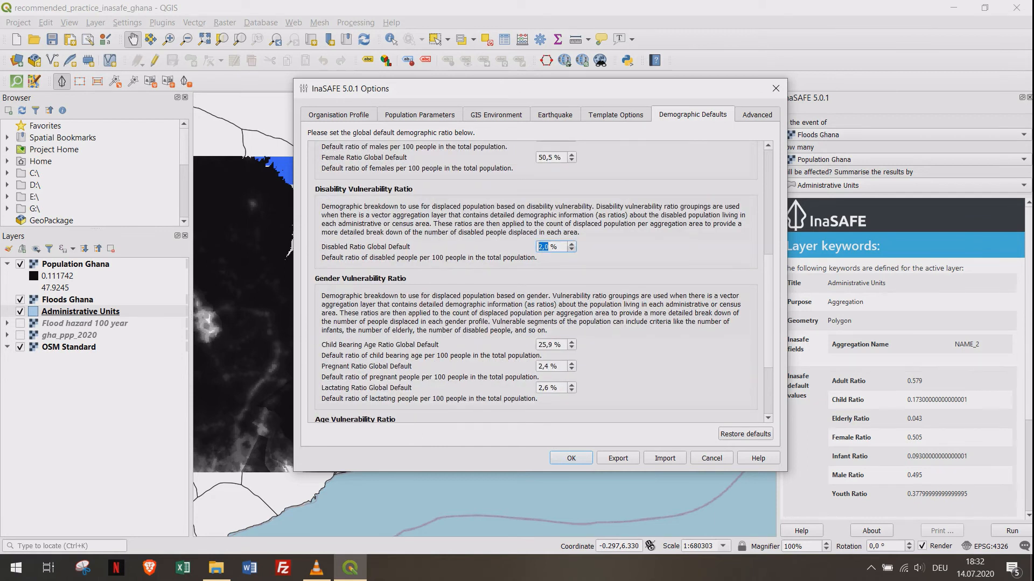
{"action": "scroll", "scroll_direction": "down", "scroll_amount": 3}
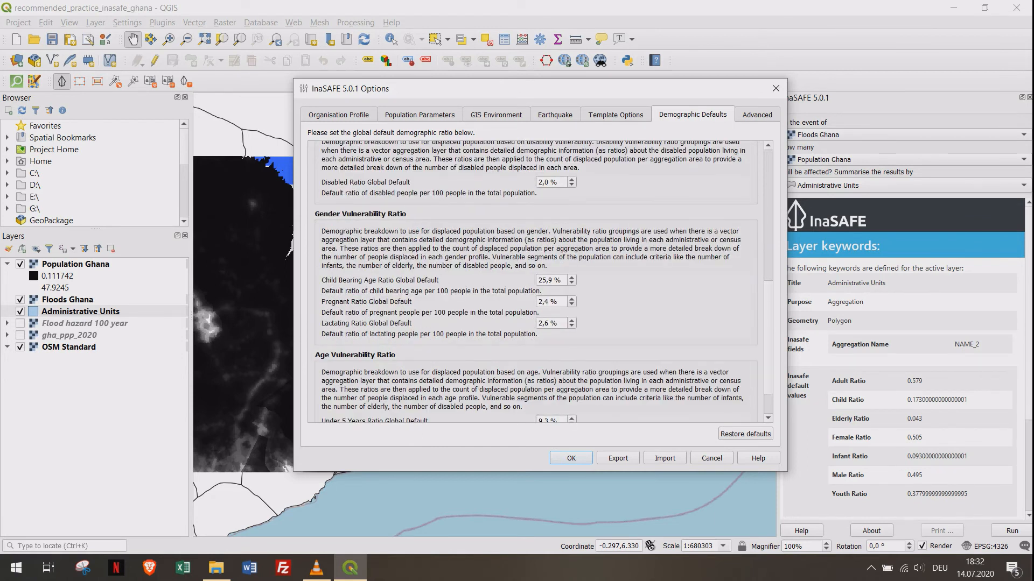
{"action": "scroll", "scroll_direction": "down", "scroll_amount": 3}
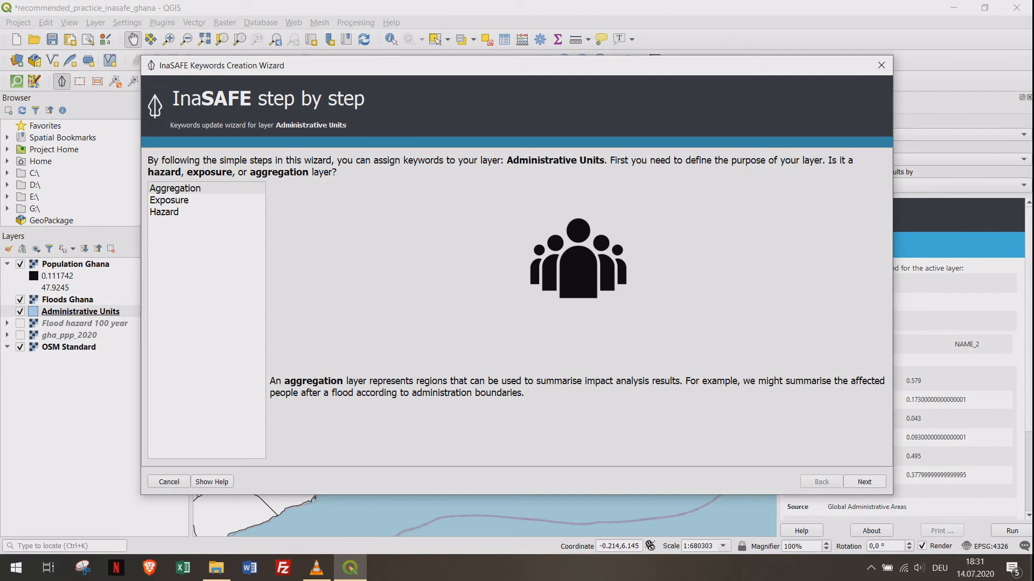
- Confirm Administrative Units as aggregation with NAME_2 area names and default age ratios
{"action": "left_click", "coordinate": [864, 482]}
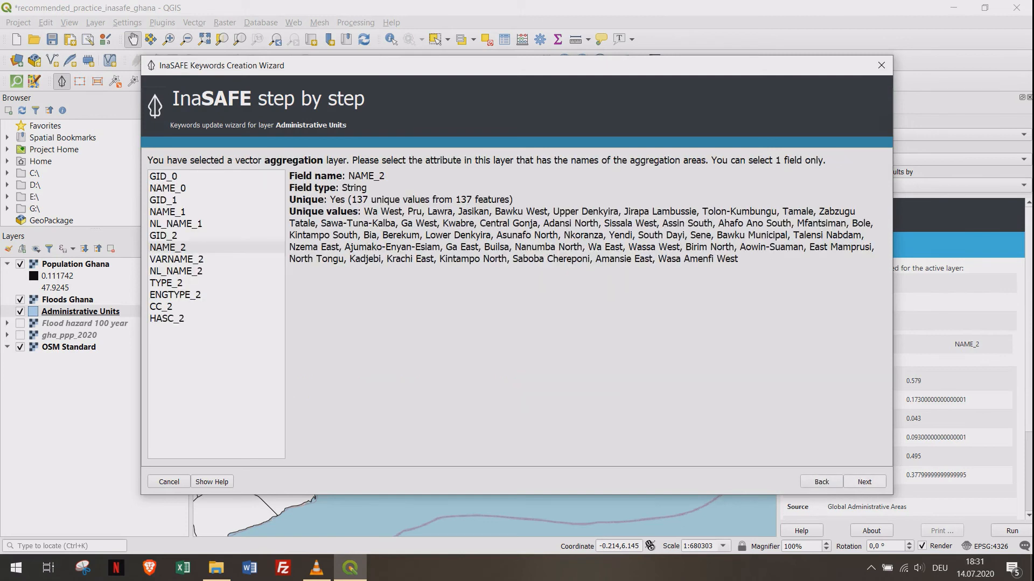
{"action": "left_click", "coordinate": [865, 482]}
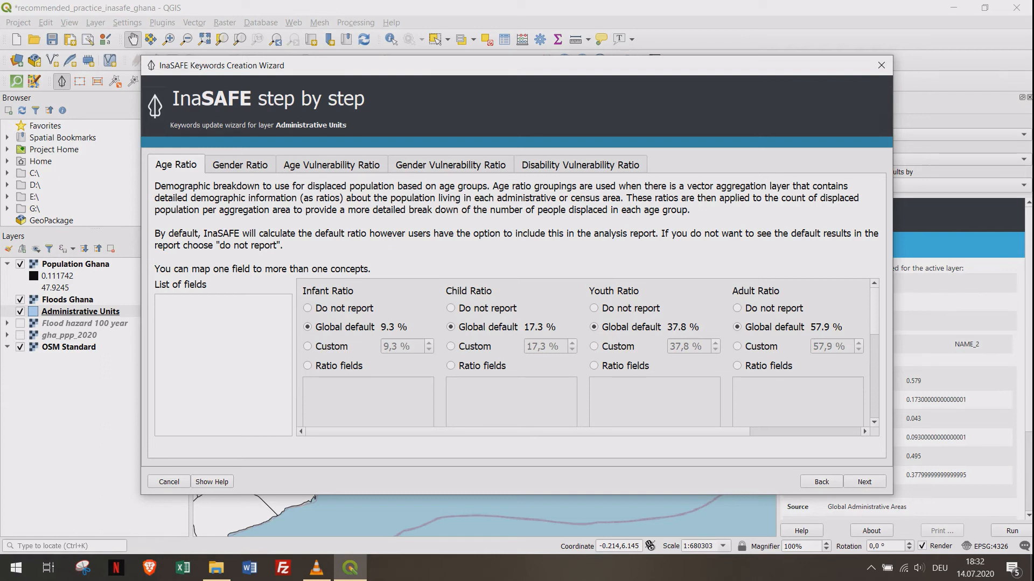
{"action": "left_click", "coordinate": [240, 165]}
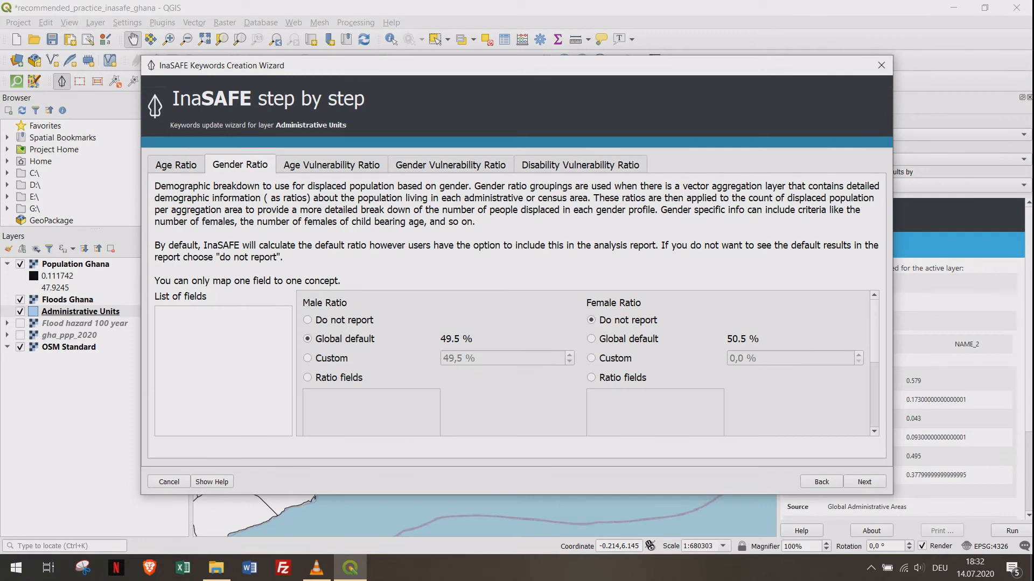
{"action": "left_click", "coordinate": [591, 339]}
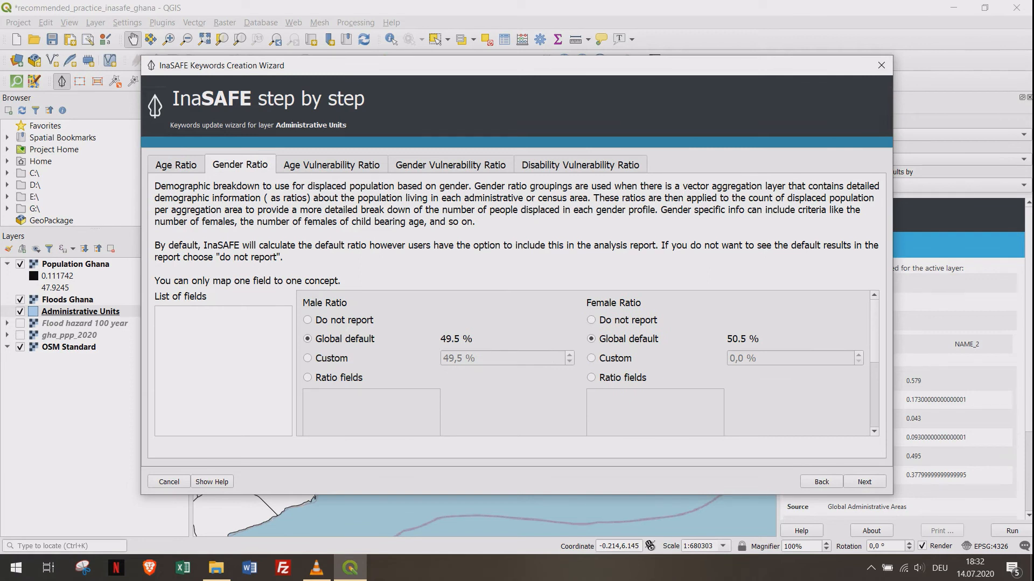
- Keep default gender ratios, source and title, and save the layer keywords
{"action": "left_click", "coordinate": [863, 481]}
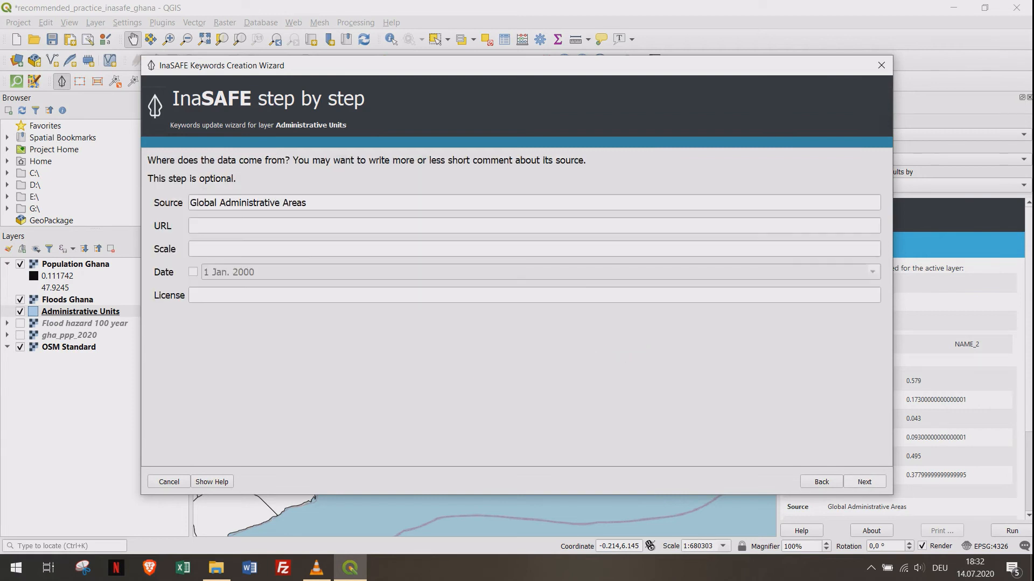
{"action": "left_click", "coordinate": [864, 482]}
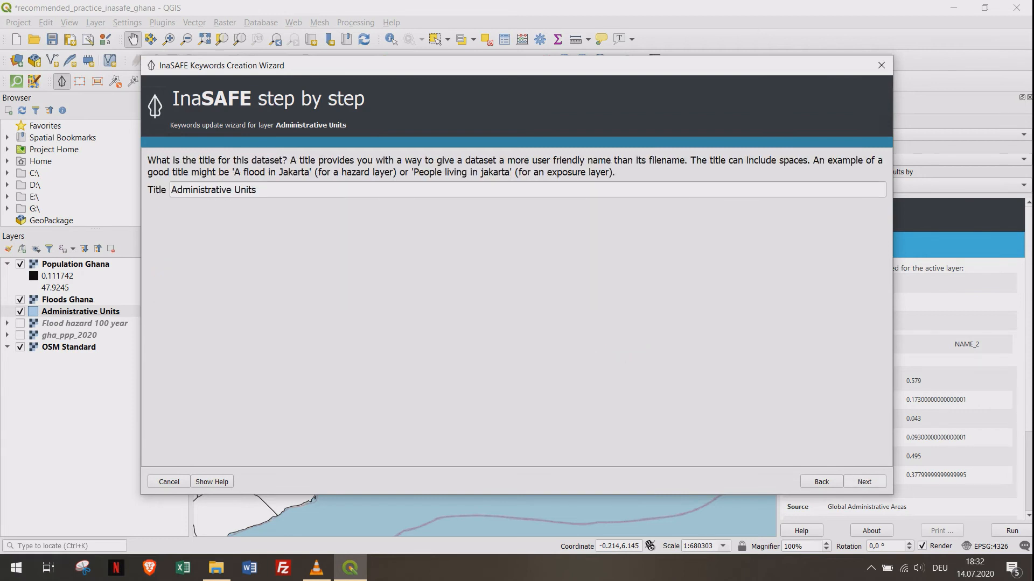
{"action": "left_click", "coordinate": [864, 482]}
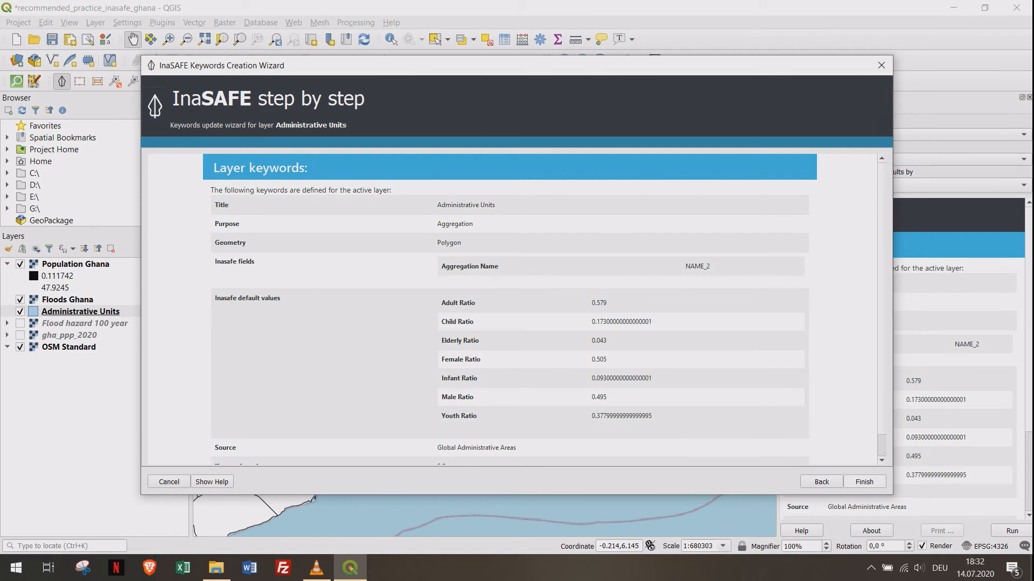
{"action": "left_click", "coordinate": [863, 481]}
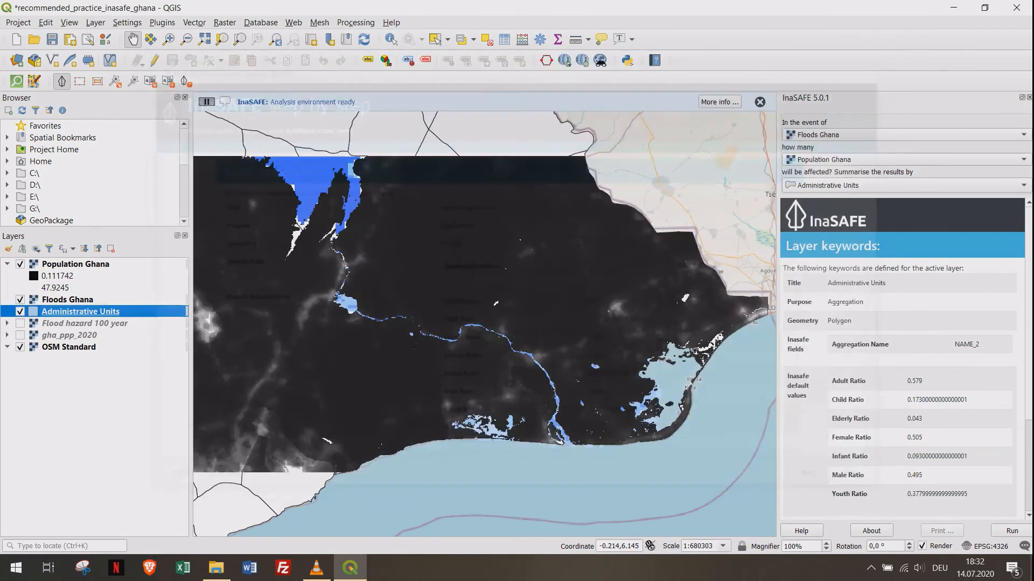
- Hide Administrative Units and run the Floods Ghana on Population Ghana analysis
{"action": "left_click", "coordinate": [759, 102]}
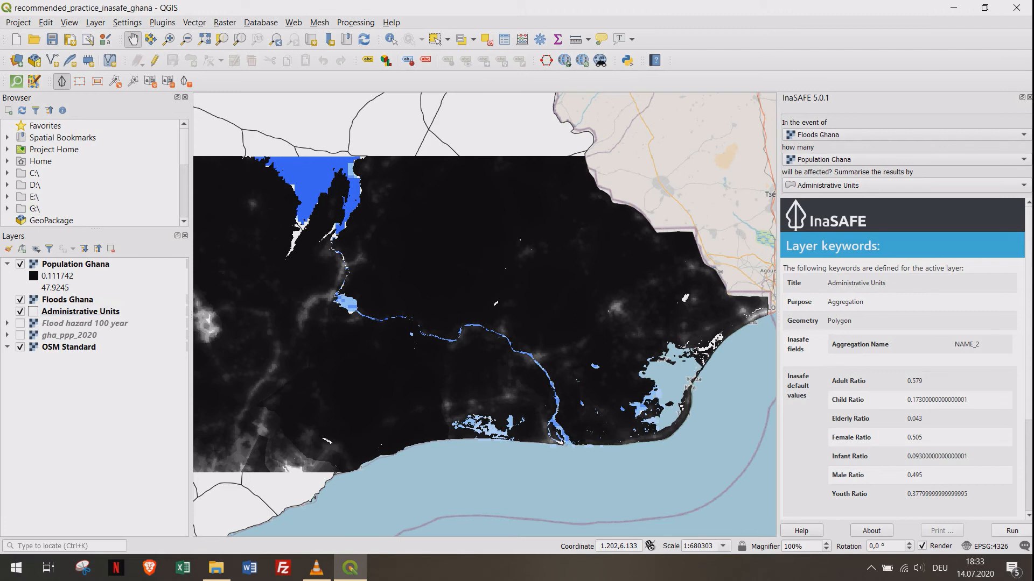
{"action": "left_click", "coordinate": [1007, 531]}
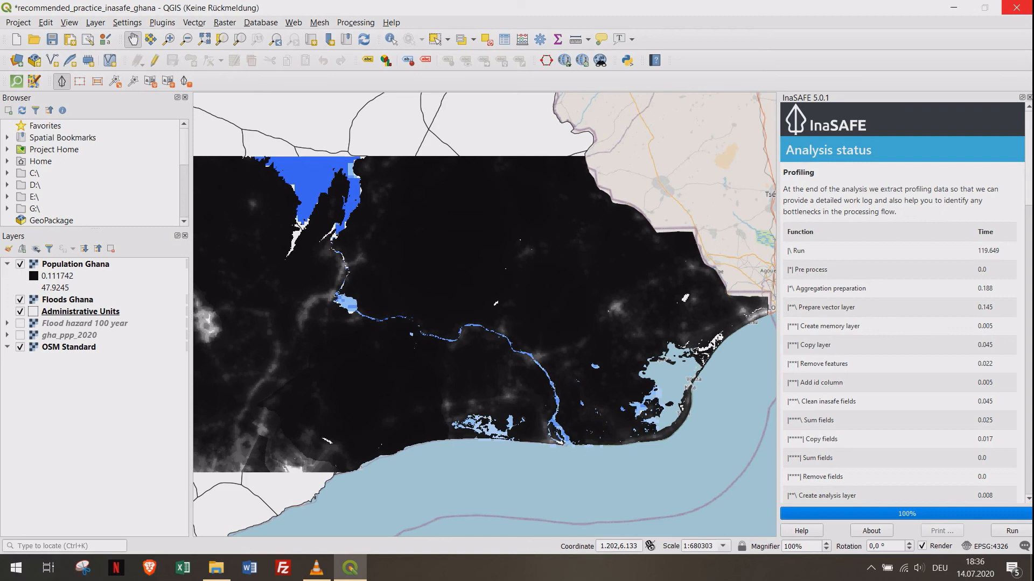
- Scroll through the flood impact results report and export the default reports as PDFs
{"action": "left_click", "coordinate": [1008, 530]}
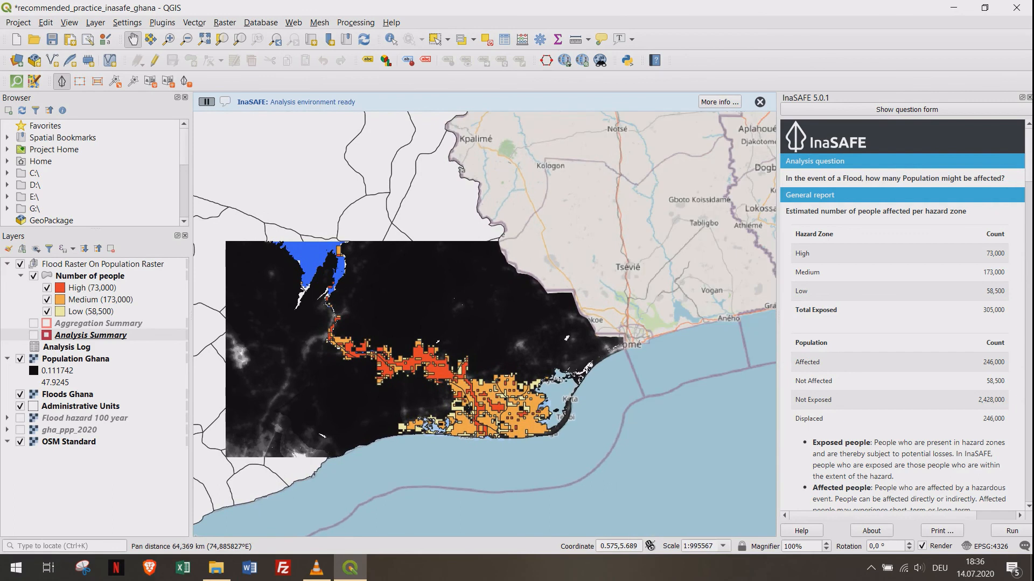
{"action": "left_click", "coordinate": [759, 102]}
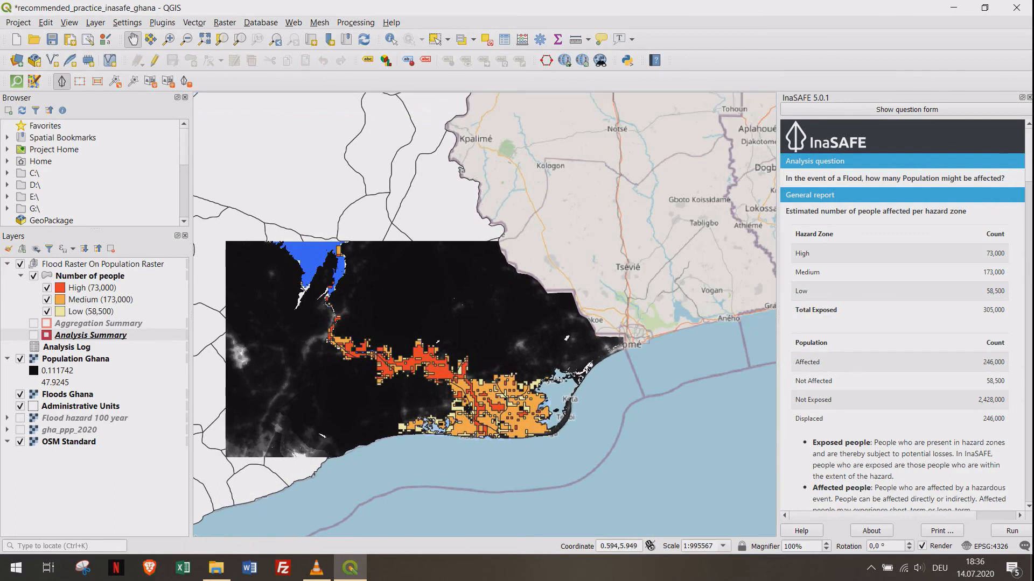
{"action": "scroll", "scroll_direction": "down", "scroll_amount": 3}
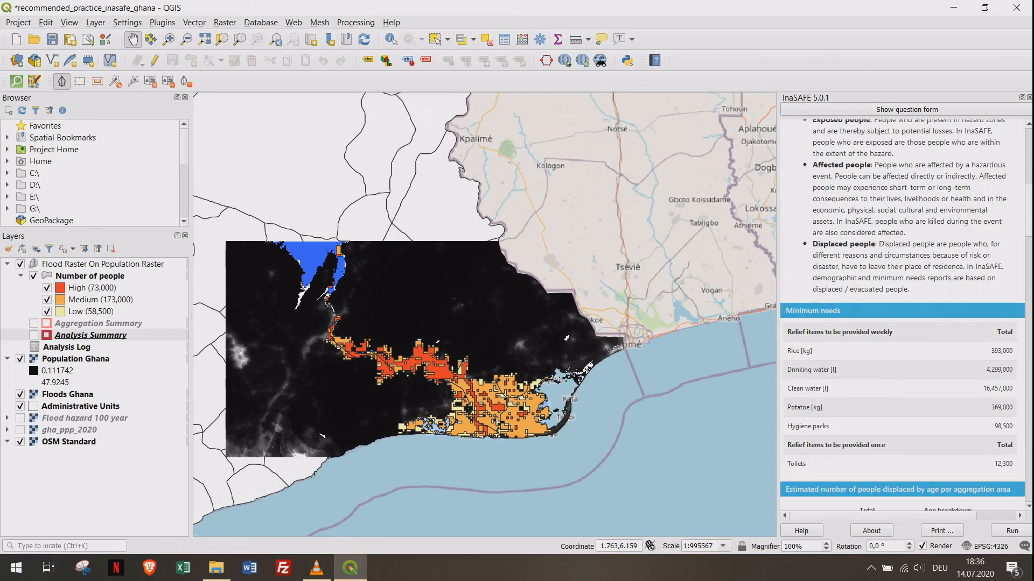
{"action": "scroll", "scroll_direction": "down", "scroll_amount": 3}
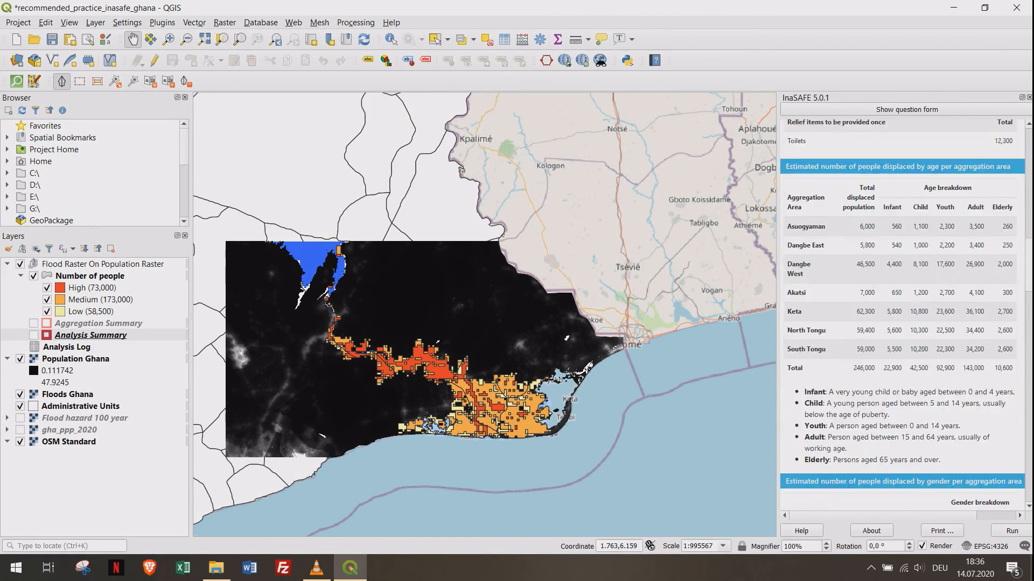
{"action": "scroll", "scroll_direction": "down", "scroll_amount": 3}
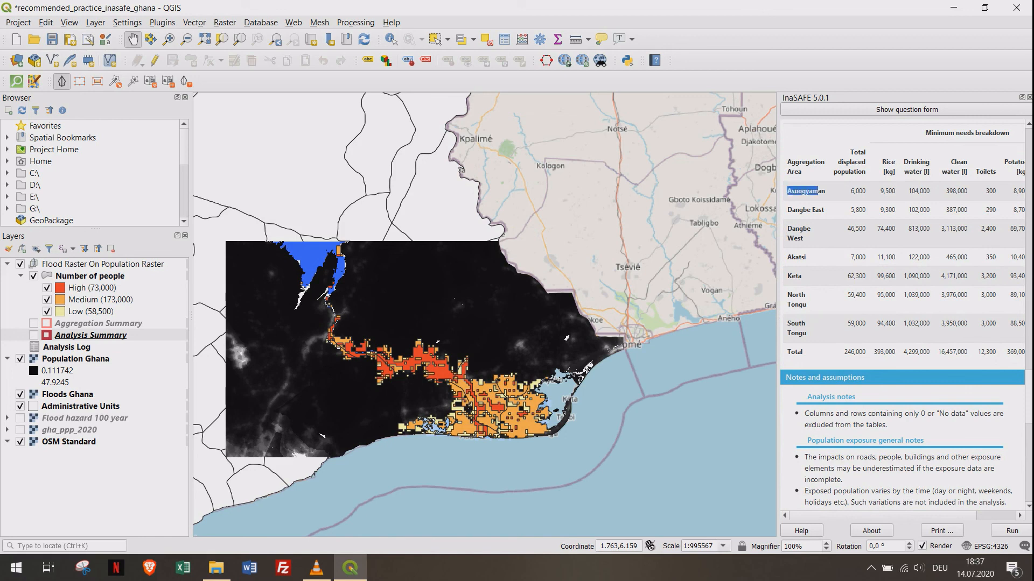
{"action": "scroll", "scroll_direction": "down", "scroll_amount": 3}
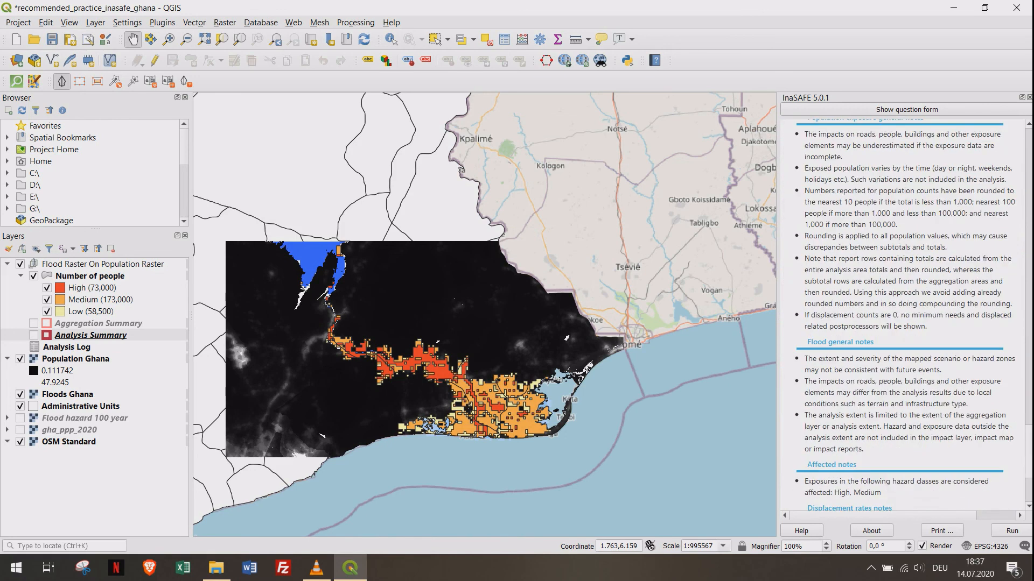
{"action": "scroll", "scroll_direction": "down", "scroll_amount": 3}
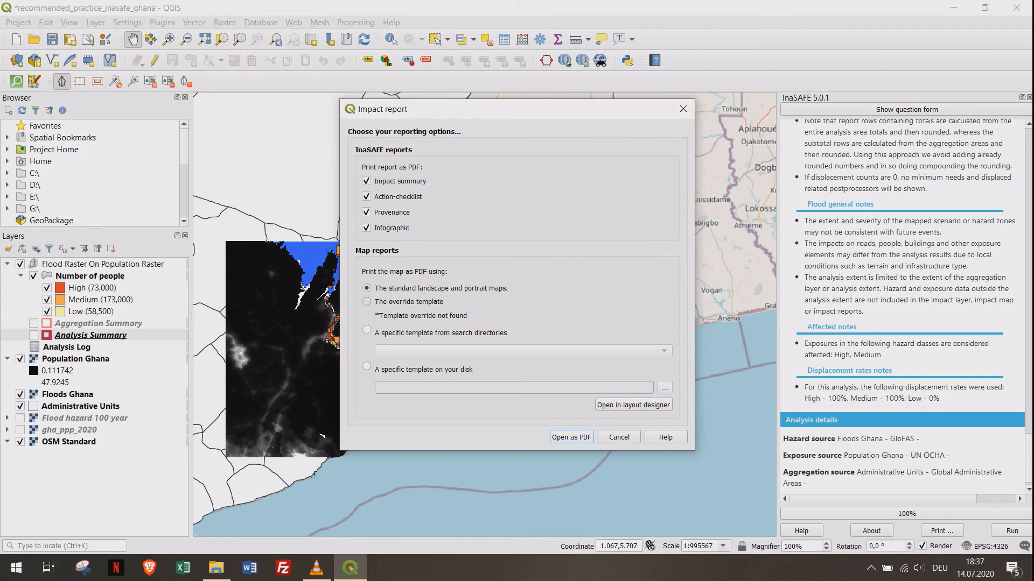
{"action": "left_click", "coordinate": [570, 437]}
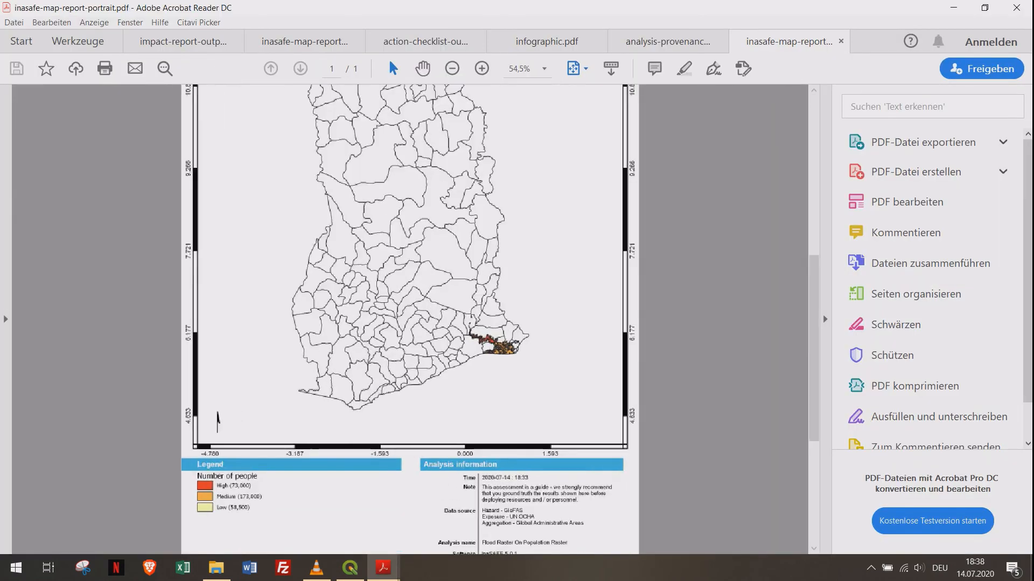
- Scroll the landscape map PDF, then enlarge and read the action checklist
{"action": "scroll", "scroll_direction": "up", "scroll_amount": 3}
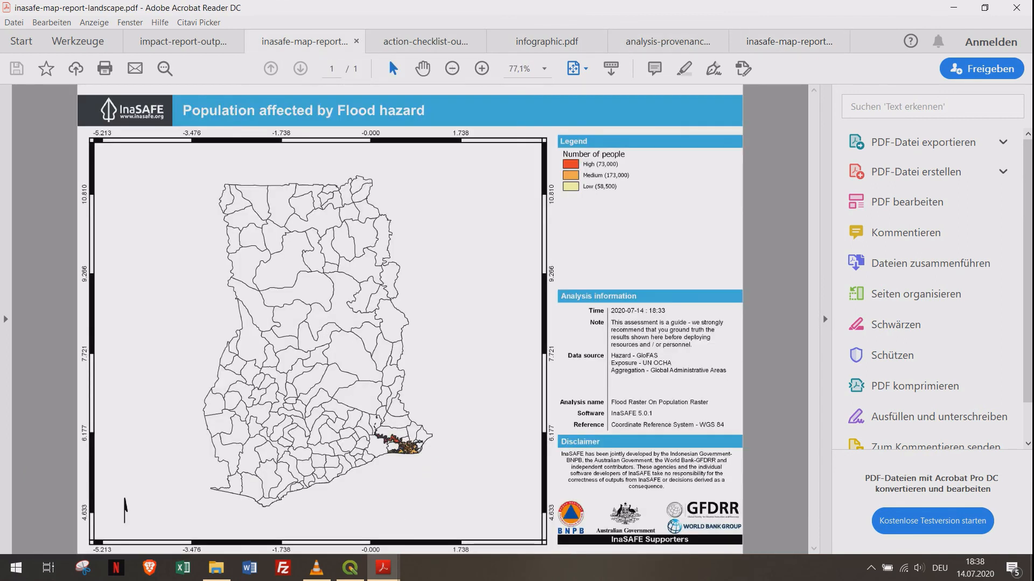
{"action": "left_click", "coordinate": [425, 41]}
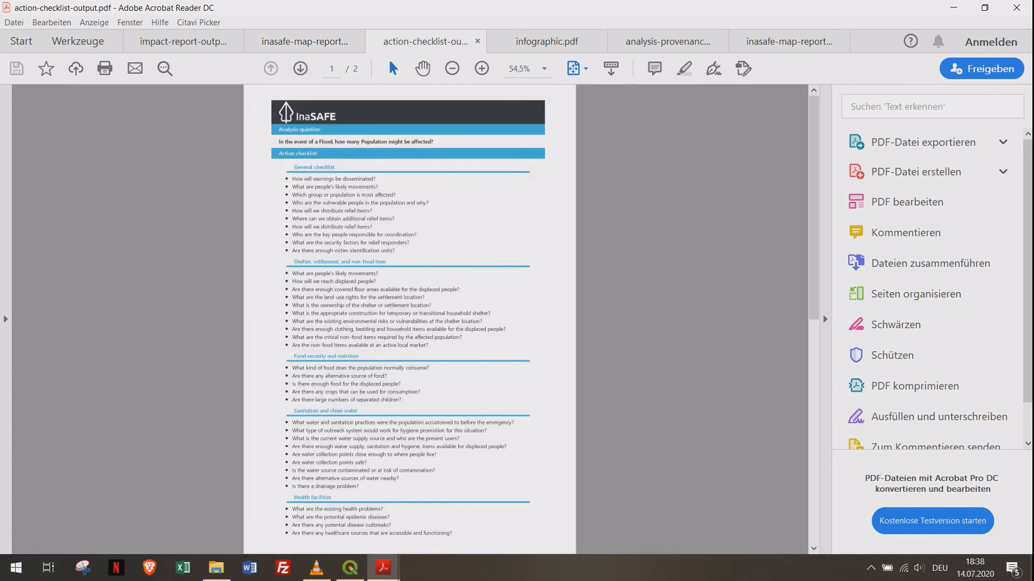
{"action": "left_click", "coordinate": [482, 68]}
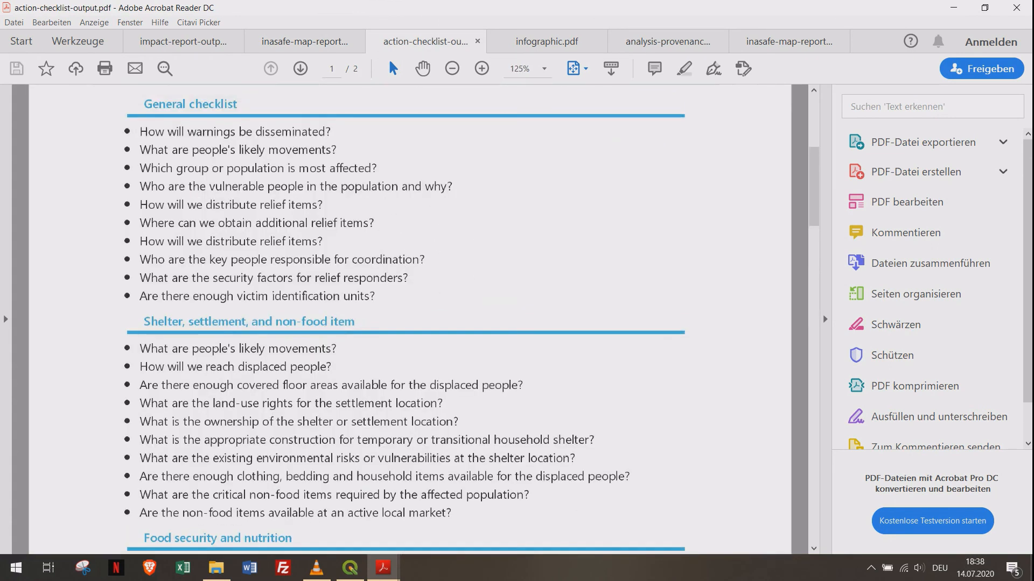
{"action": "scroll", "scroll_direction": "up", "scroll_amount": 3}
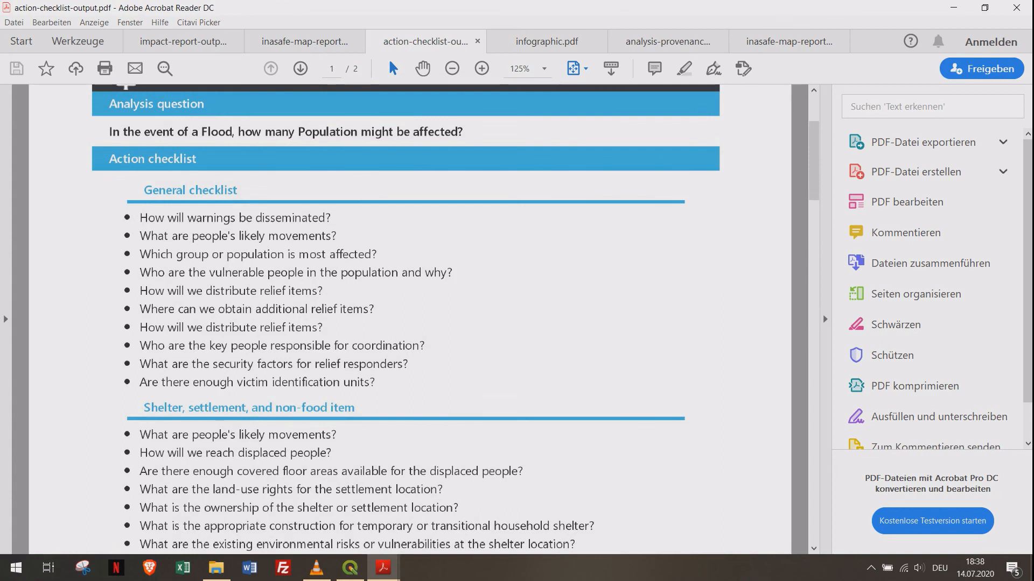
- Page through the provenance report, then read the impact summary report
{"action": "left_click", "coordinate": [547, 41]}
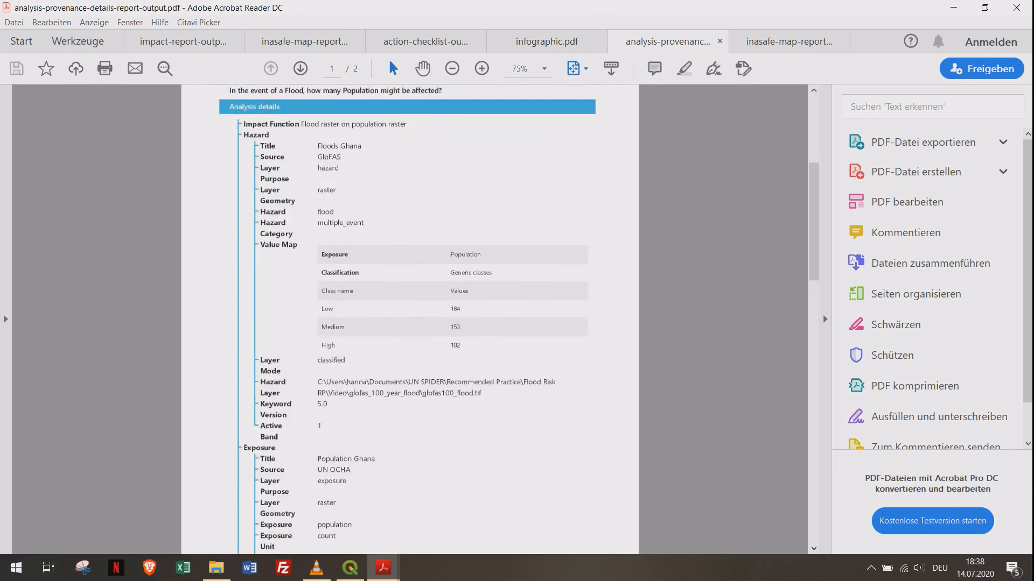
{"action": "left_click", "coordinate": [300, 68]}
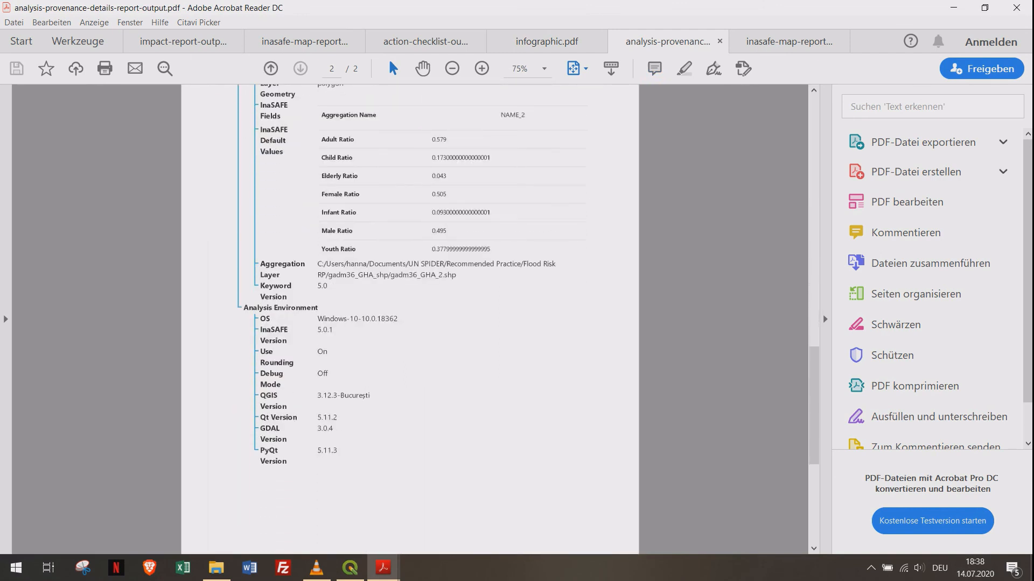
{"action": "left_click", "coordinate": [183, 42]}
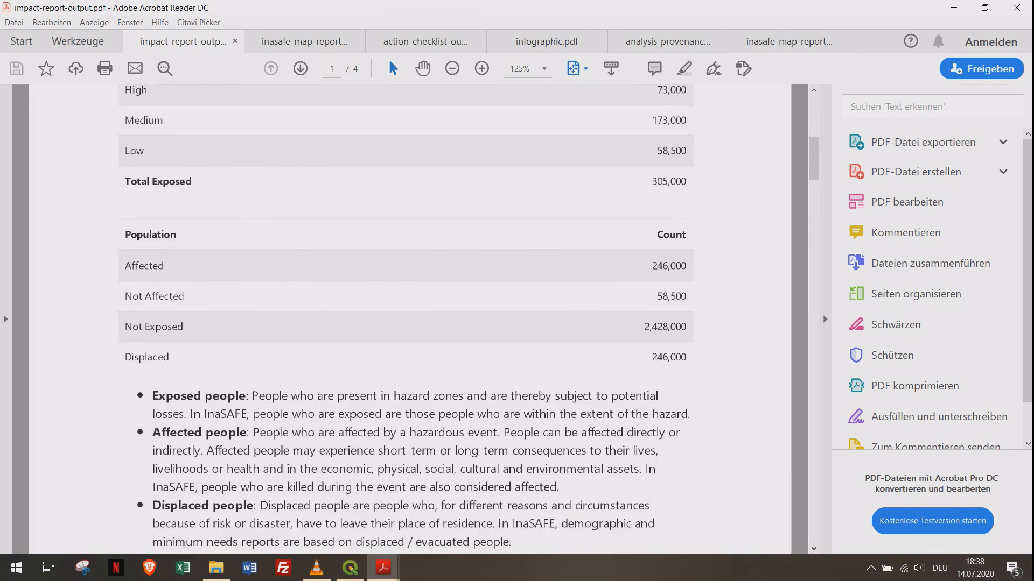
{"action": "scroll", "scroll_direction": "up", "scroll_amount": 3}
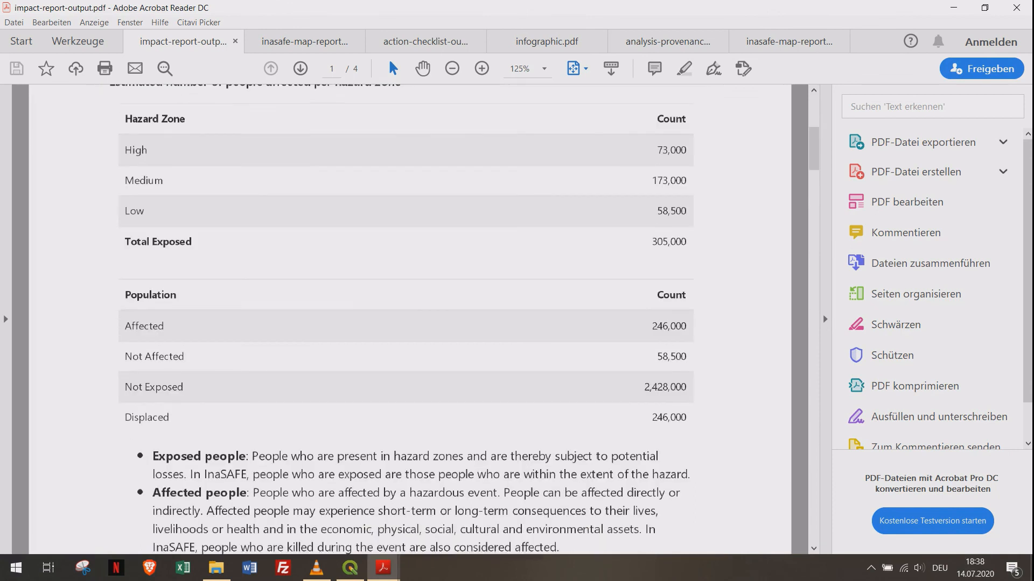
{"action": "scroll", "scroll_direction": "down", "scroll_amount": 3}
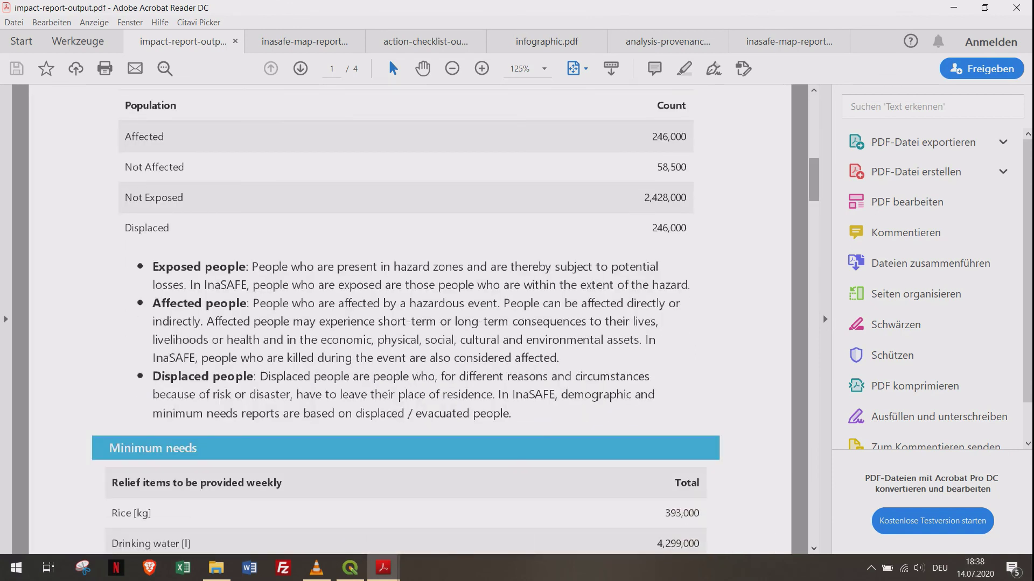